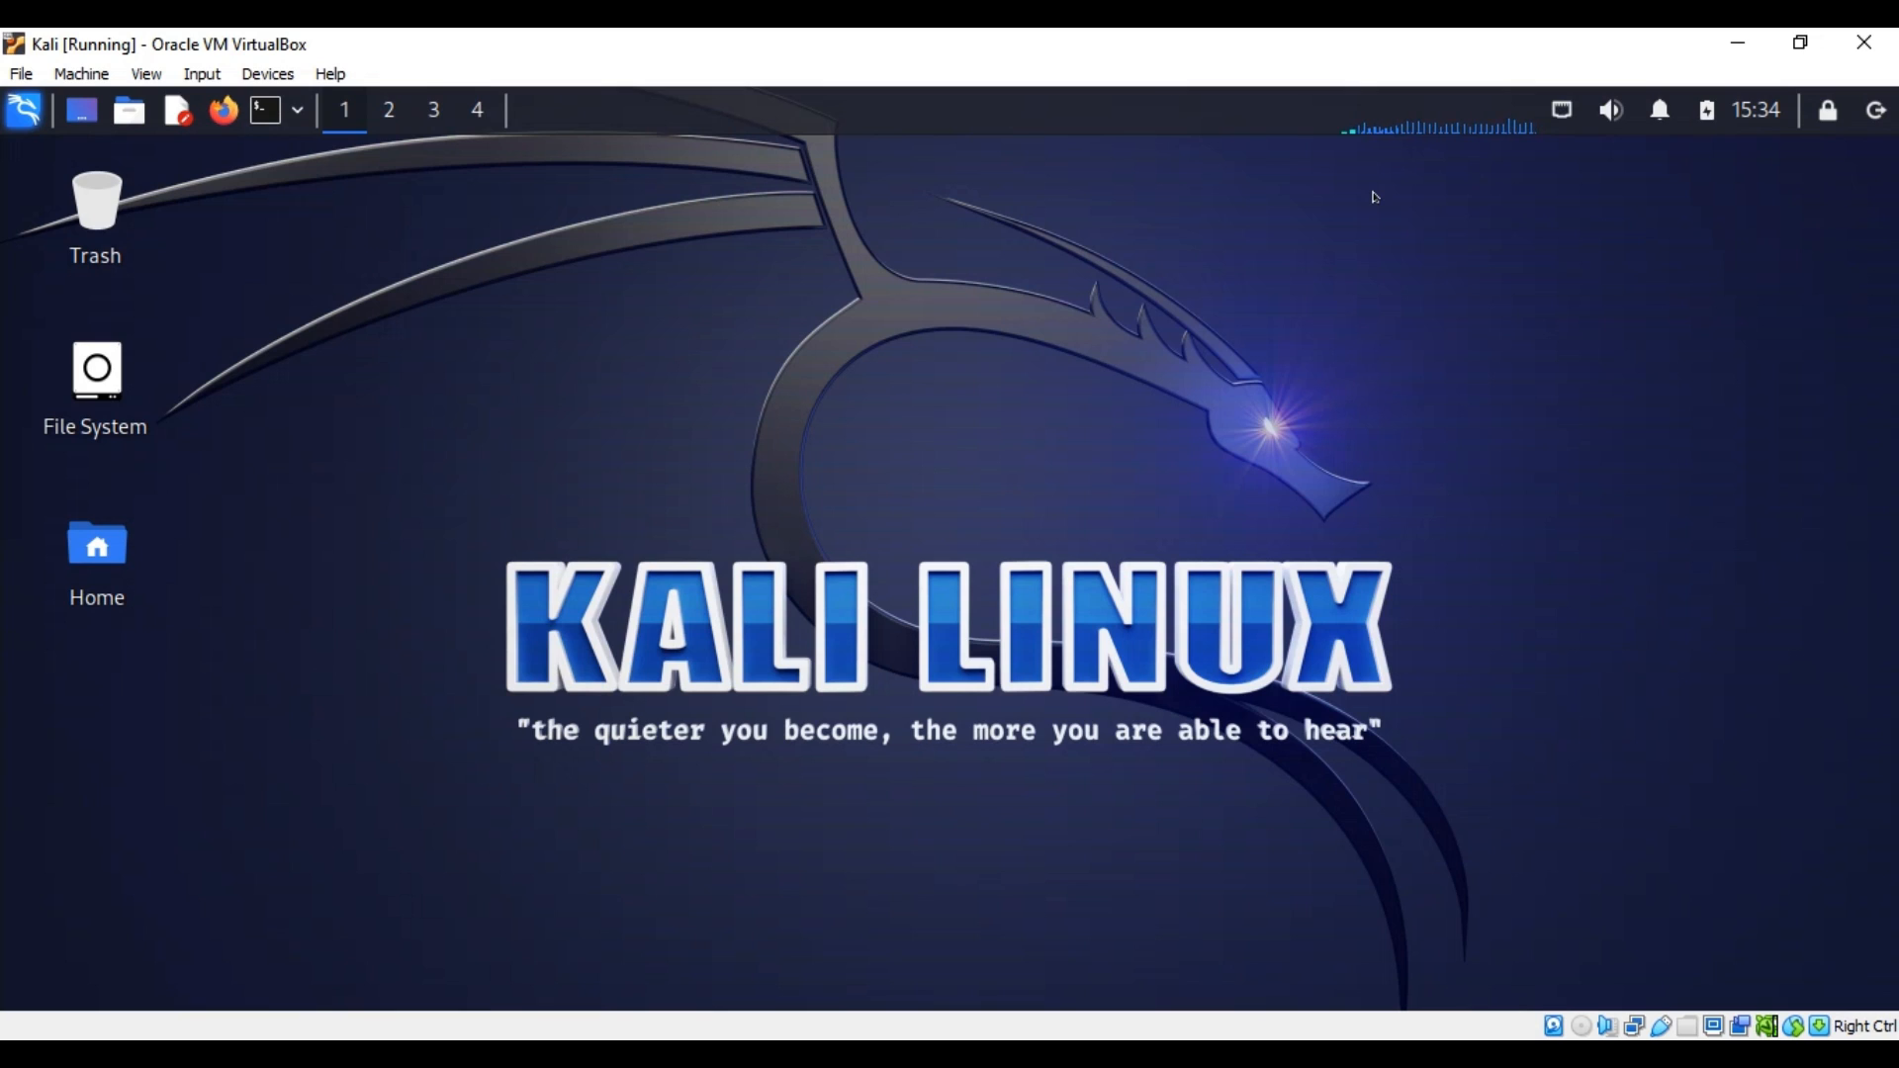
mouse_move(1178, 40)
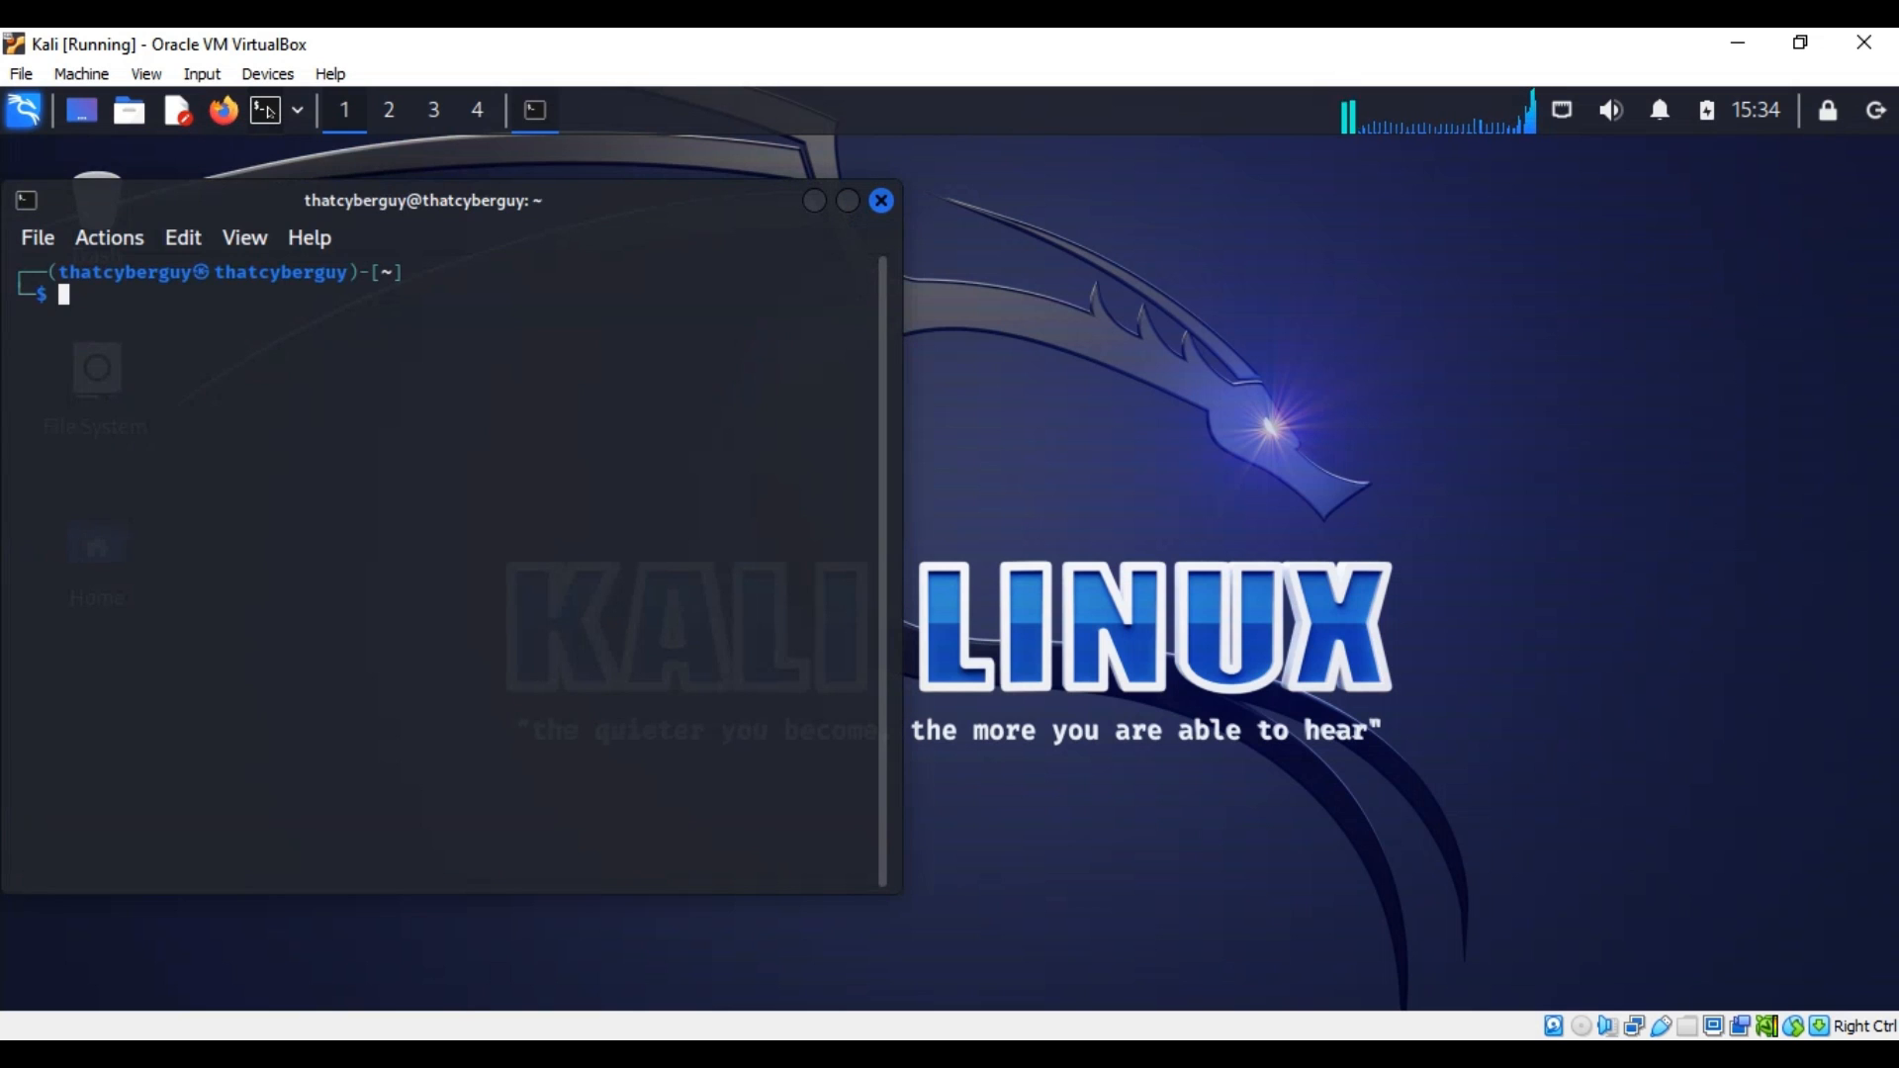
Run the wireshark command in the terminal to launch Wireshark's welcome screen
drag(424, 199, 1049, 240)
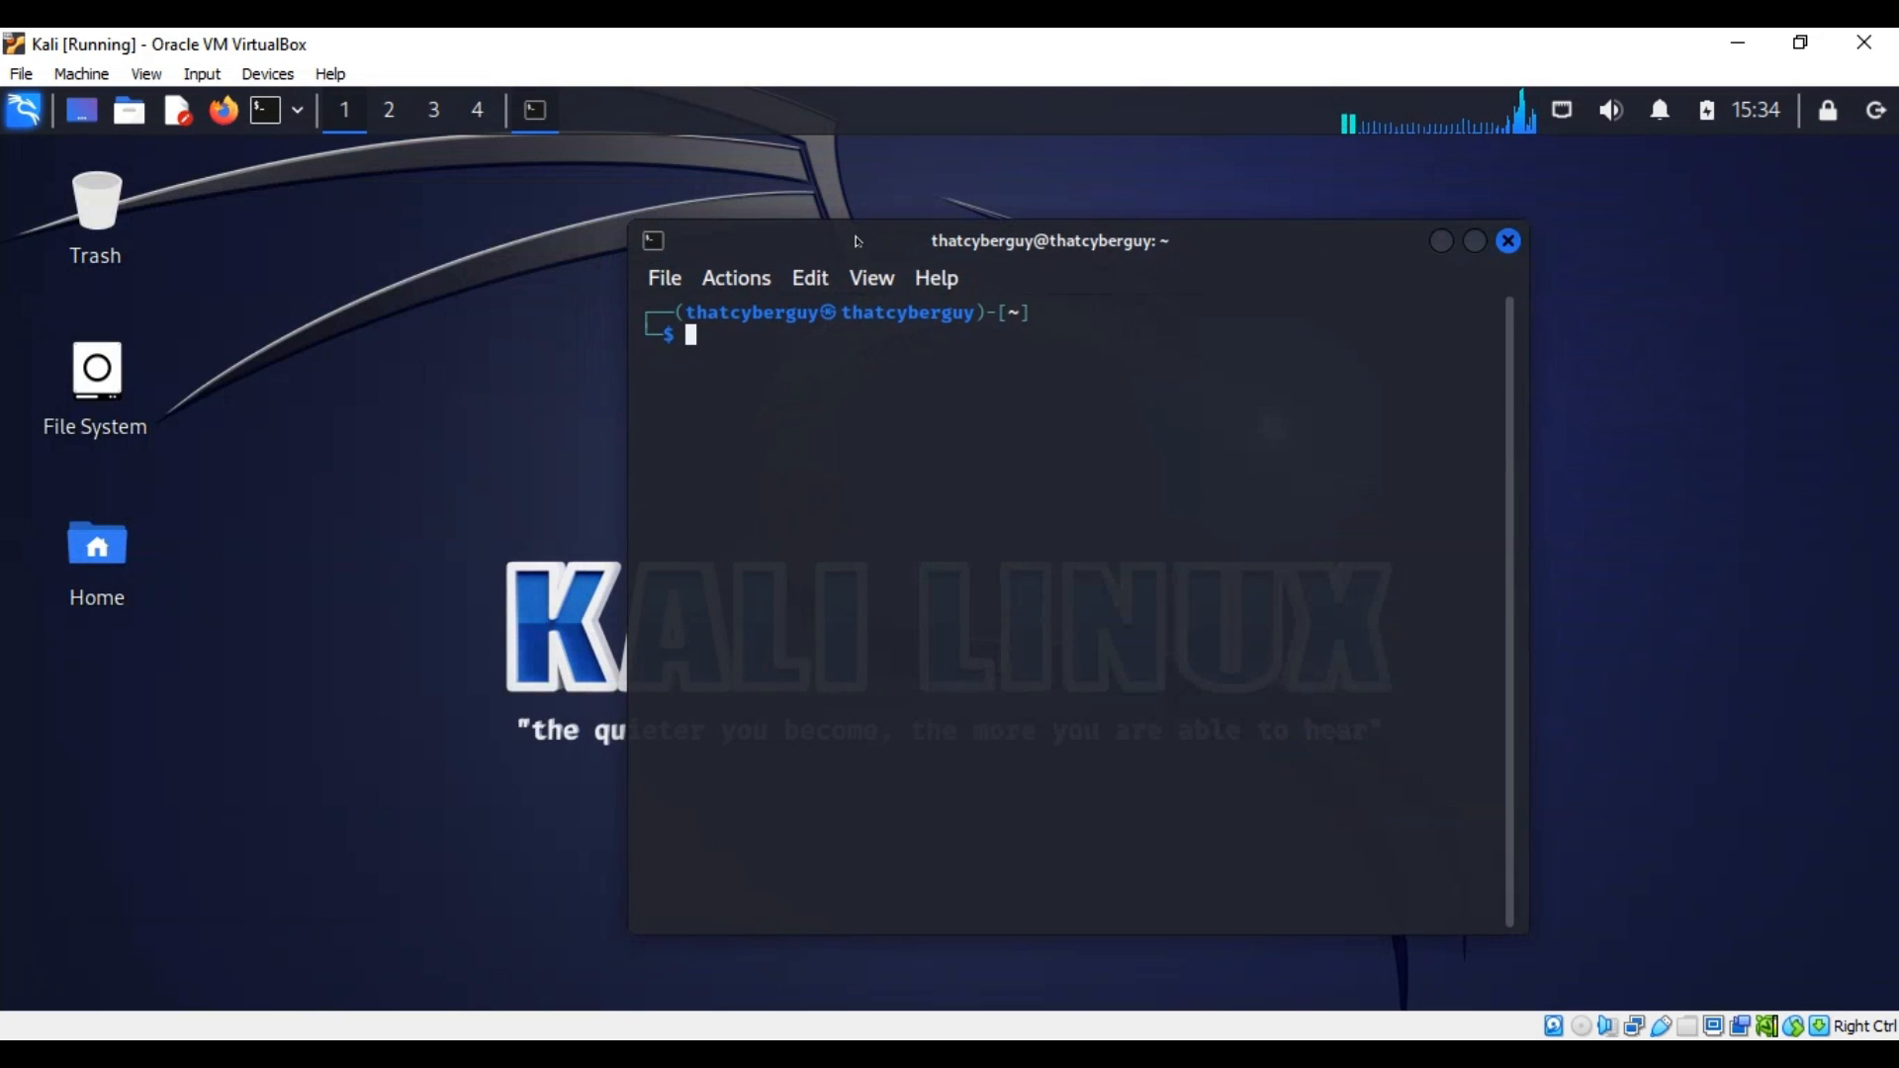
text(wireshark)
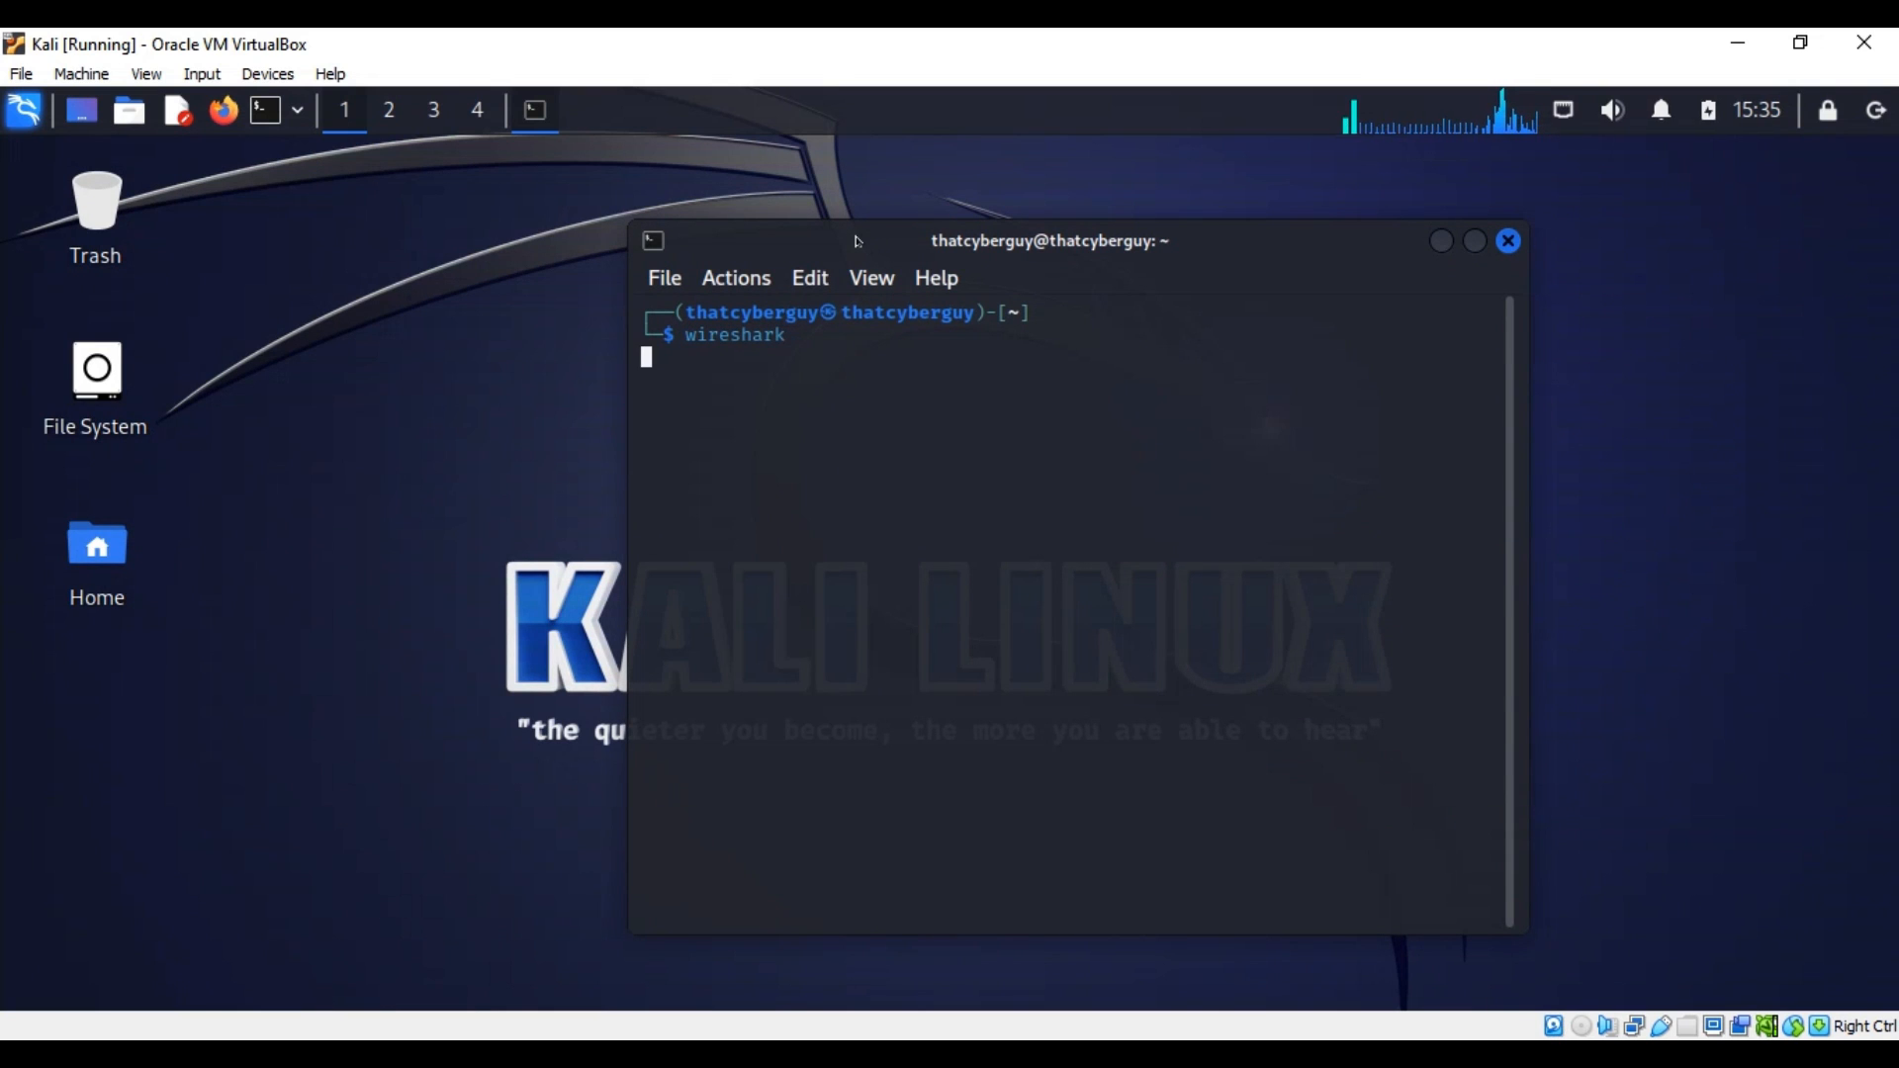
key(Return)
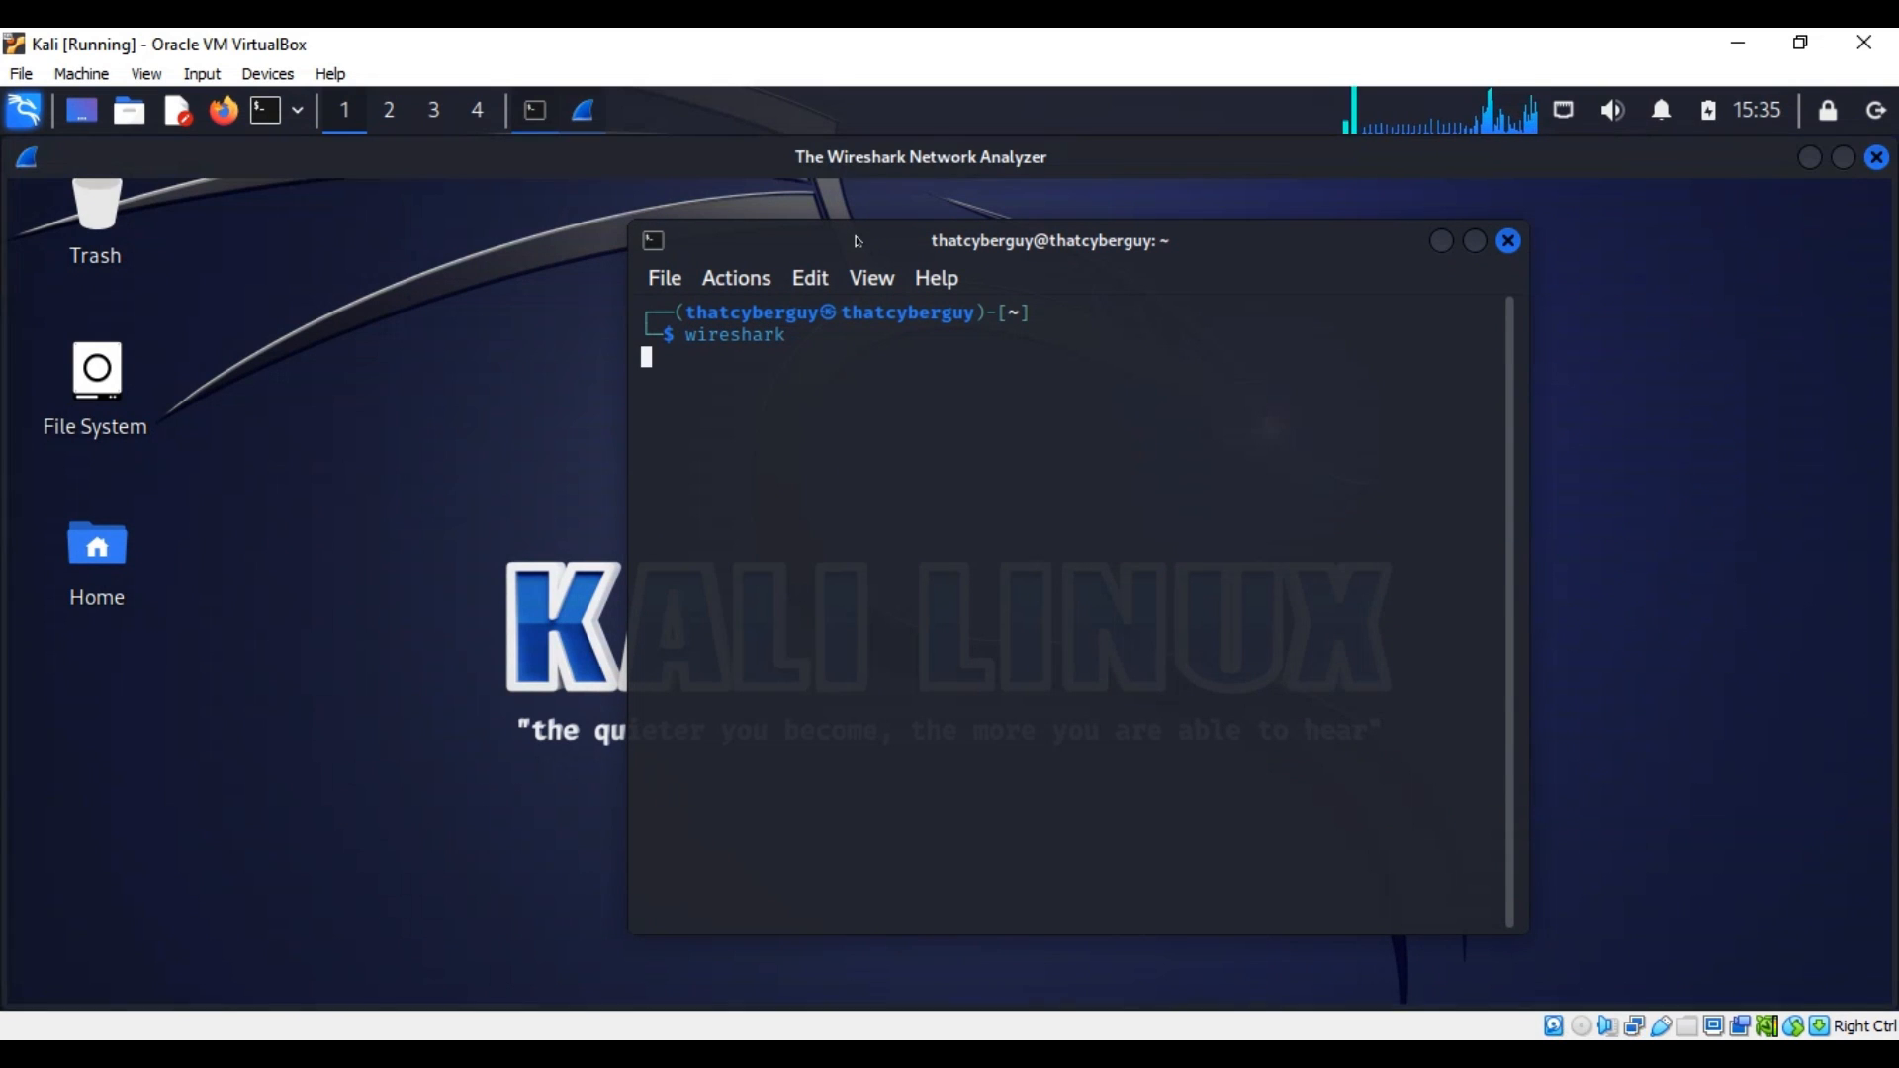
key(Return)
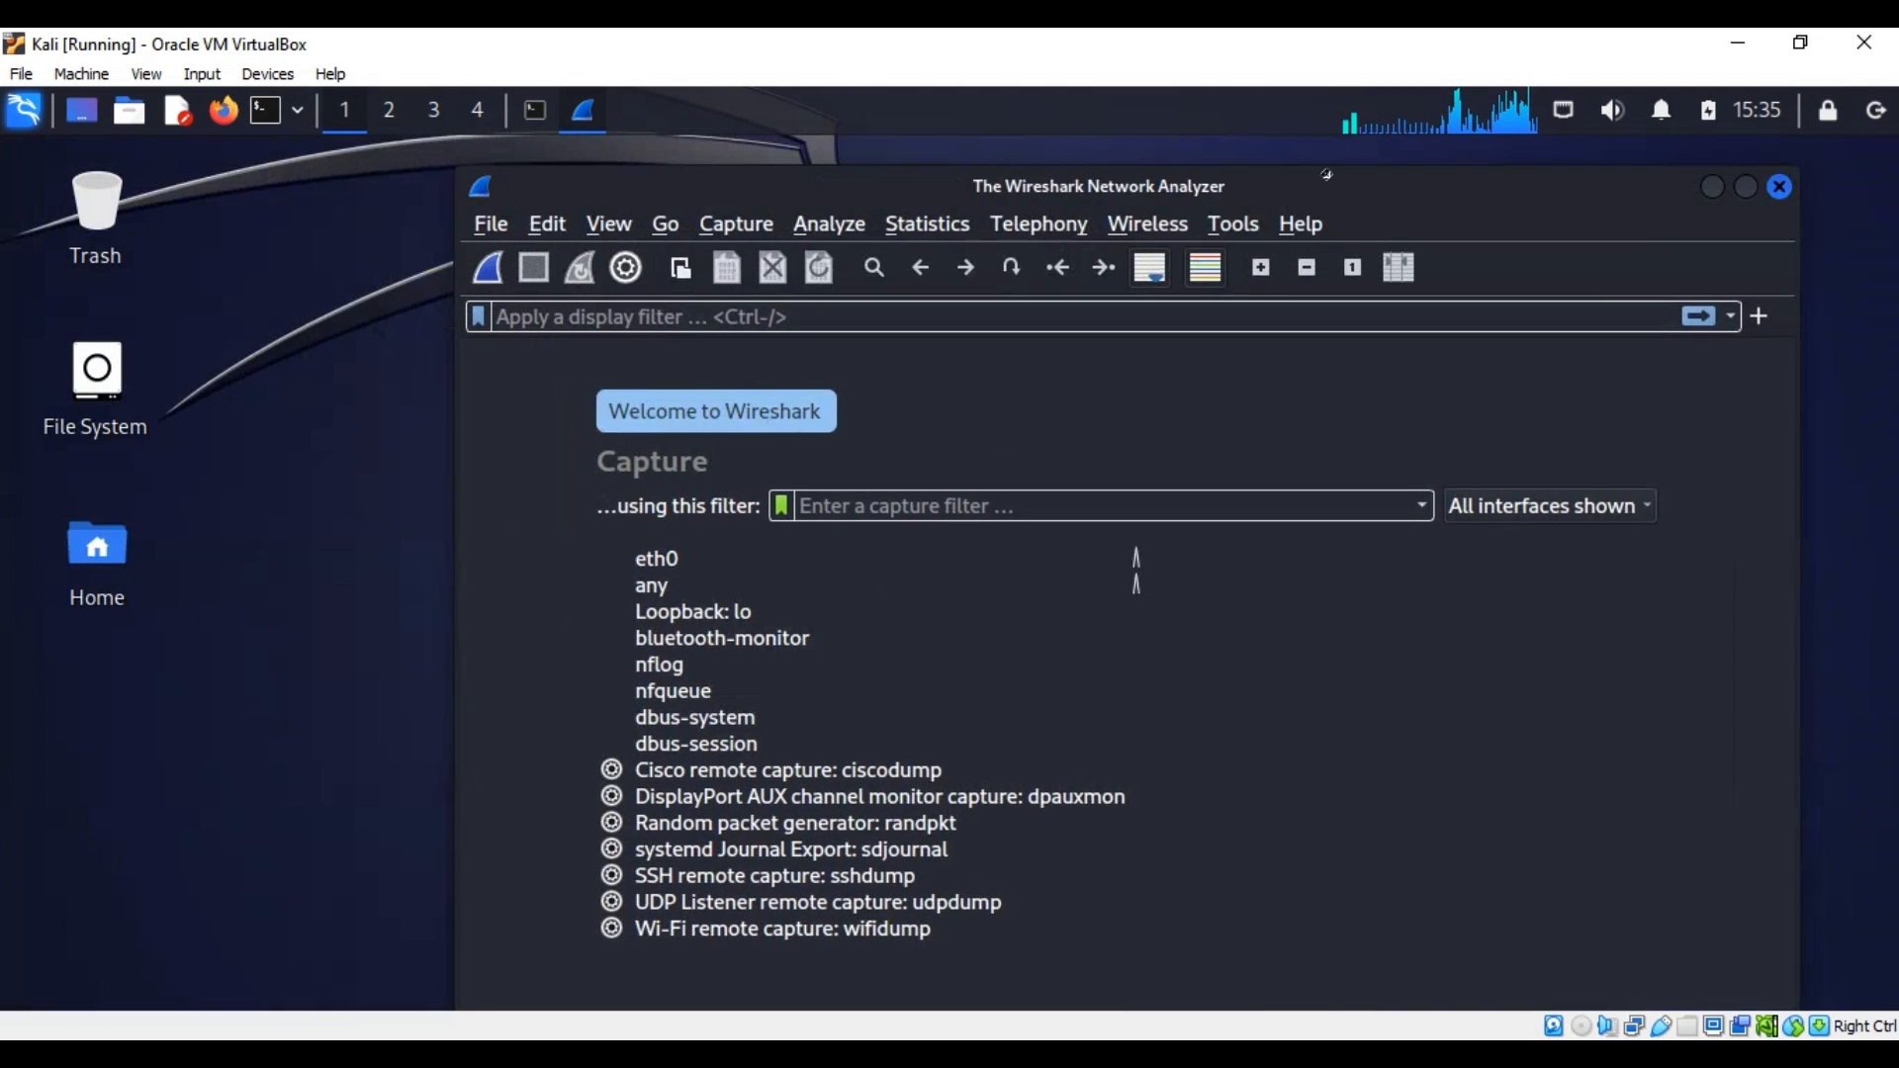
Adjust the Wireshark window position before starting the eth0 capture
drag(1098, 186, 1327, 196)
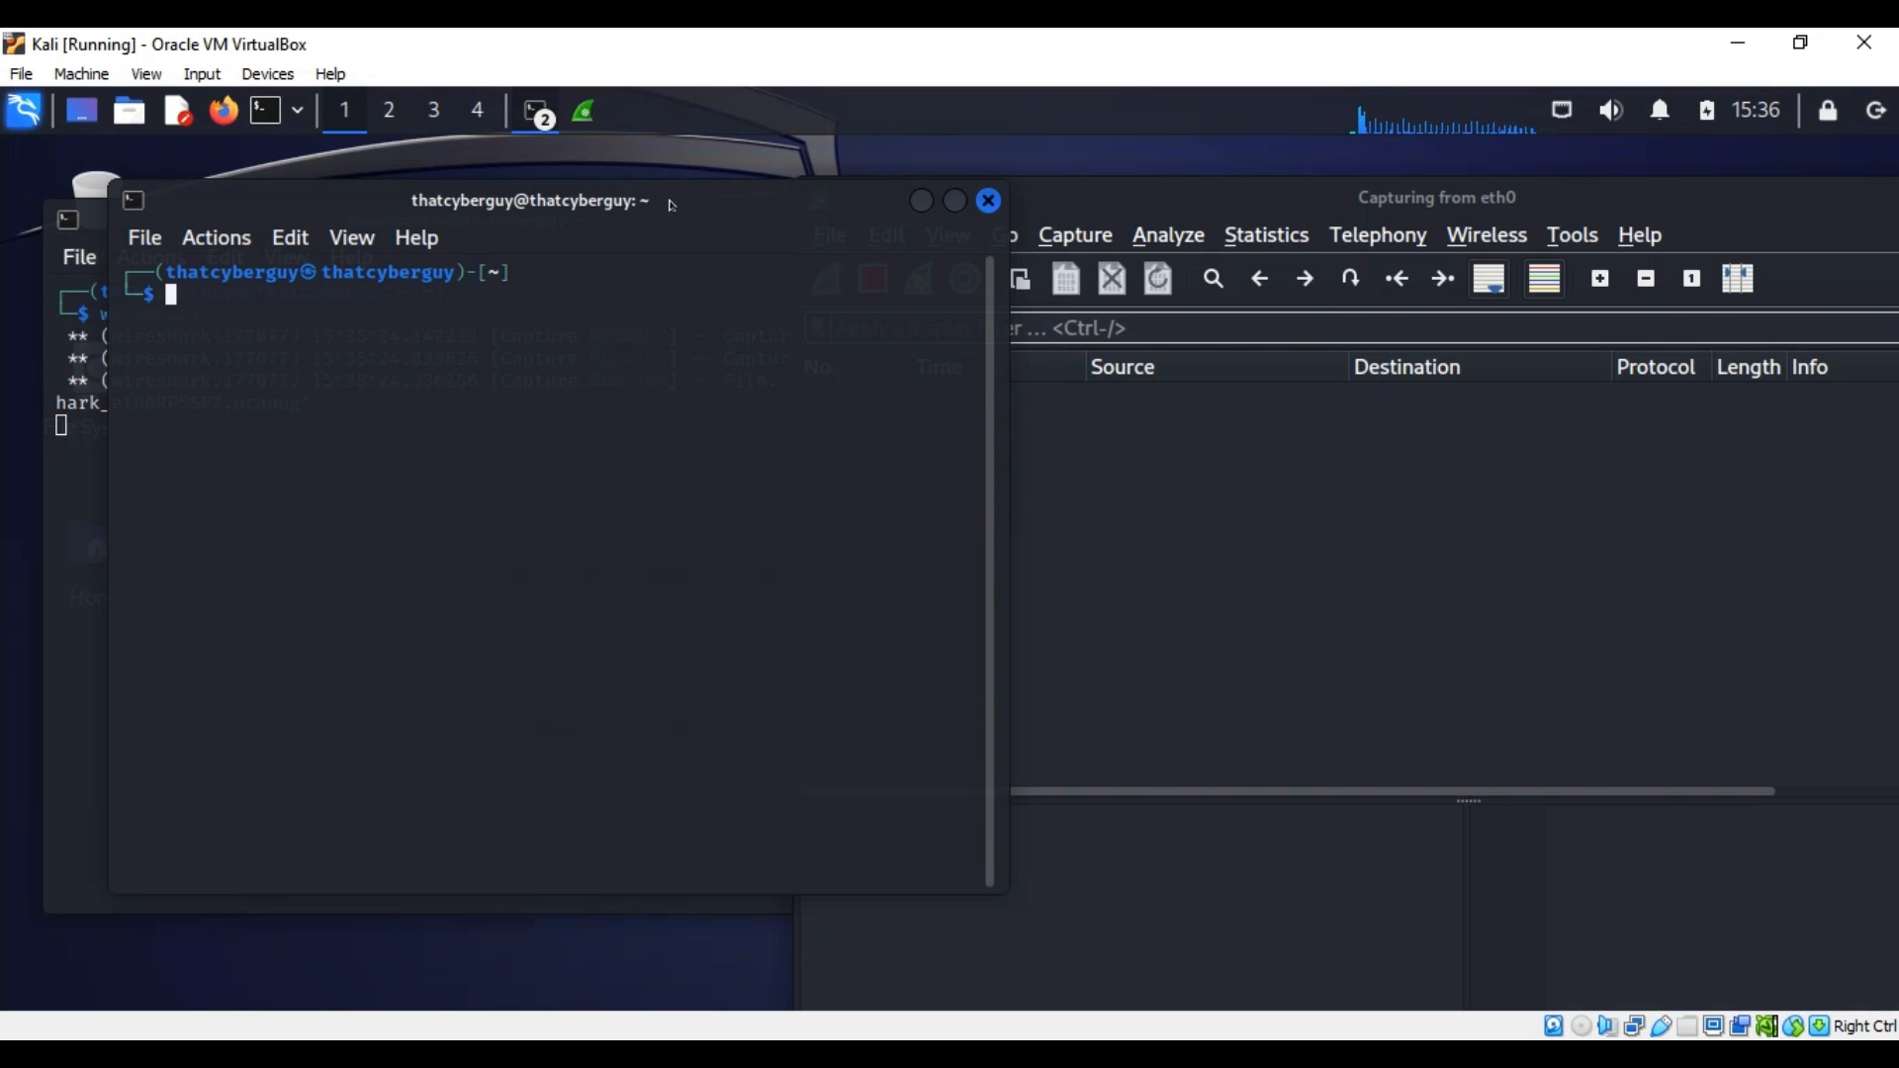
Launch Firefox from the terminal pointed at the Metasploitable host 10.0.2.4
drag(670, 201, 631, 208)
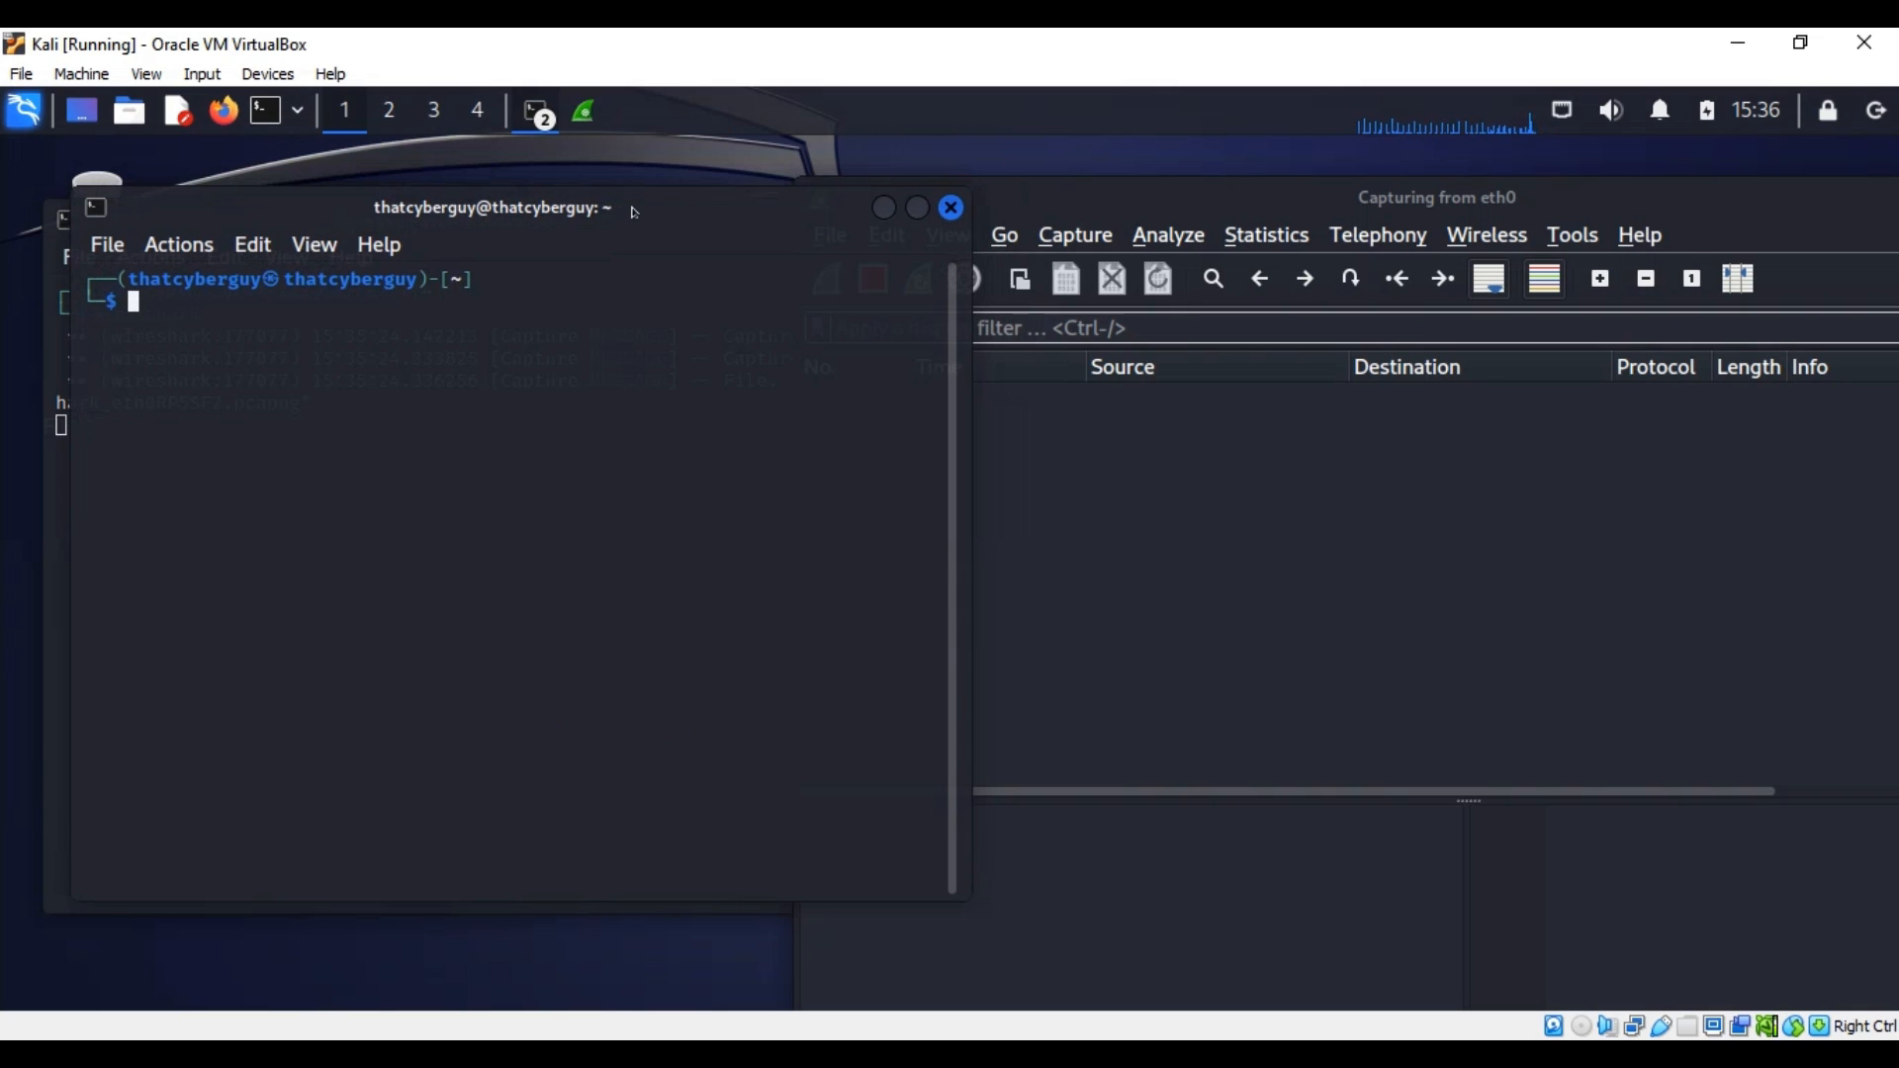
drag(490, 208, 526, 208)
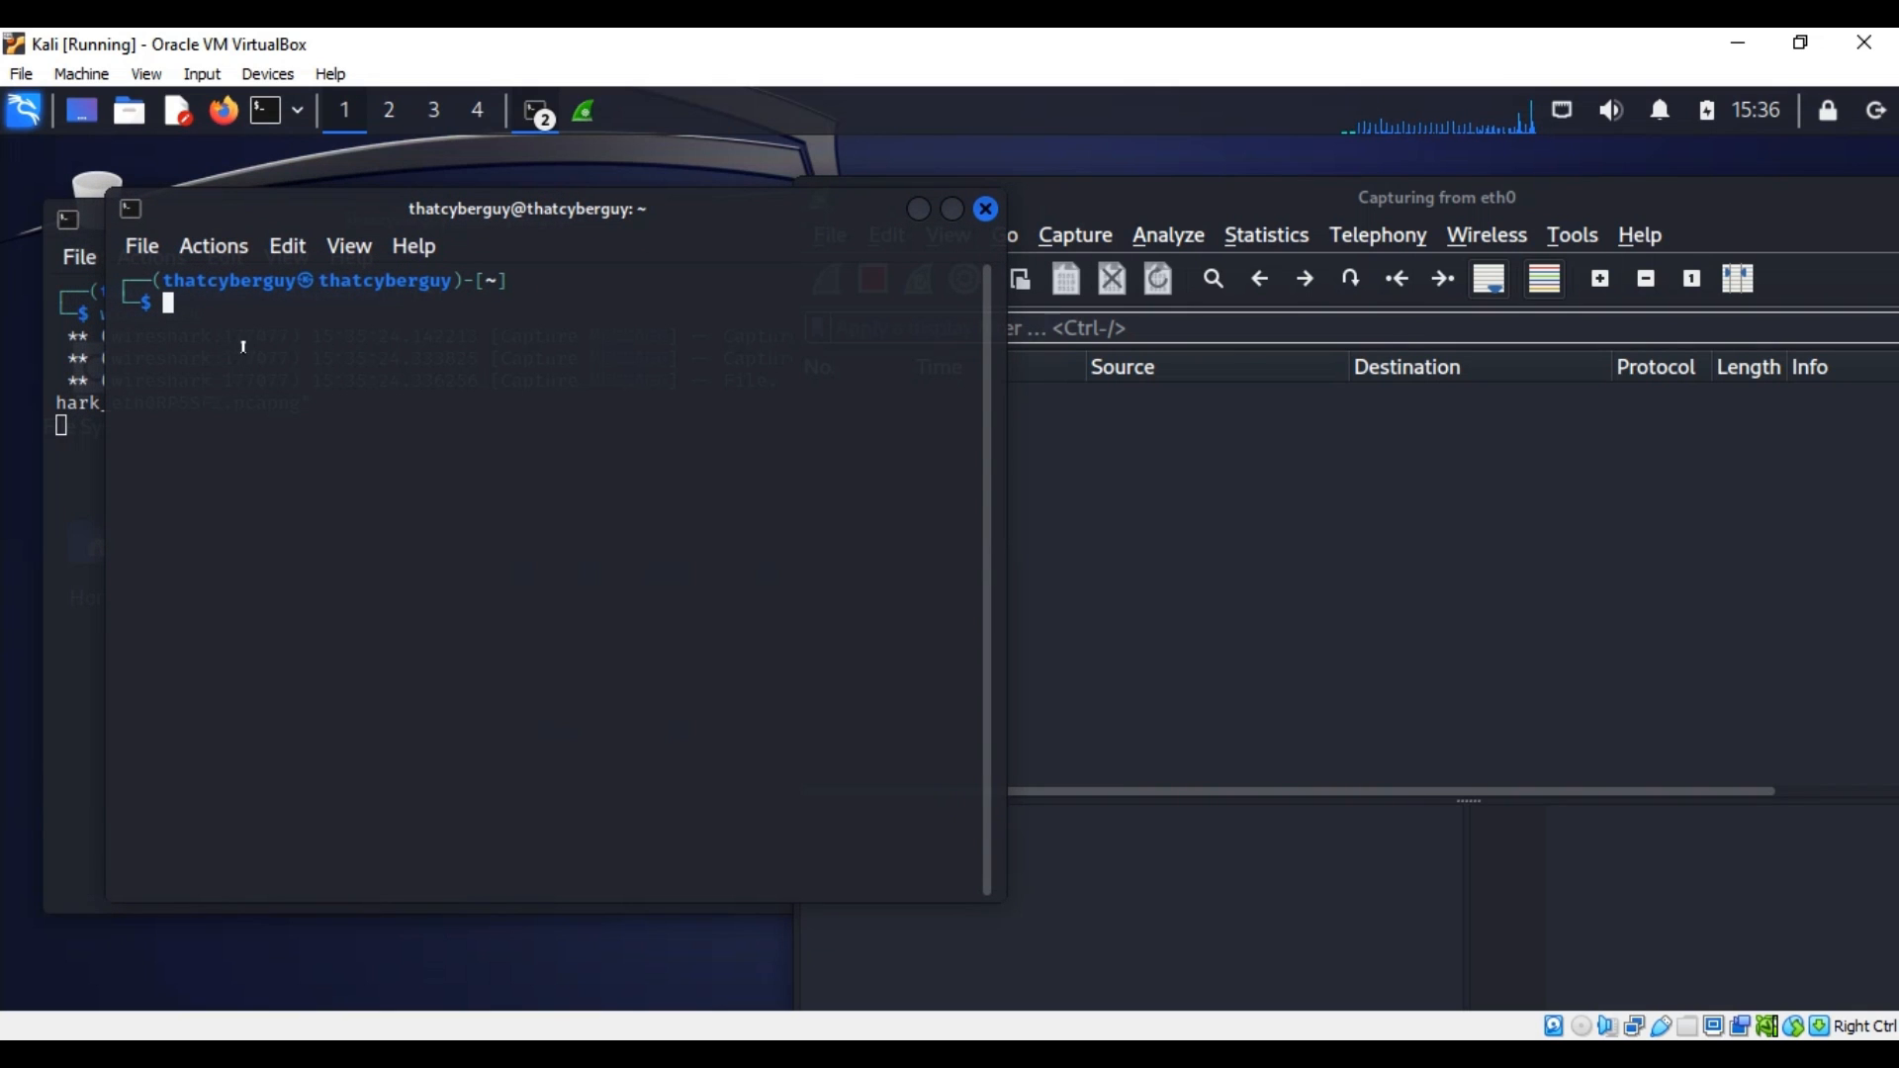
text(firefox facebook.com)
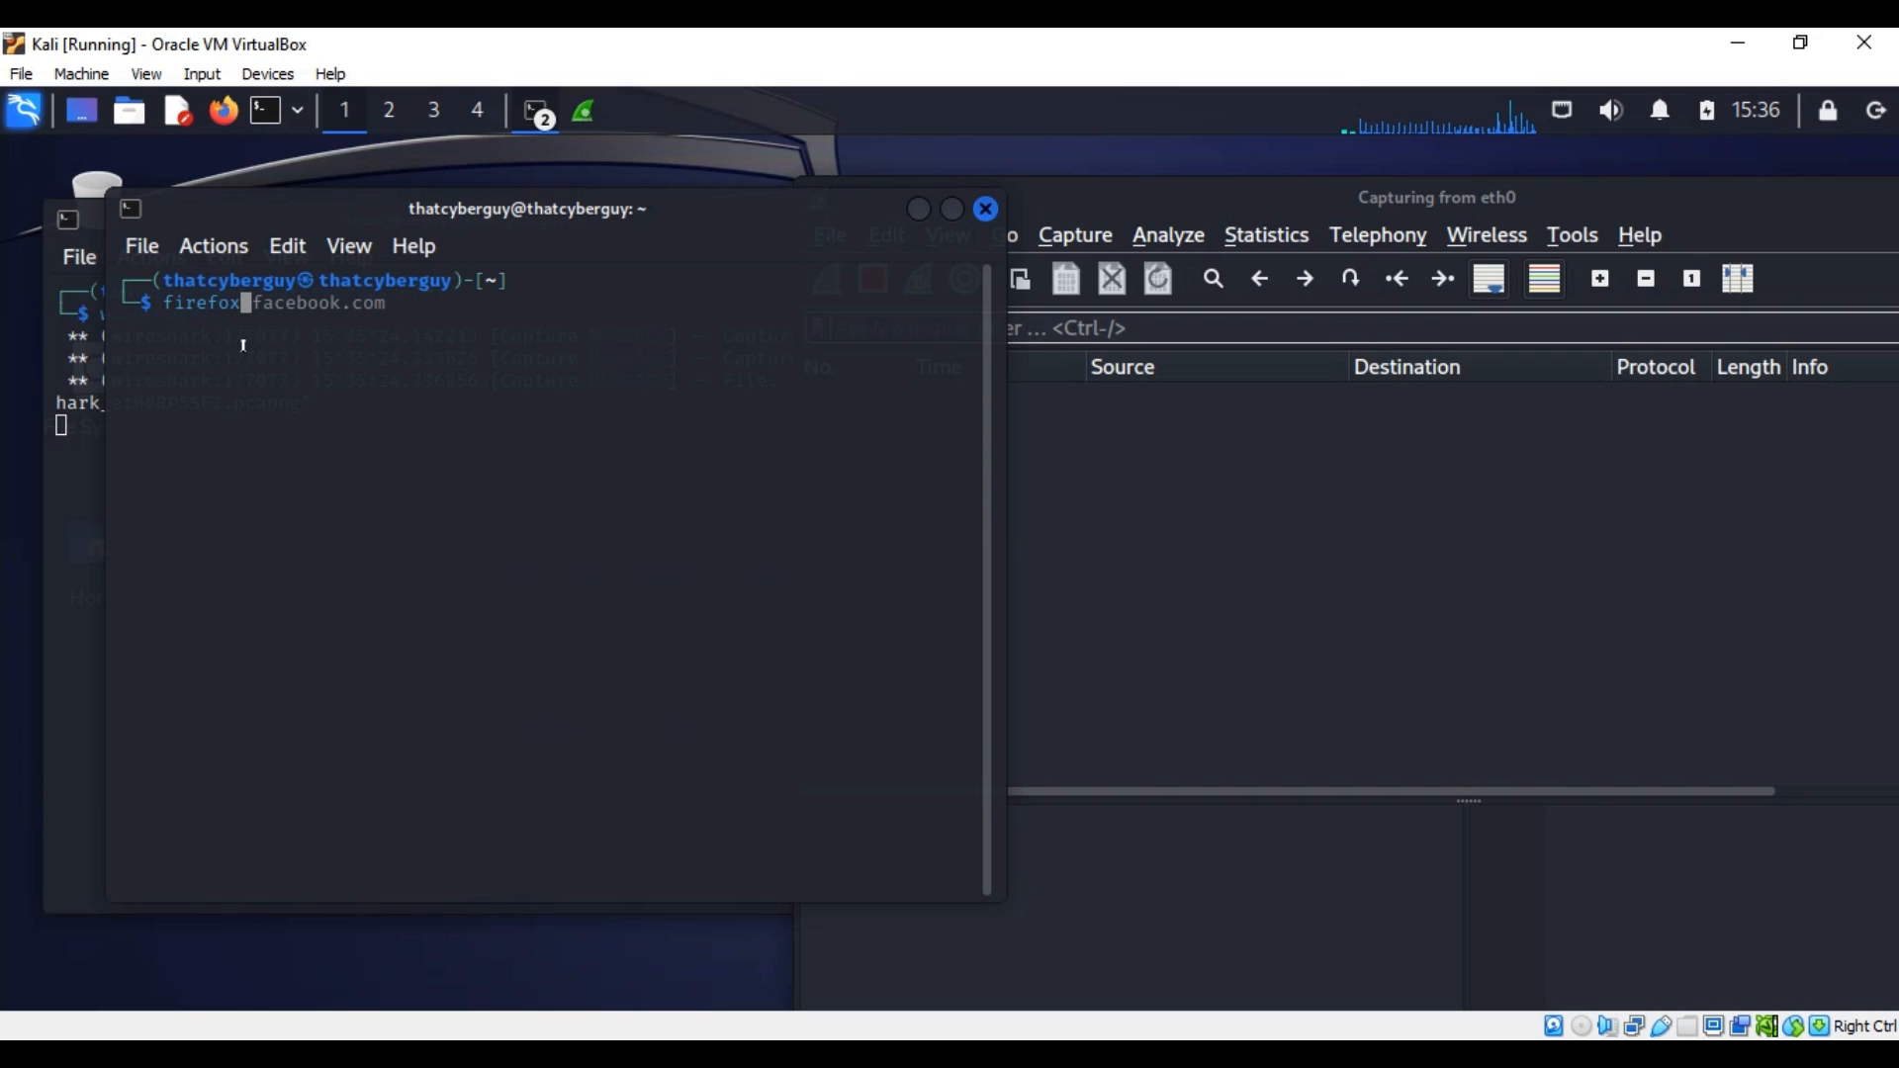
text(10.0.2.4)
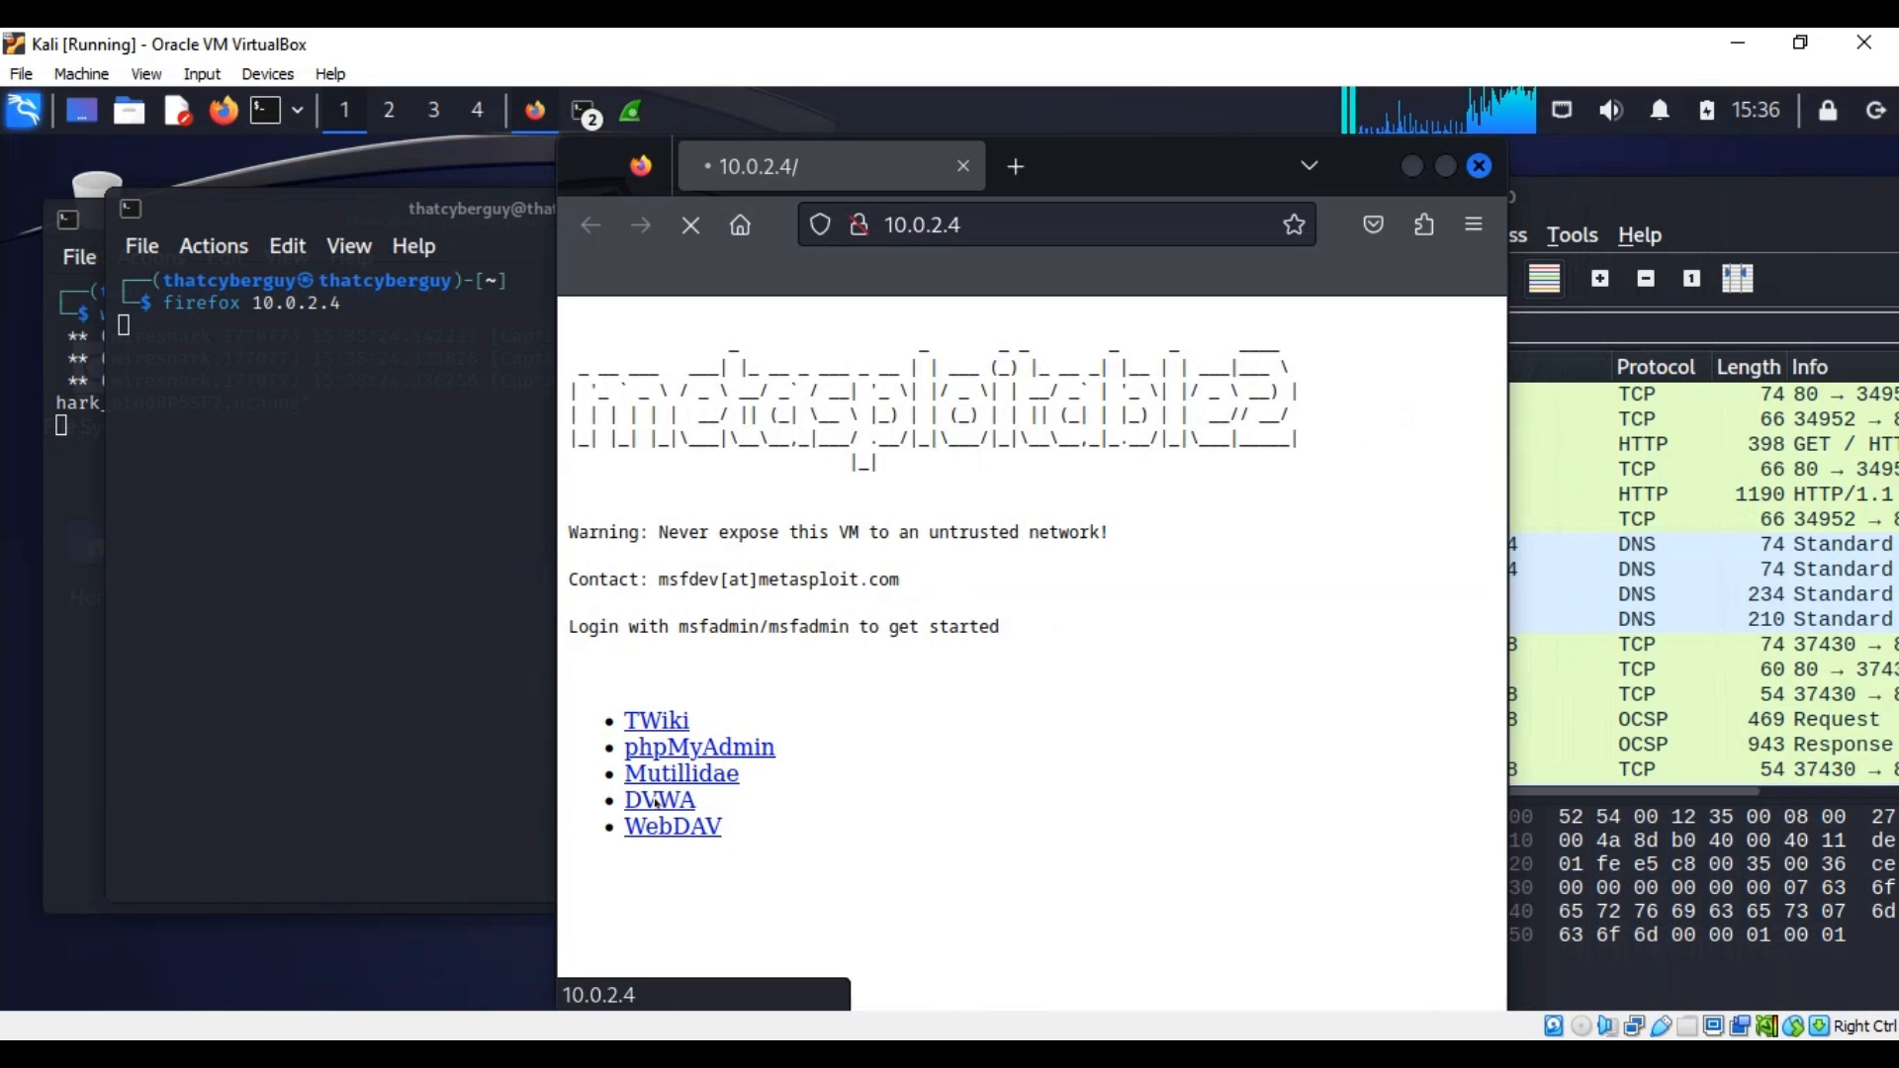
click(658, 799)
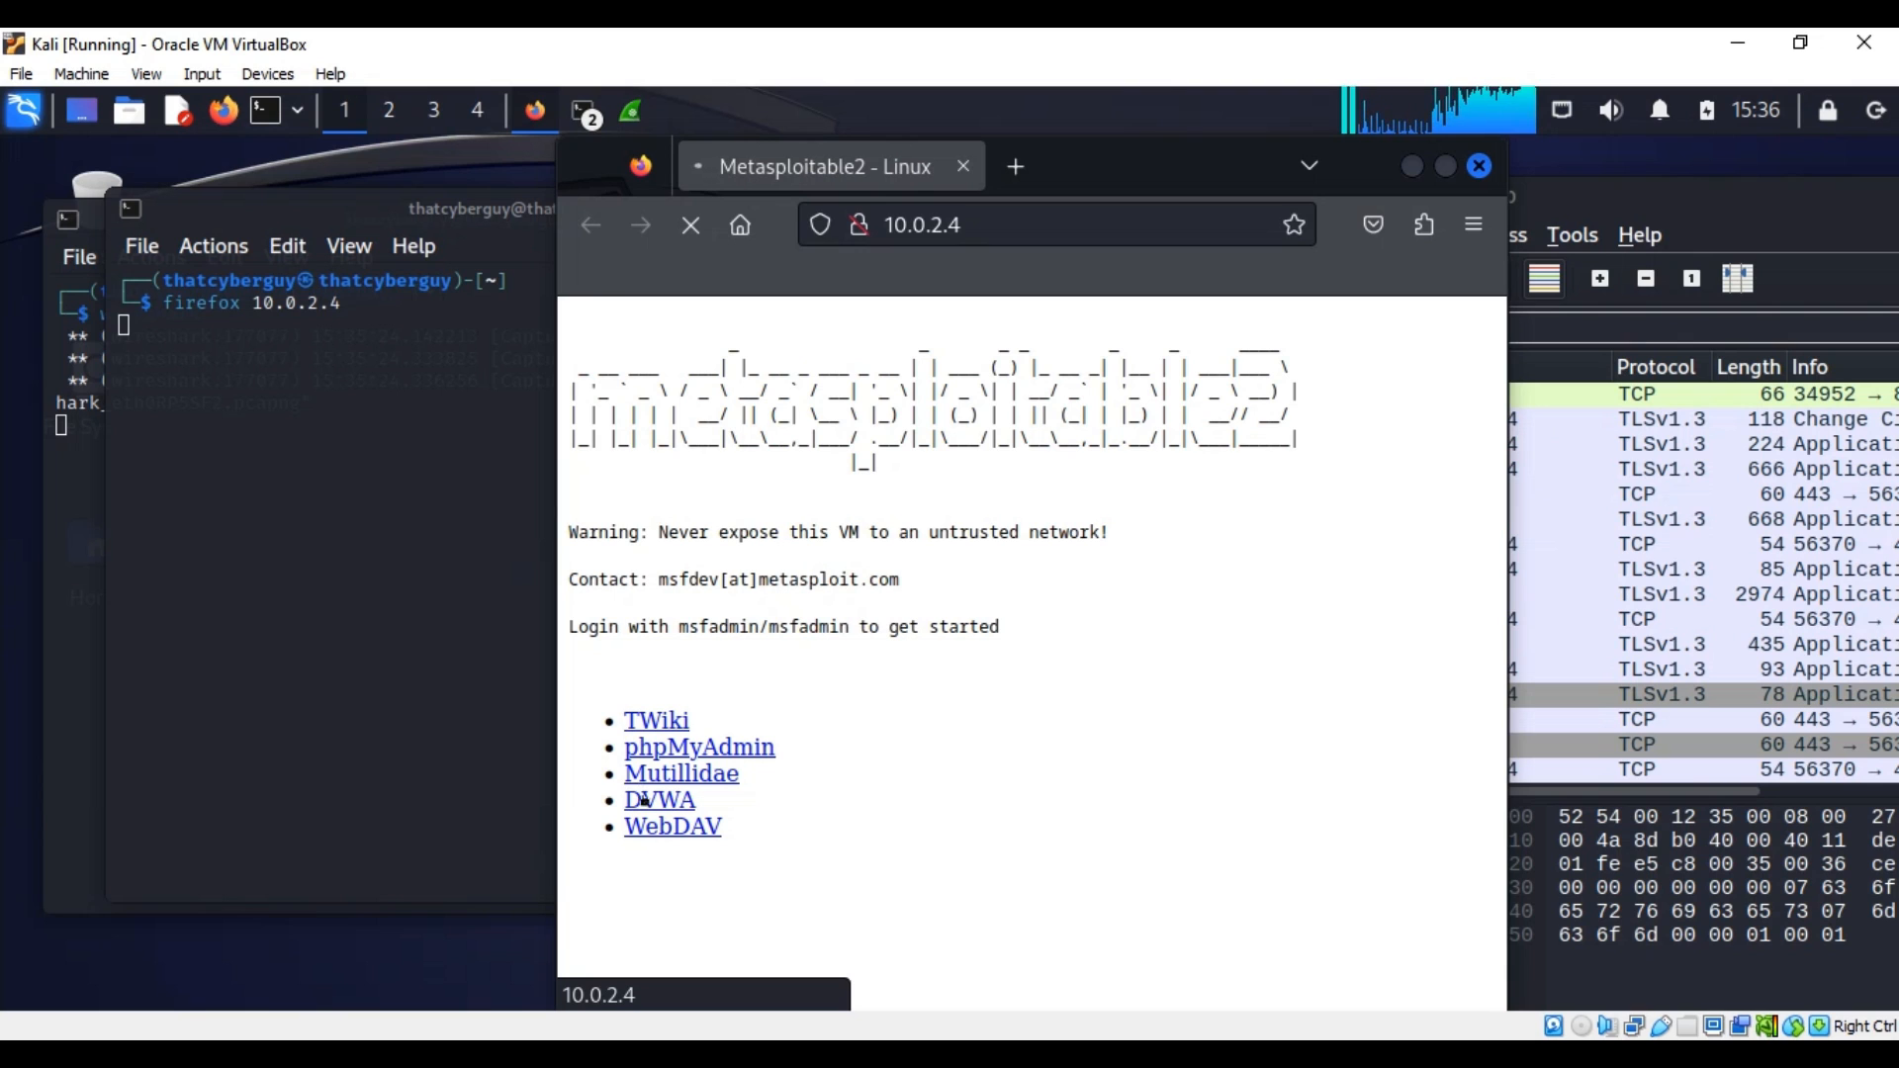
click(659, 800)
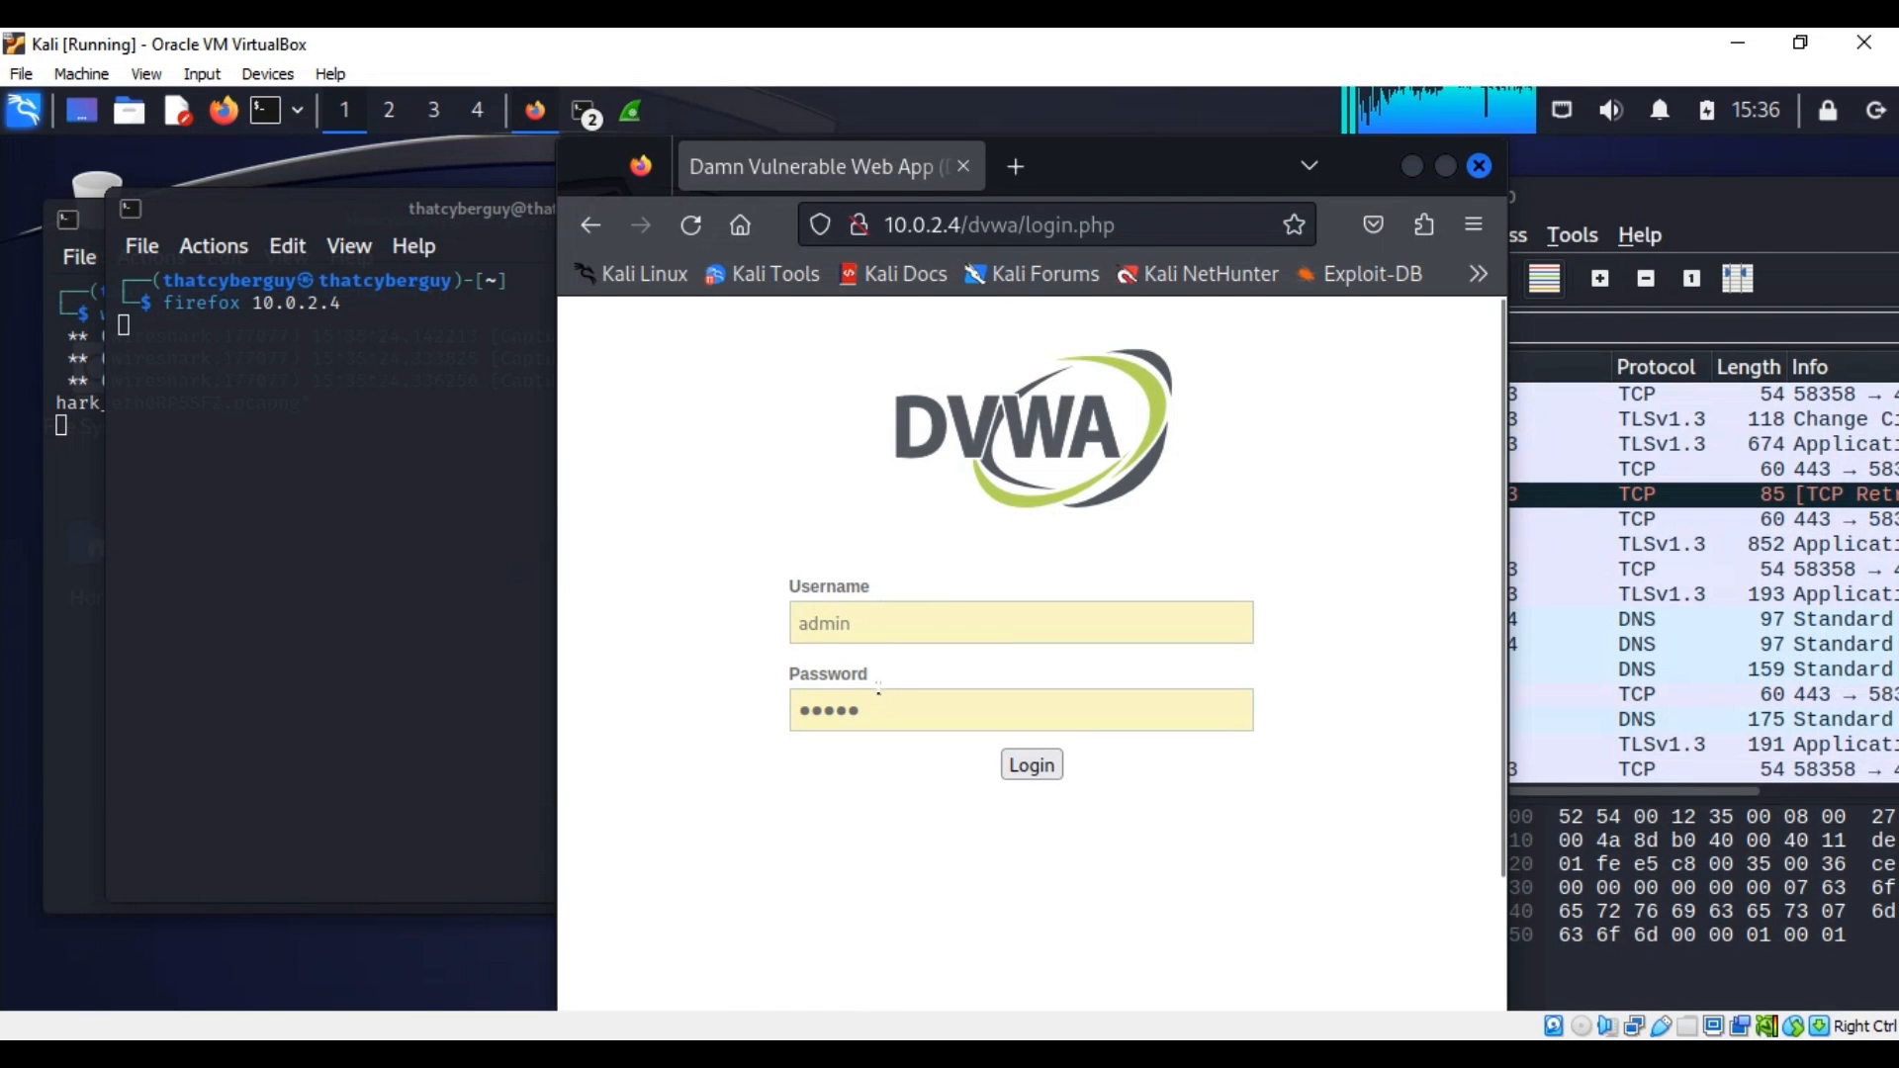
click(1021, 710)
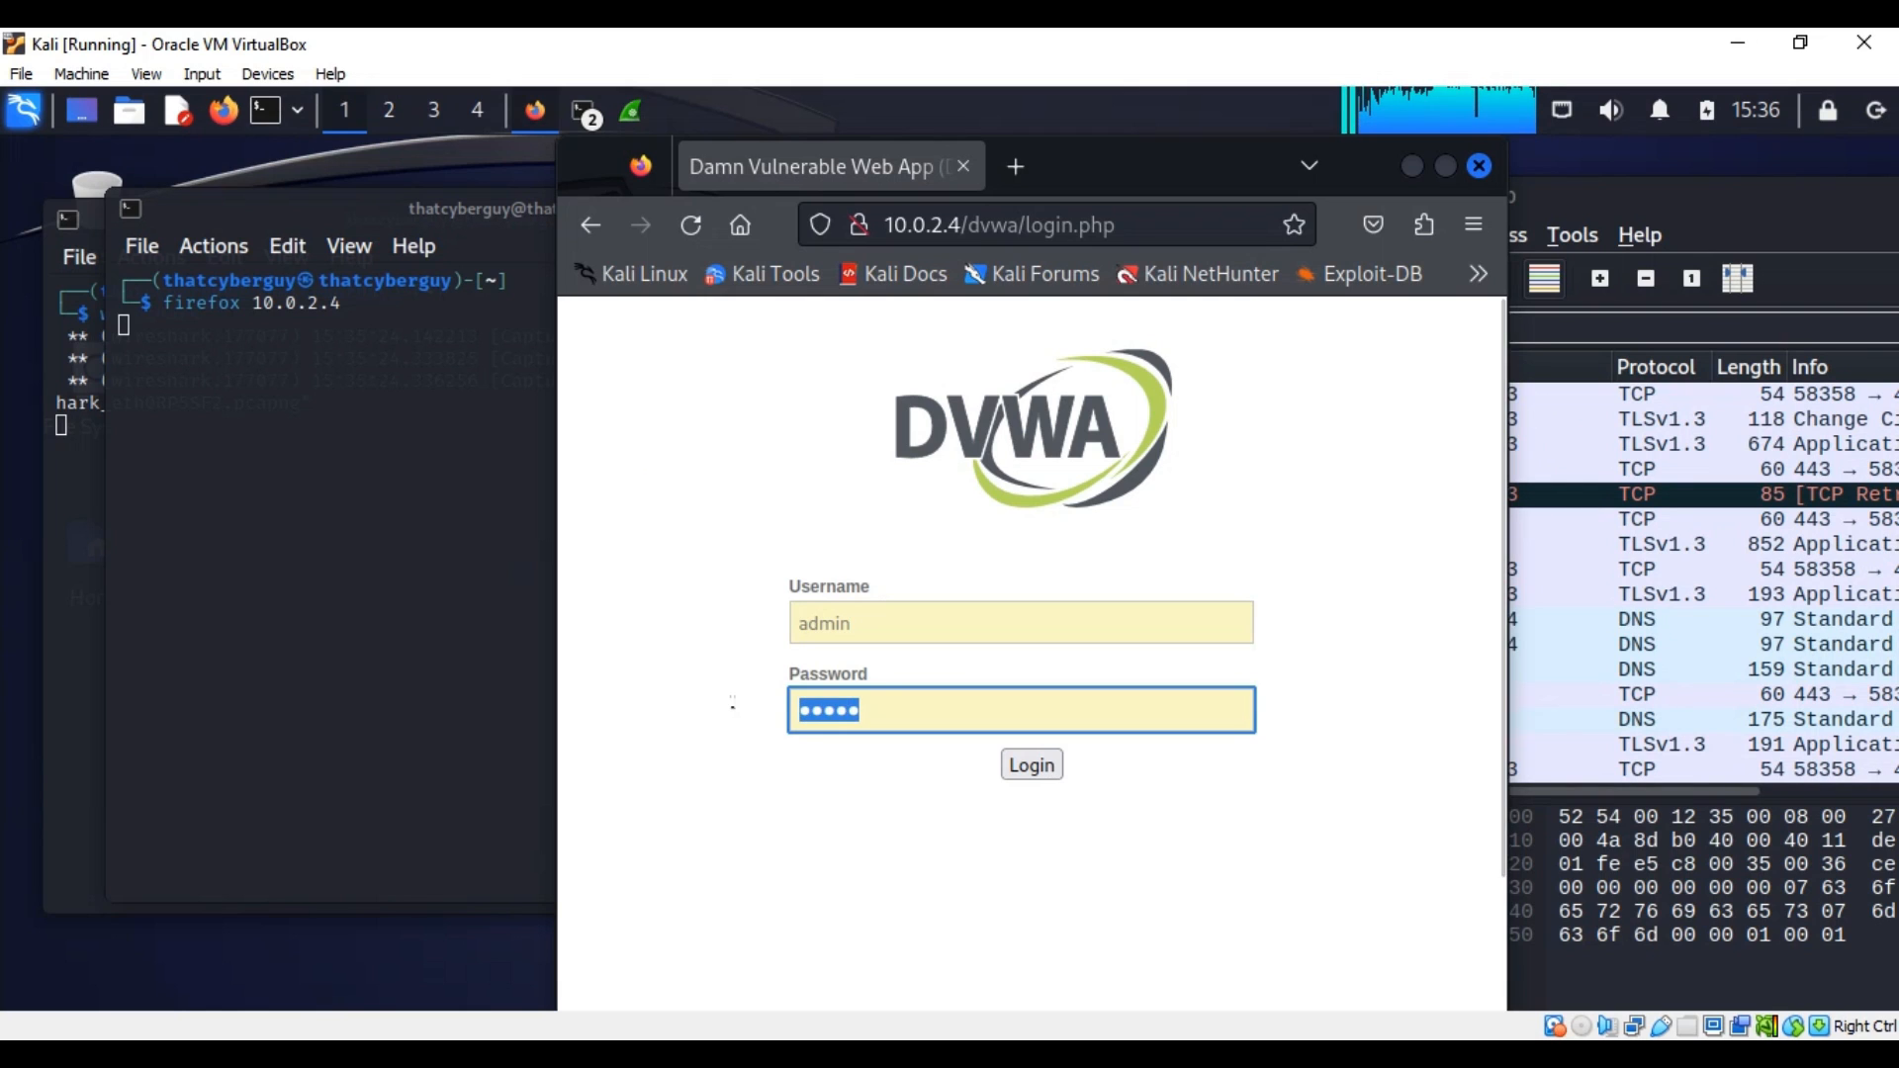
click(1020, 710)
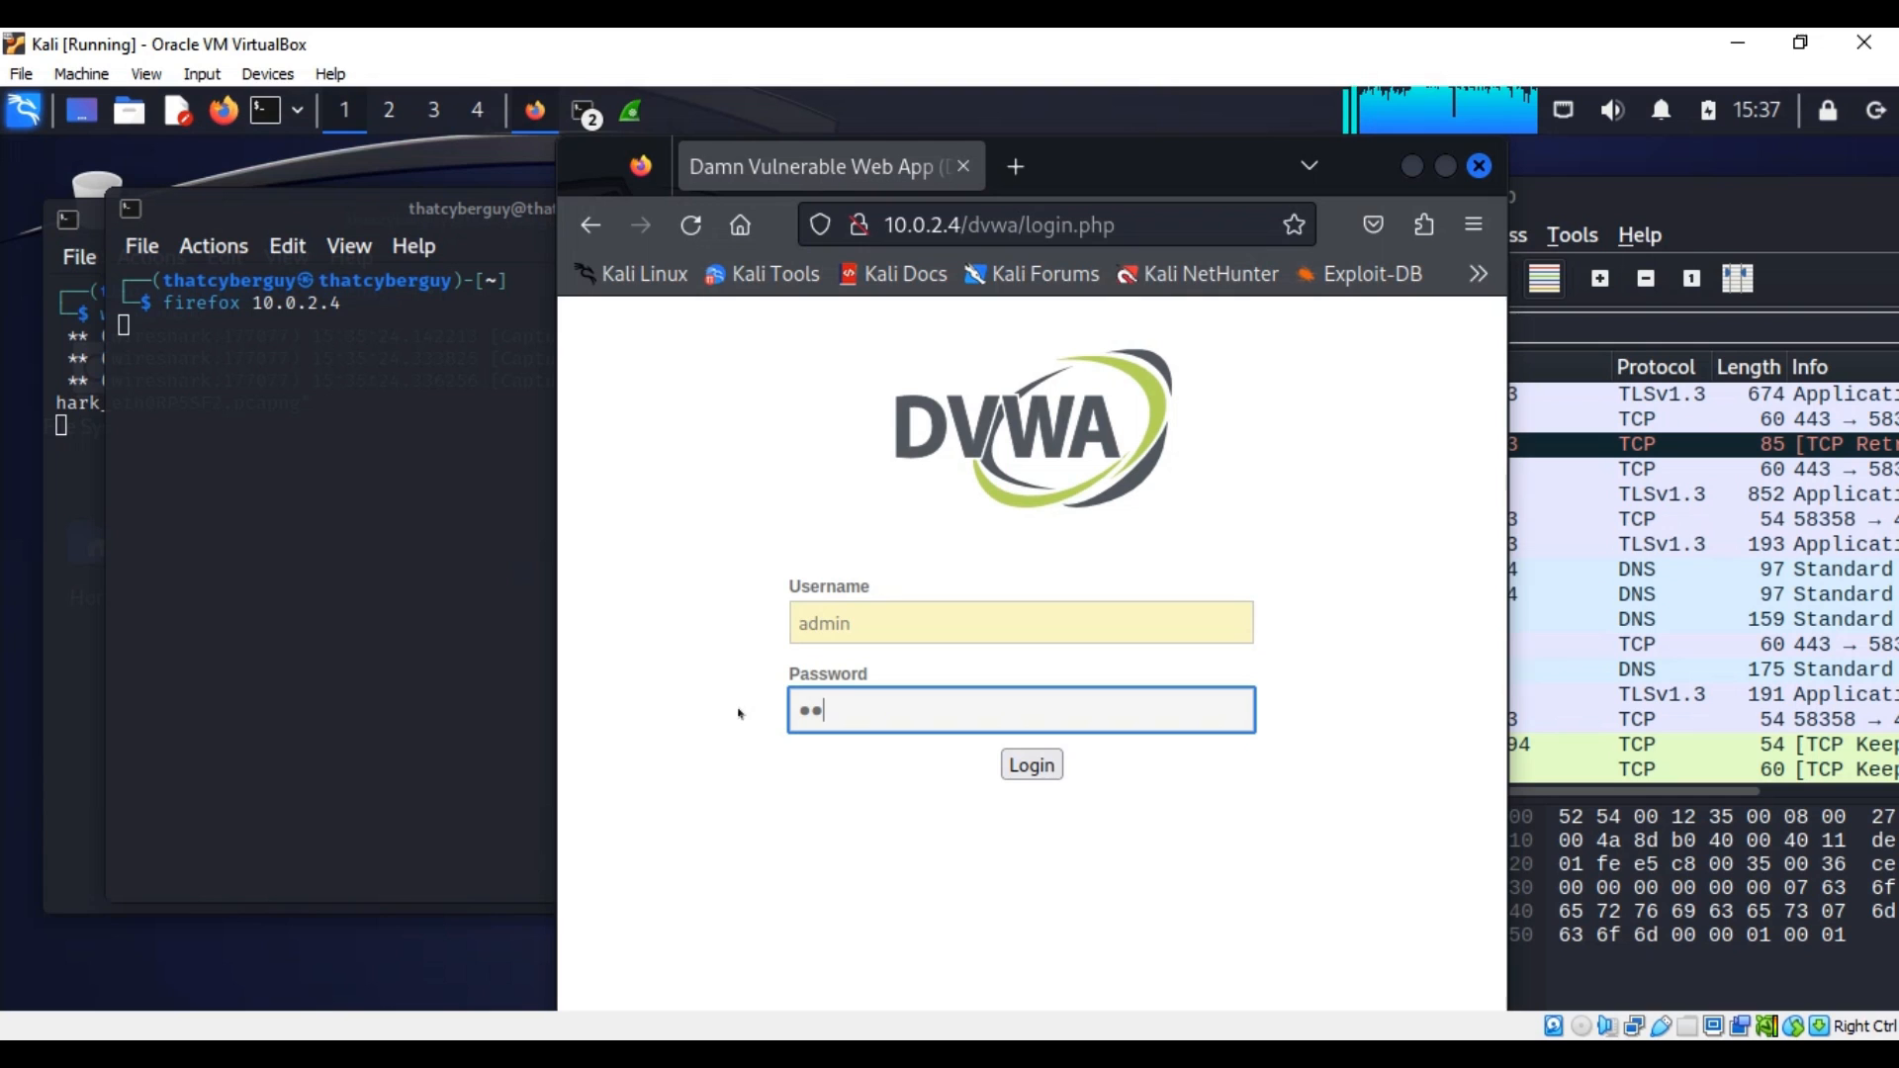
text(password)
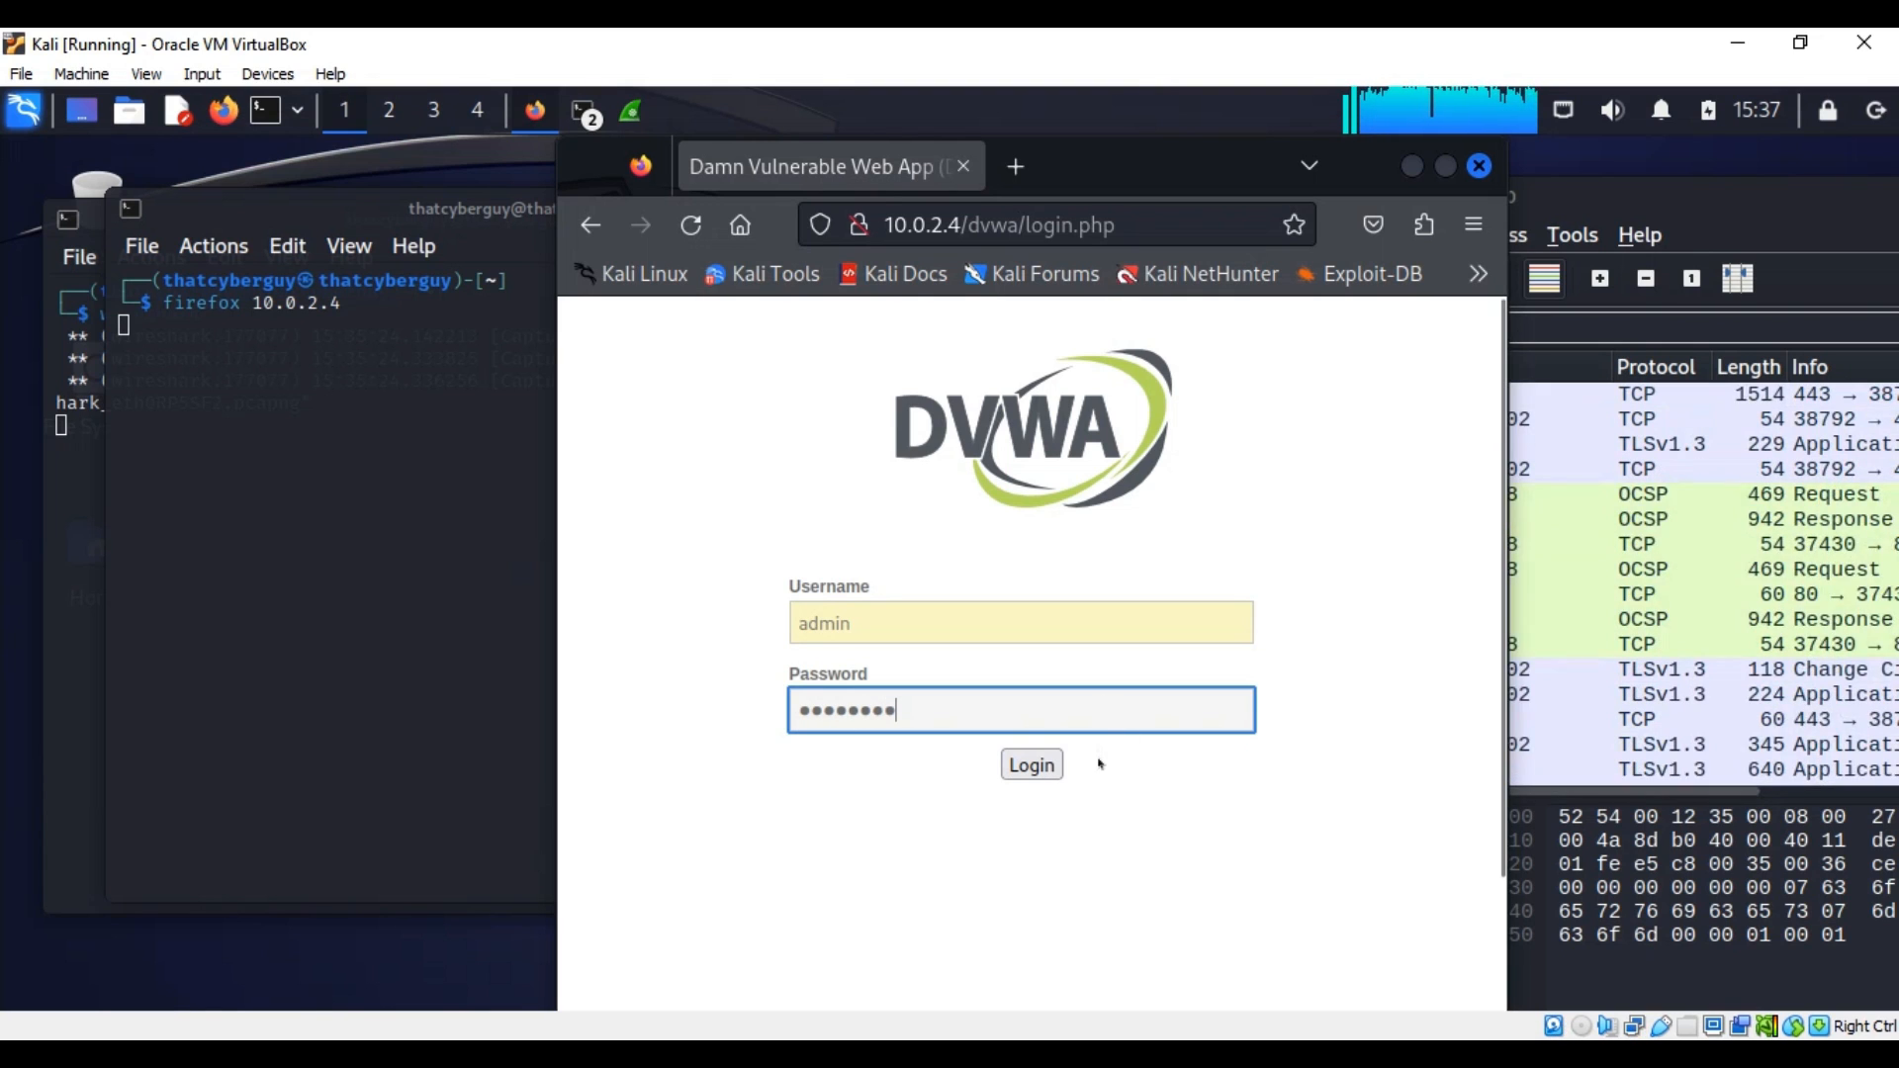
click(1031, 764)
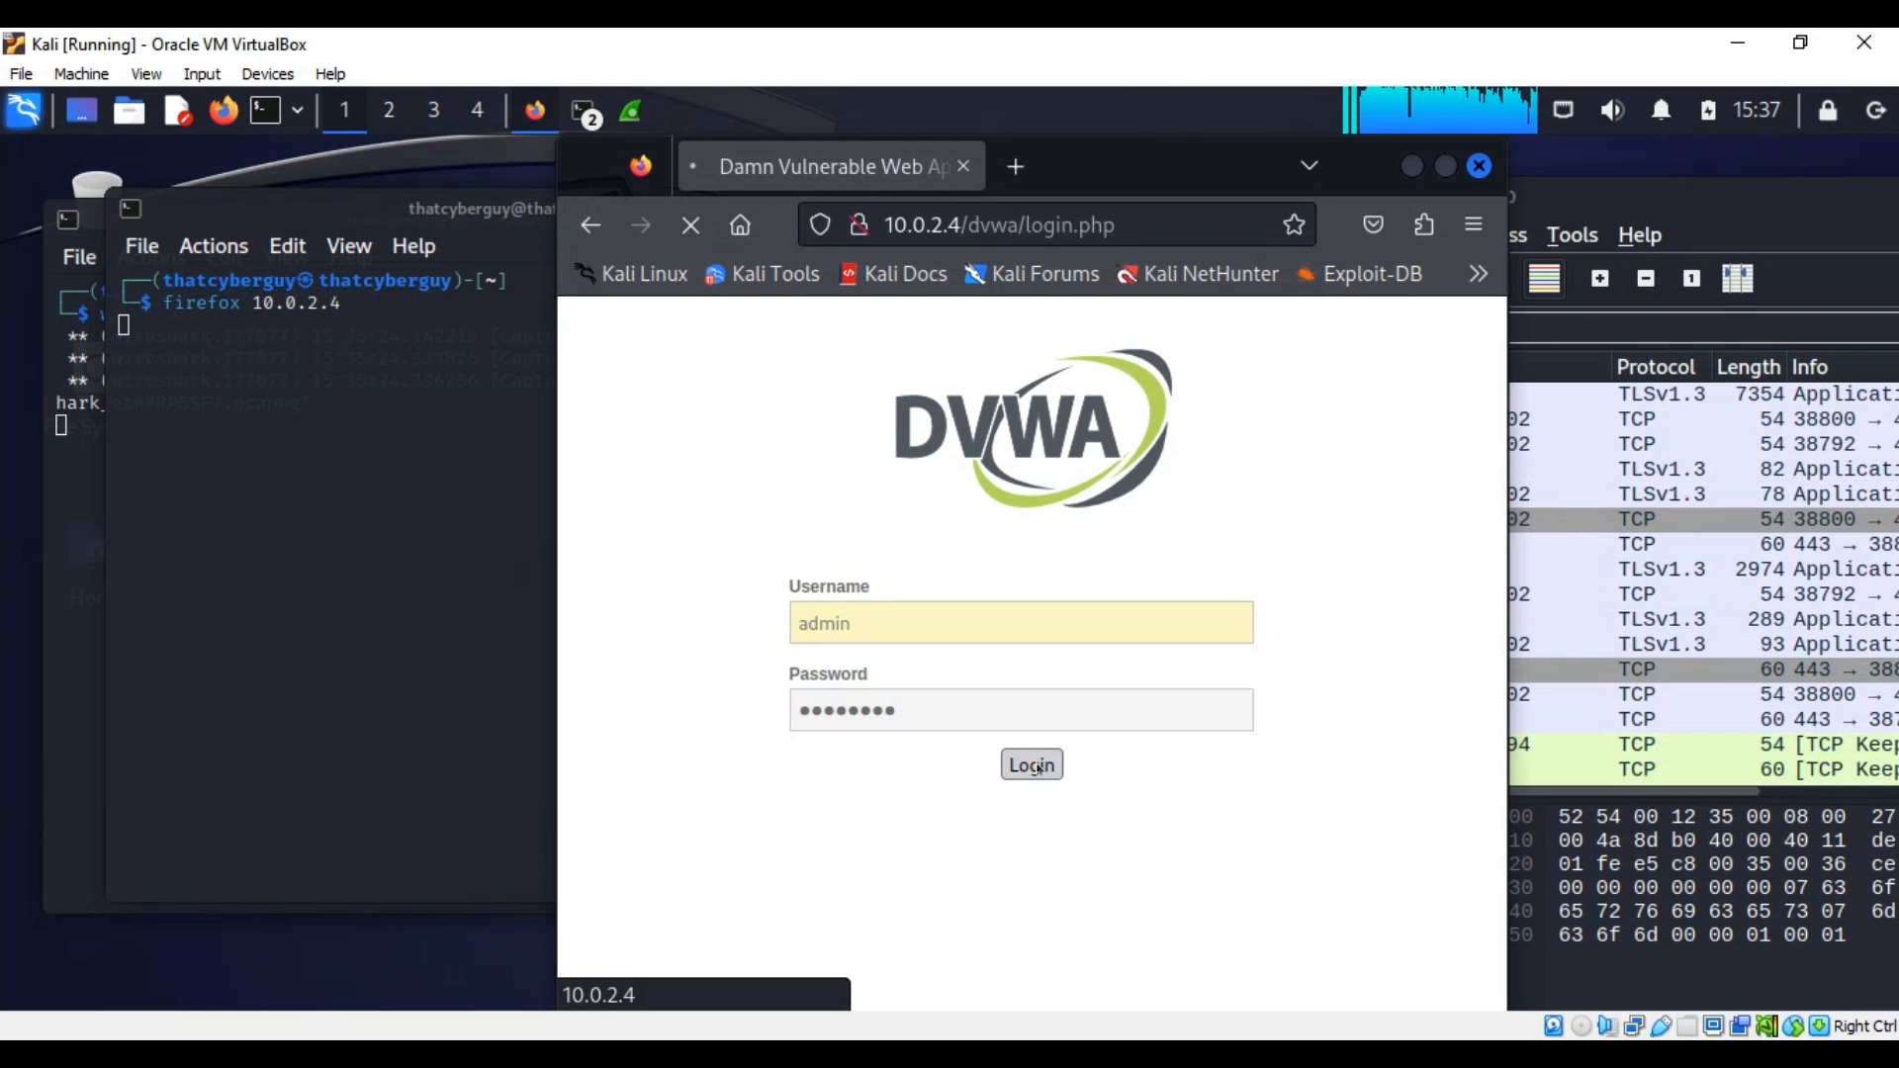
click(1028, 764)
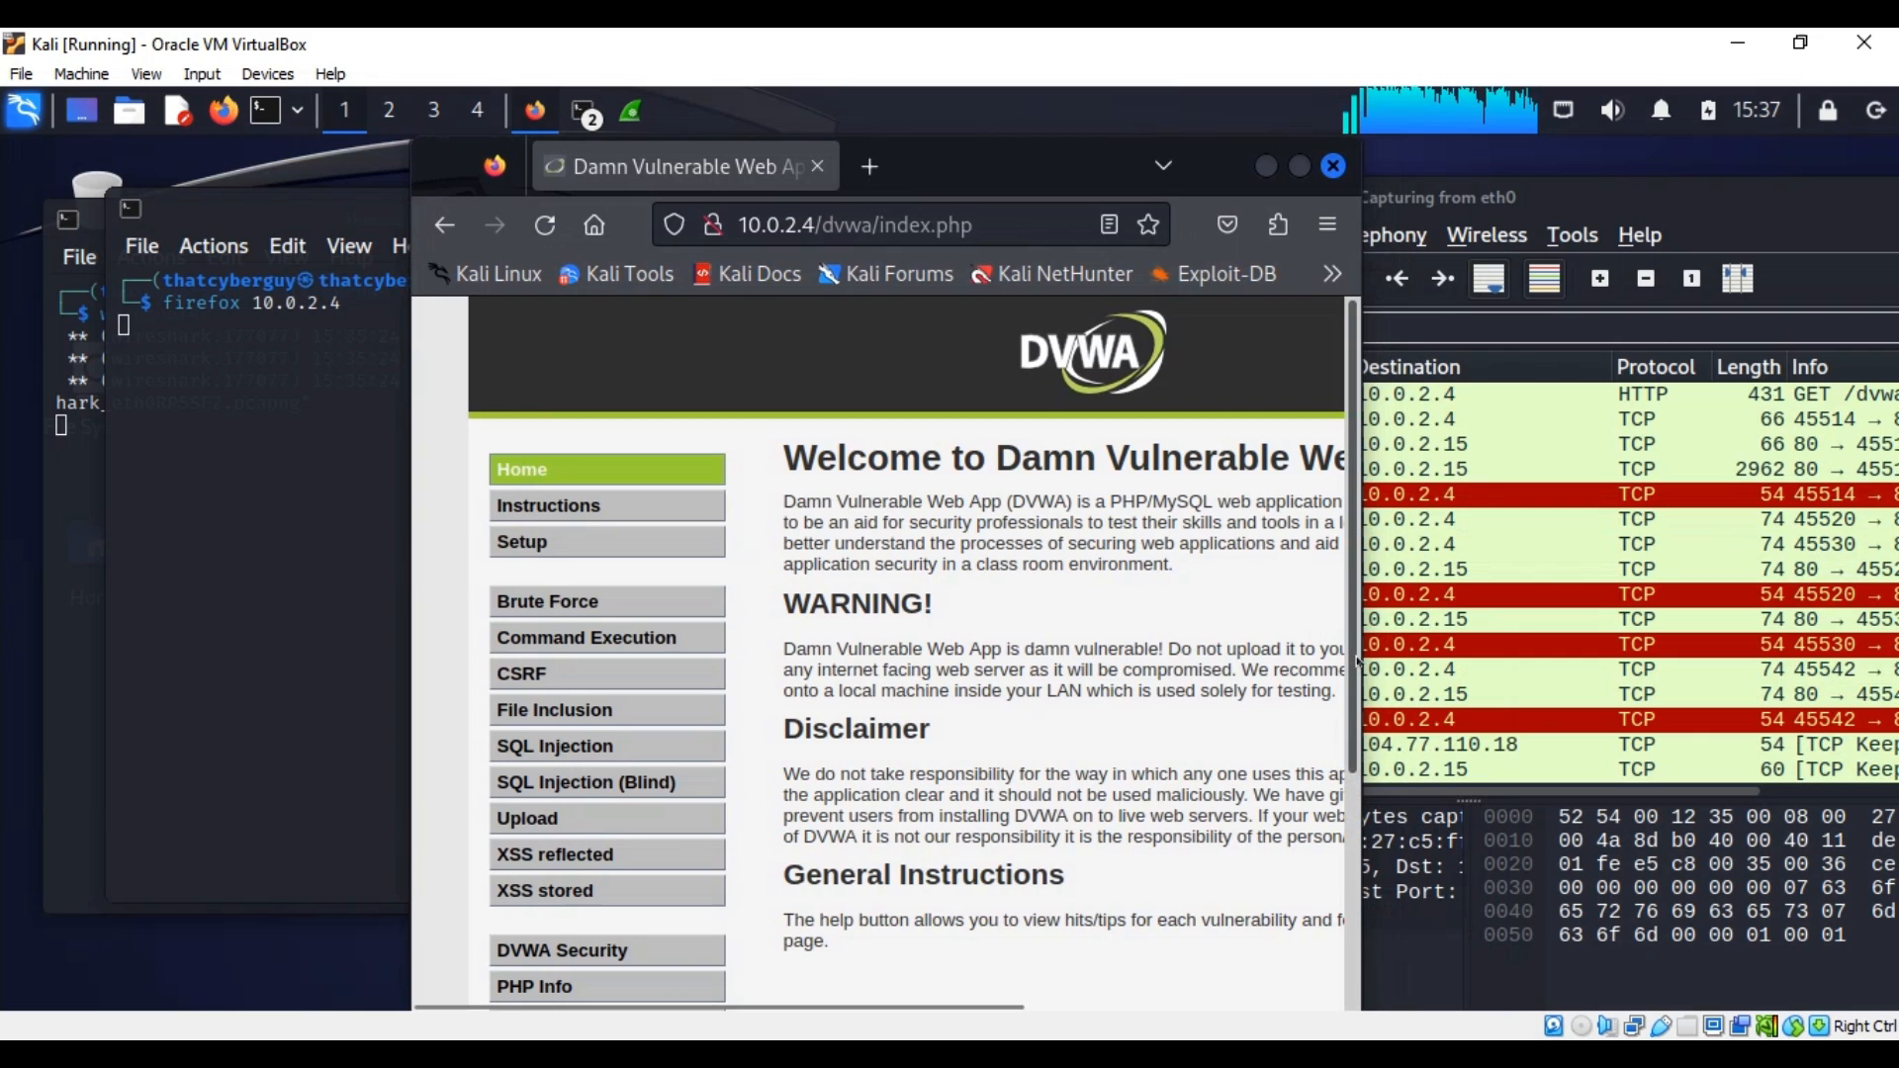
Scroll the DVWA page before switching back to the Wireshark capture
scroll(down, 3)
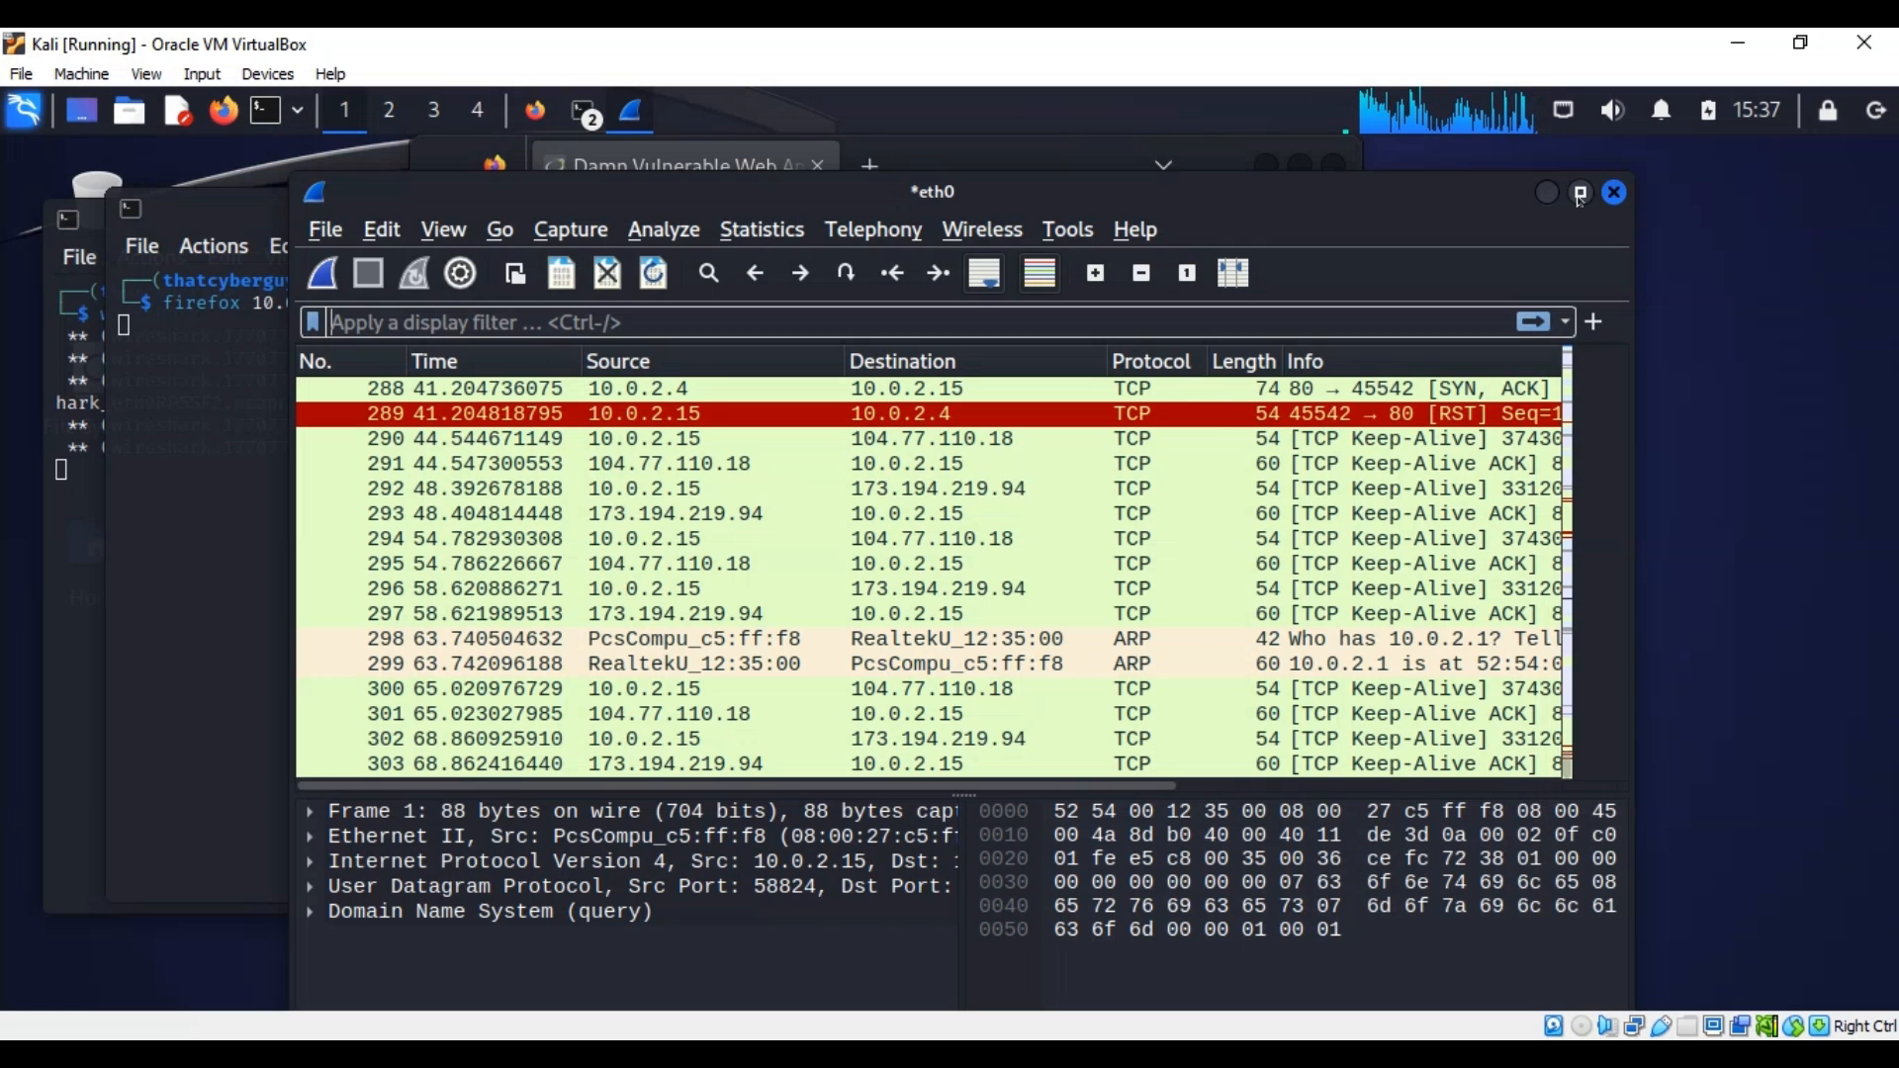
Maximize the Wireshark window to view the captured packet list
click(1579, 192)
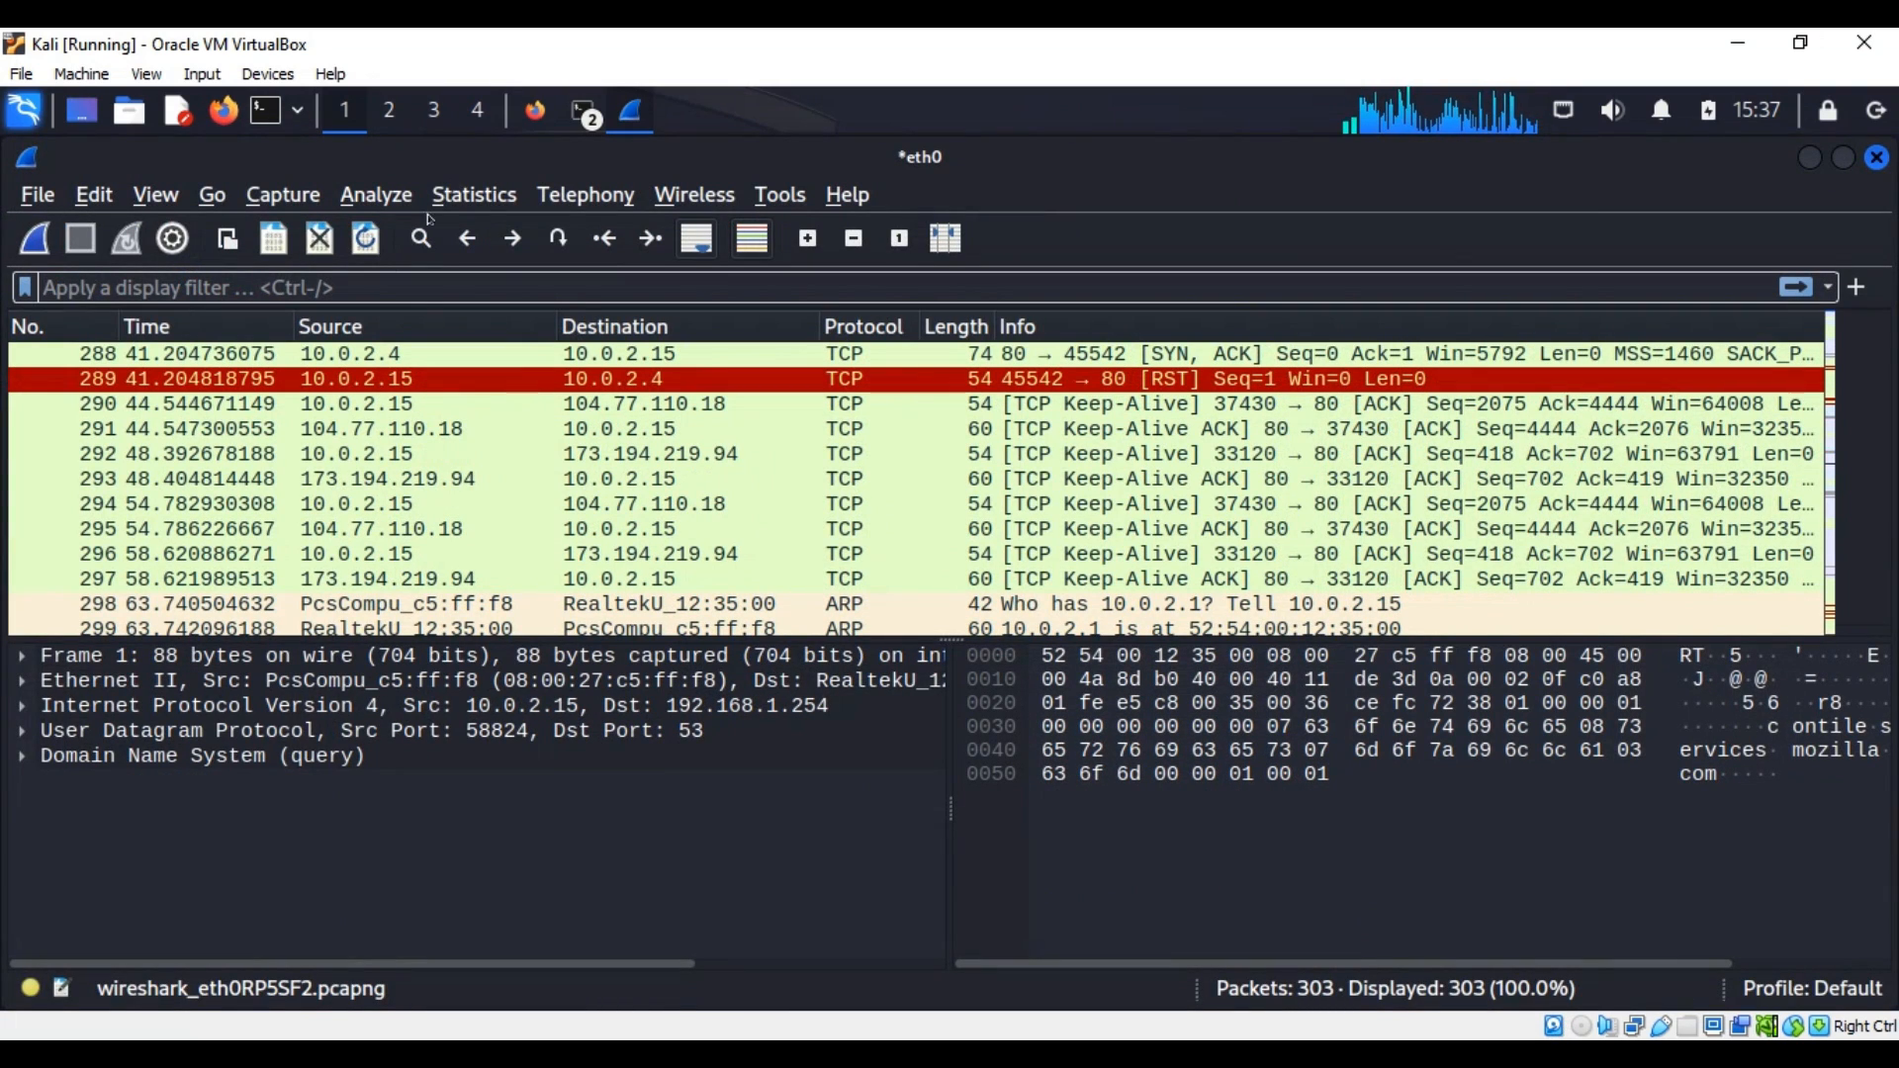
mouse_move(420, 237)
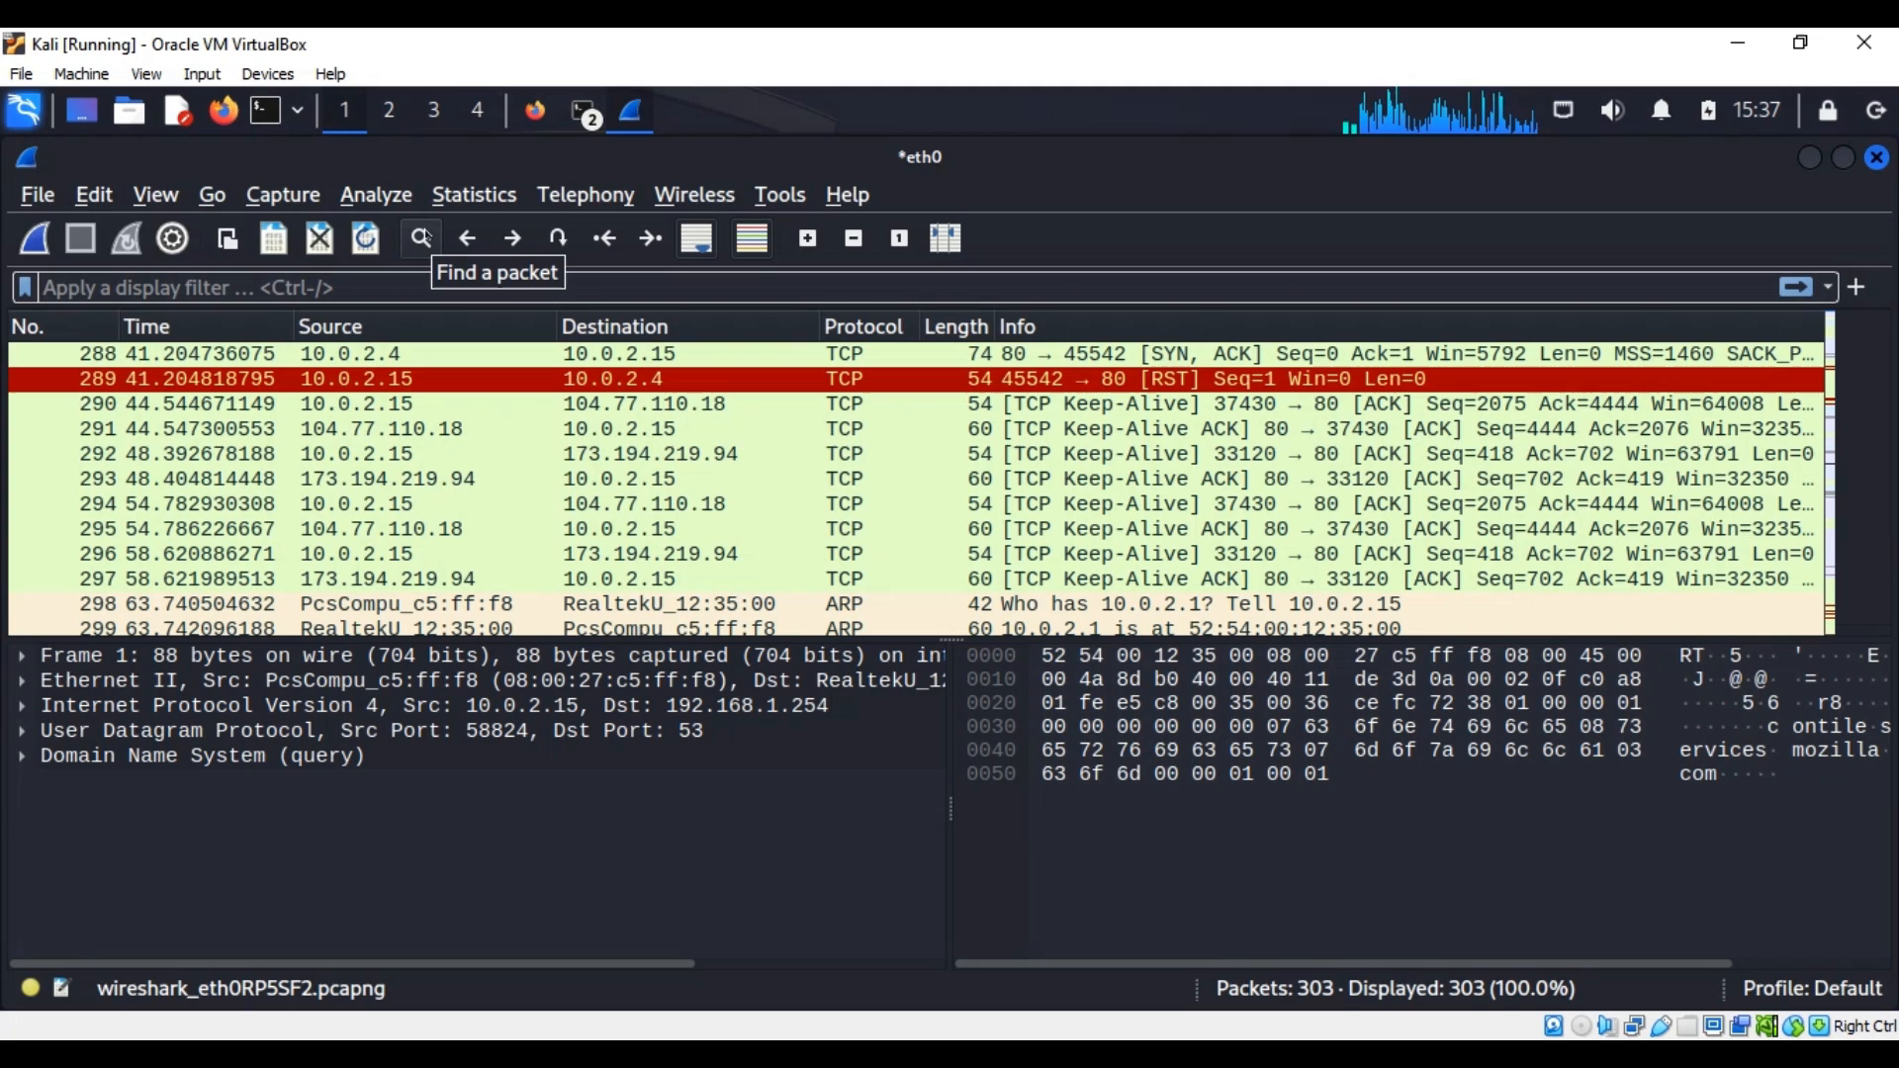
mouse_move(317, 287)
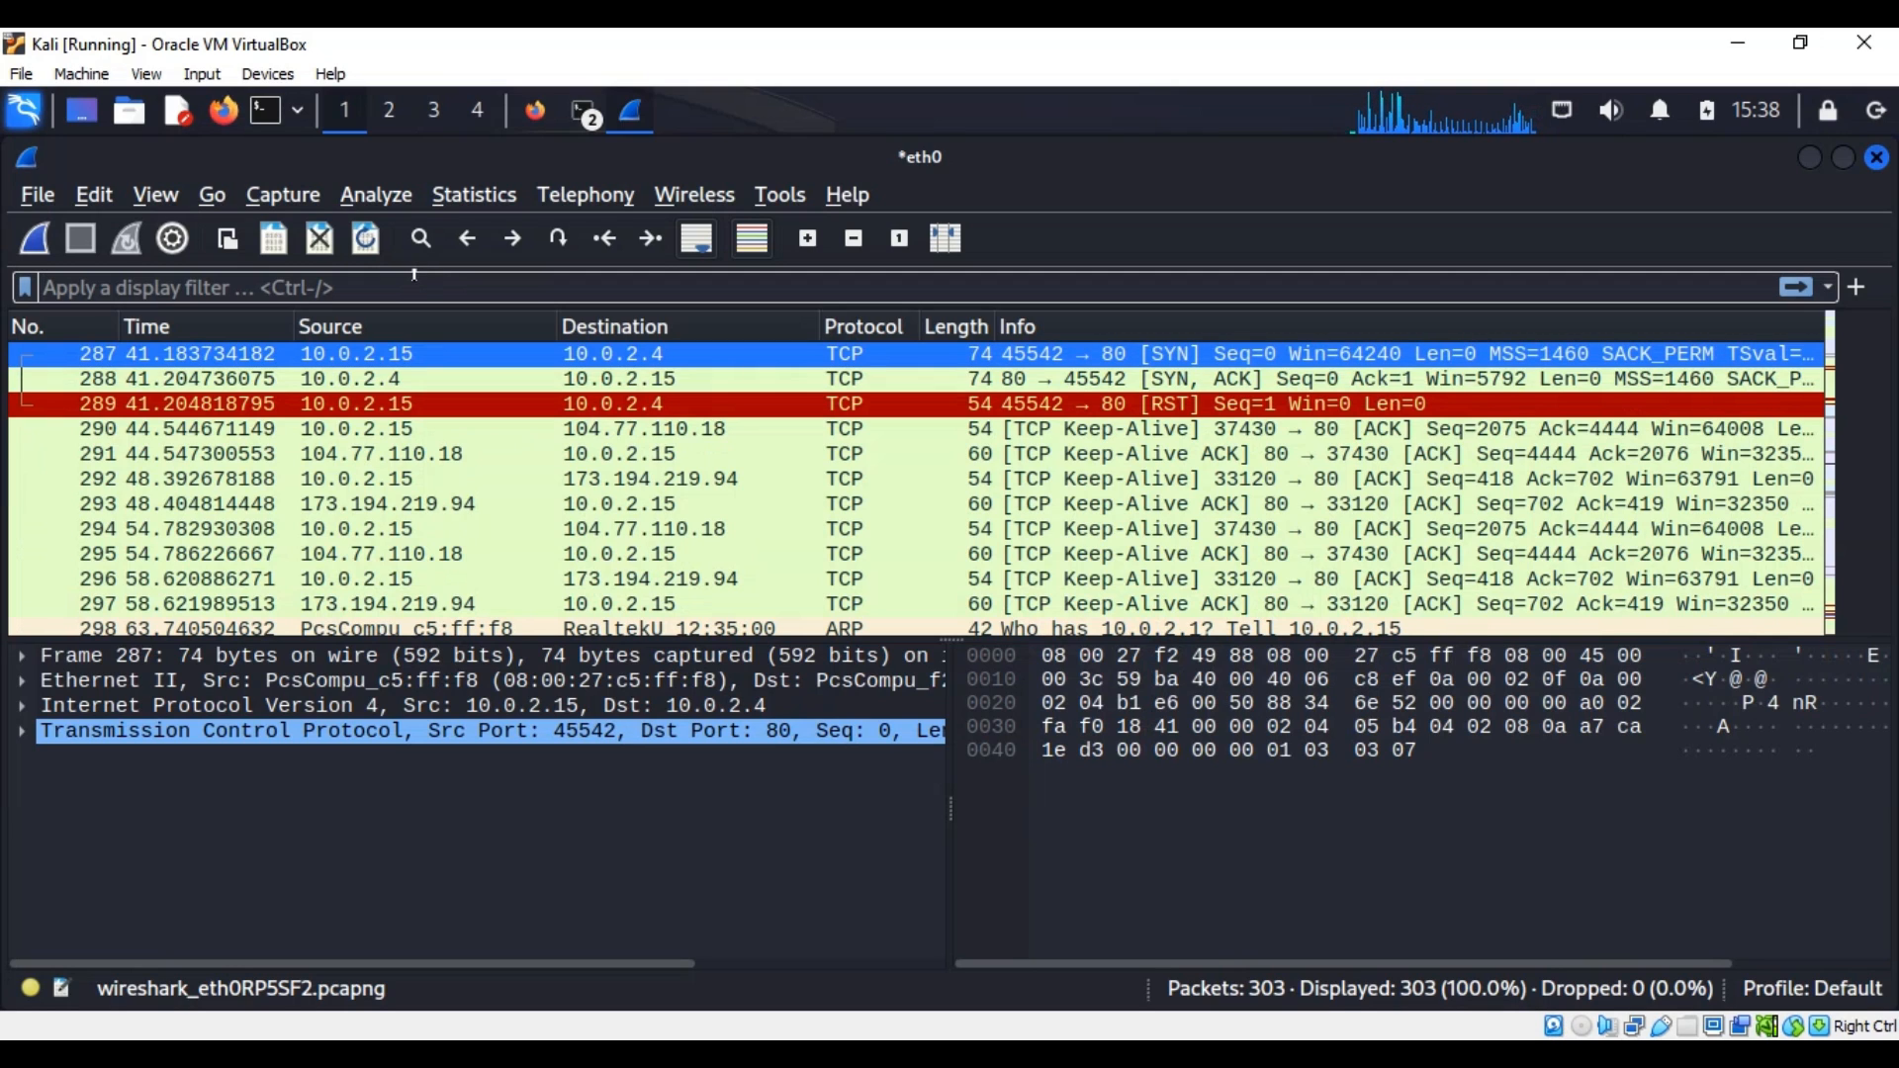
Apply an http display filter to narrow the capture to HTTP traffic
text(:h)
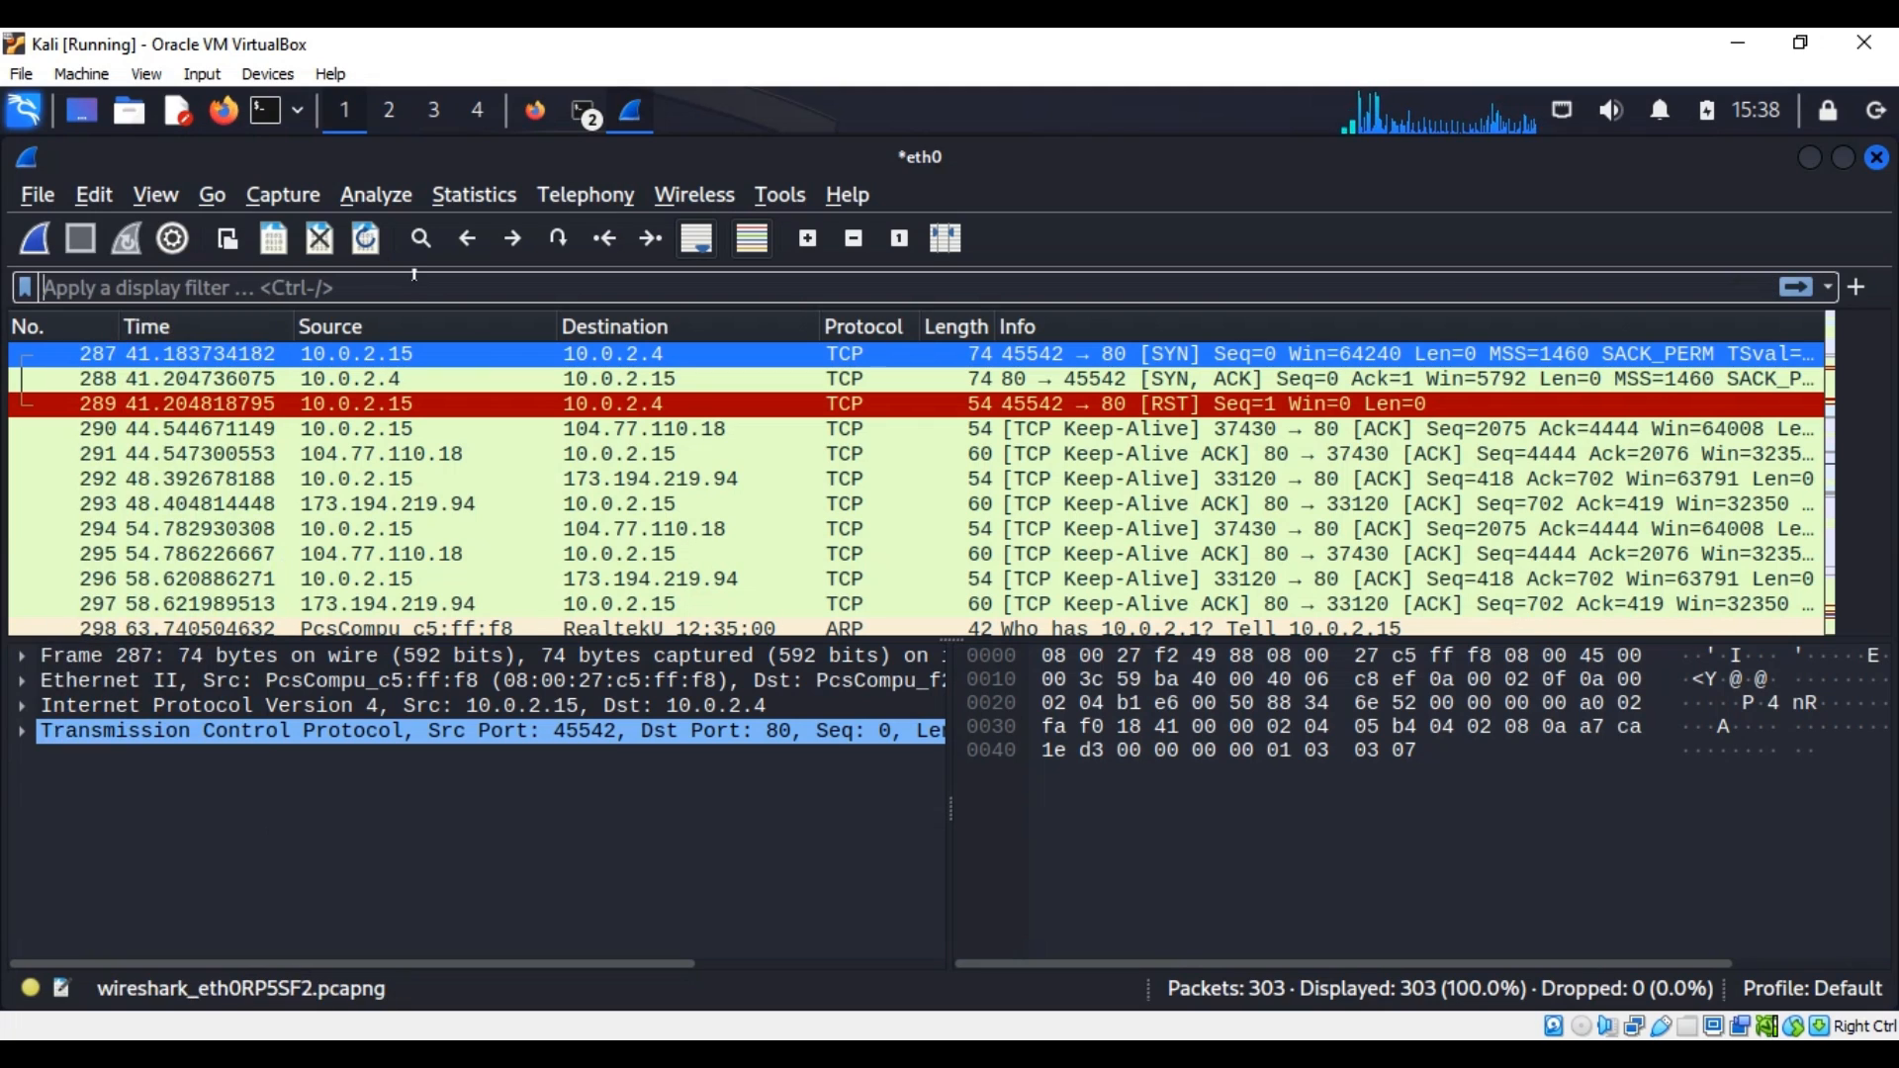
text(:)
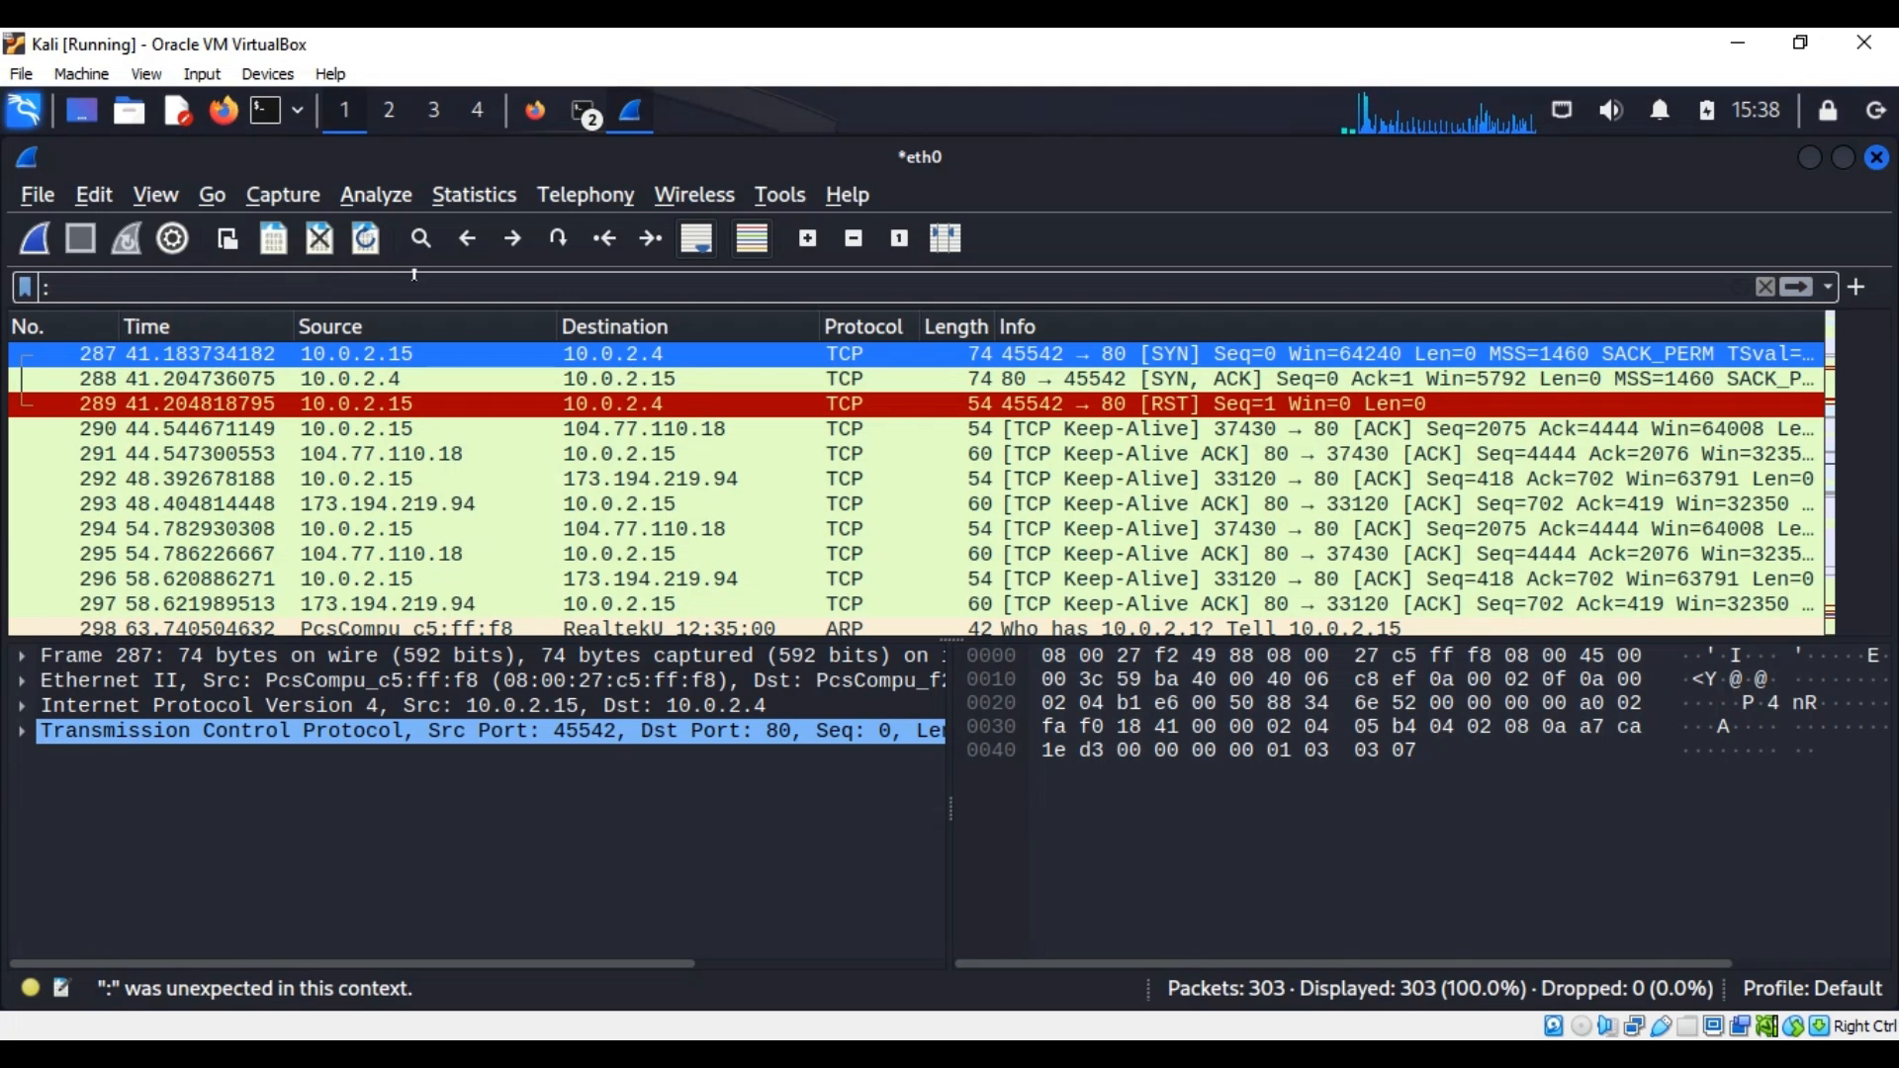
text(a)
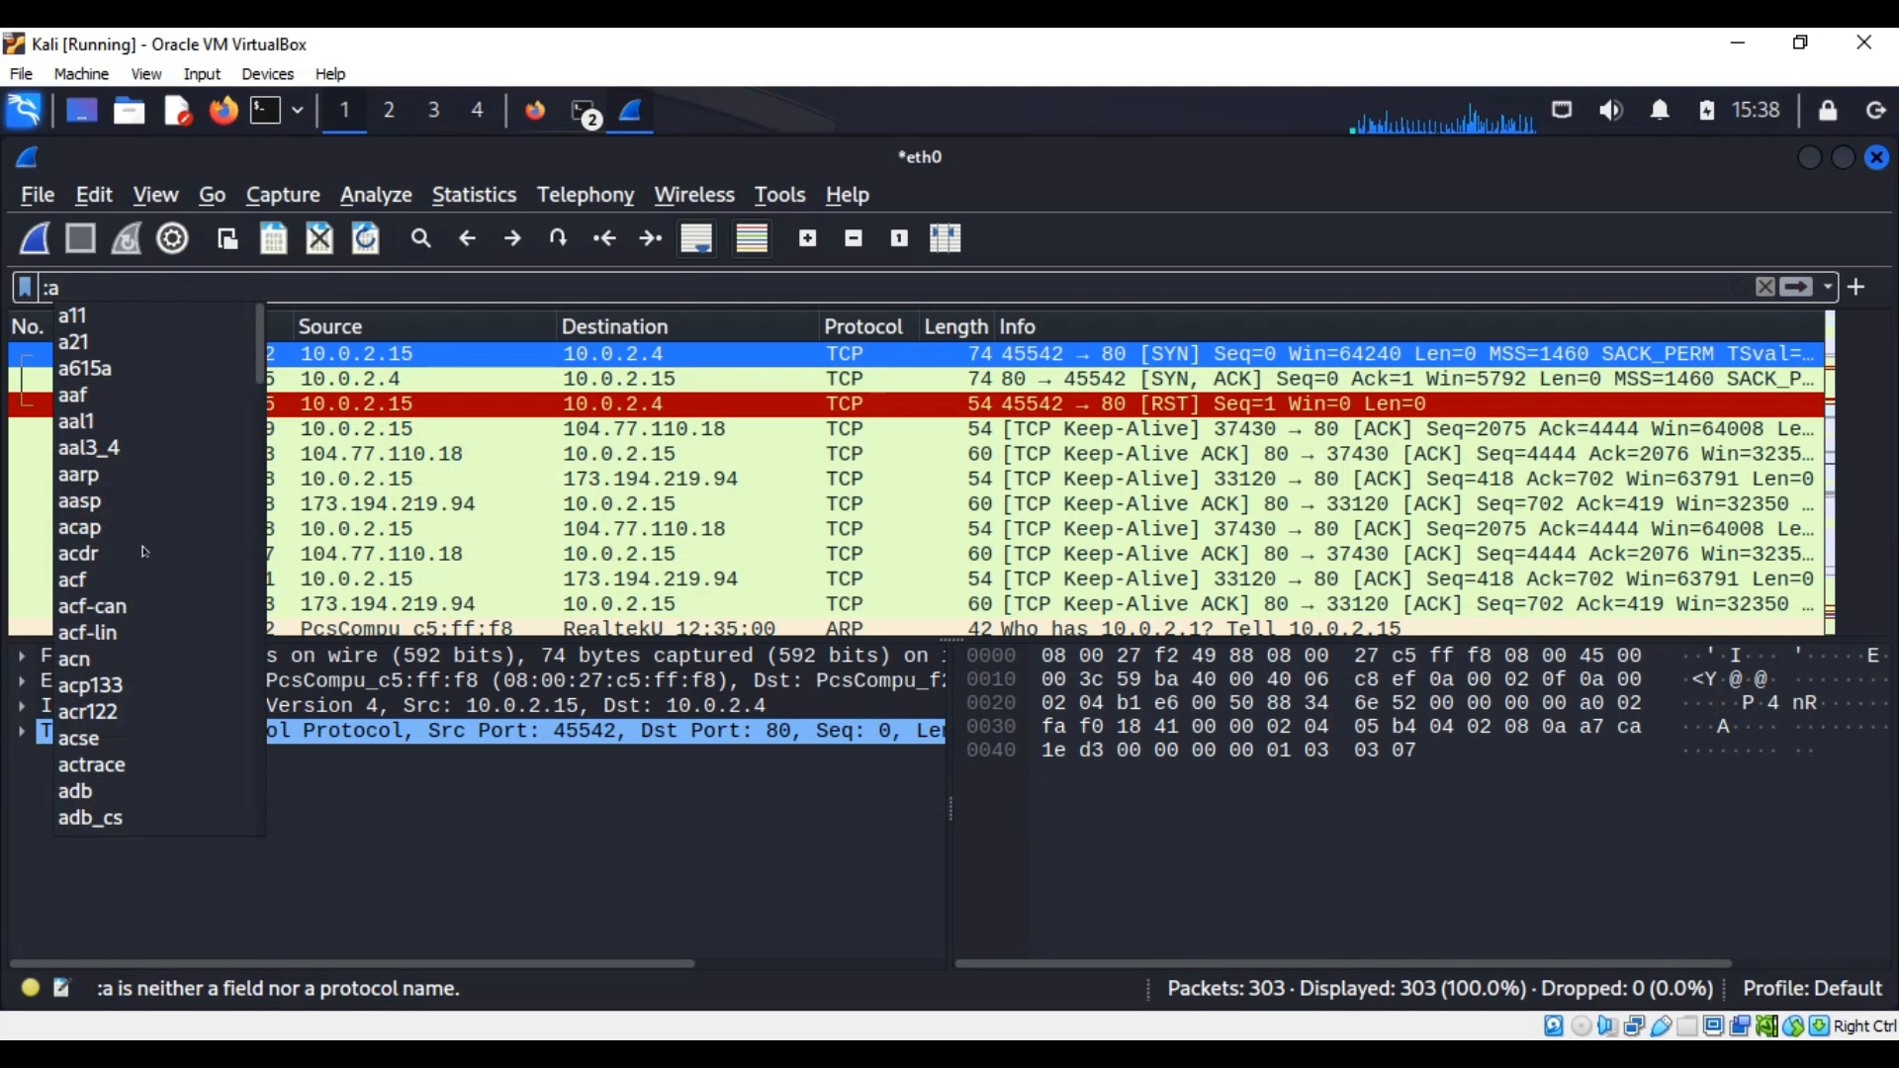
mouse_move(77, 473)
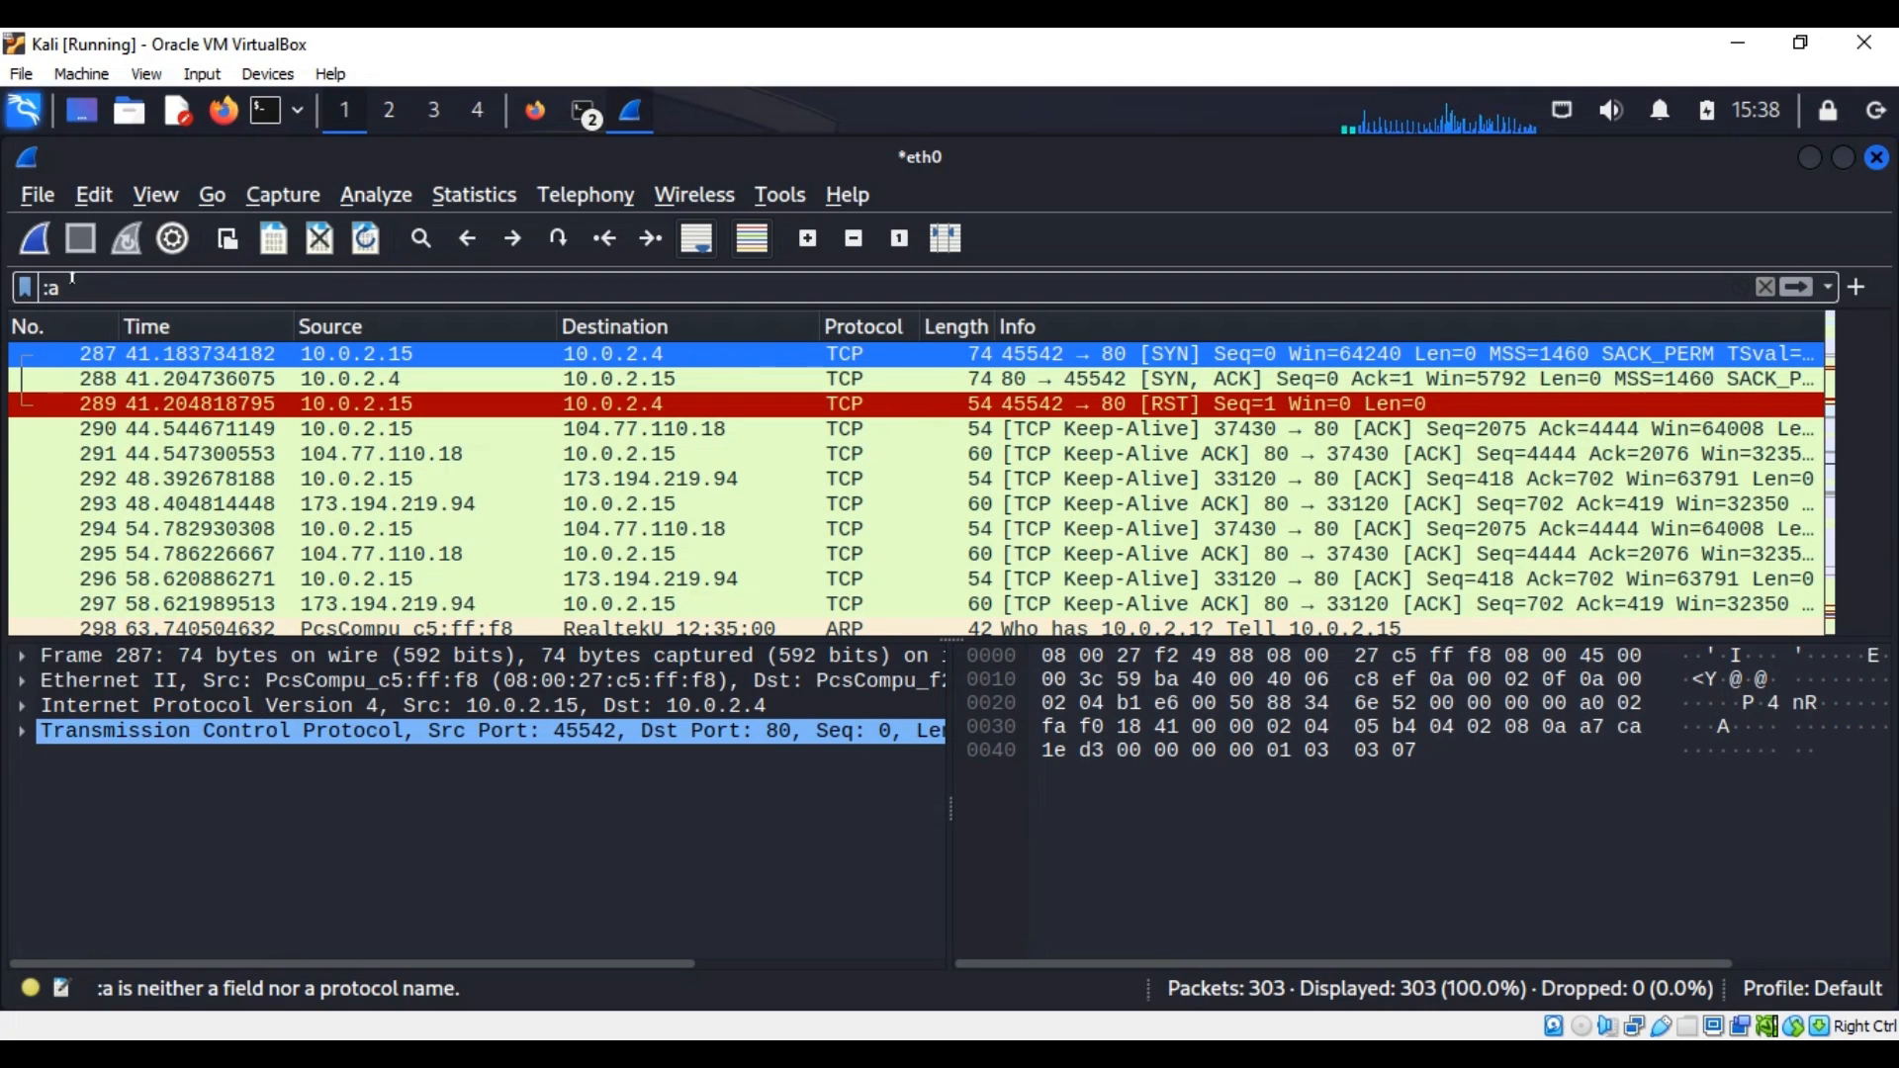
text(htty)
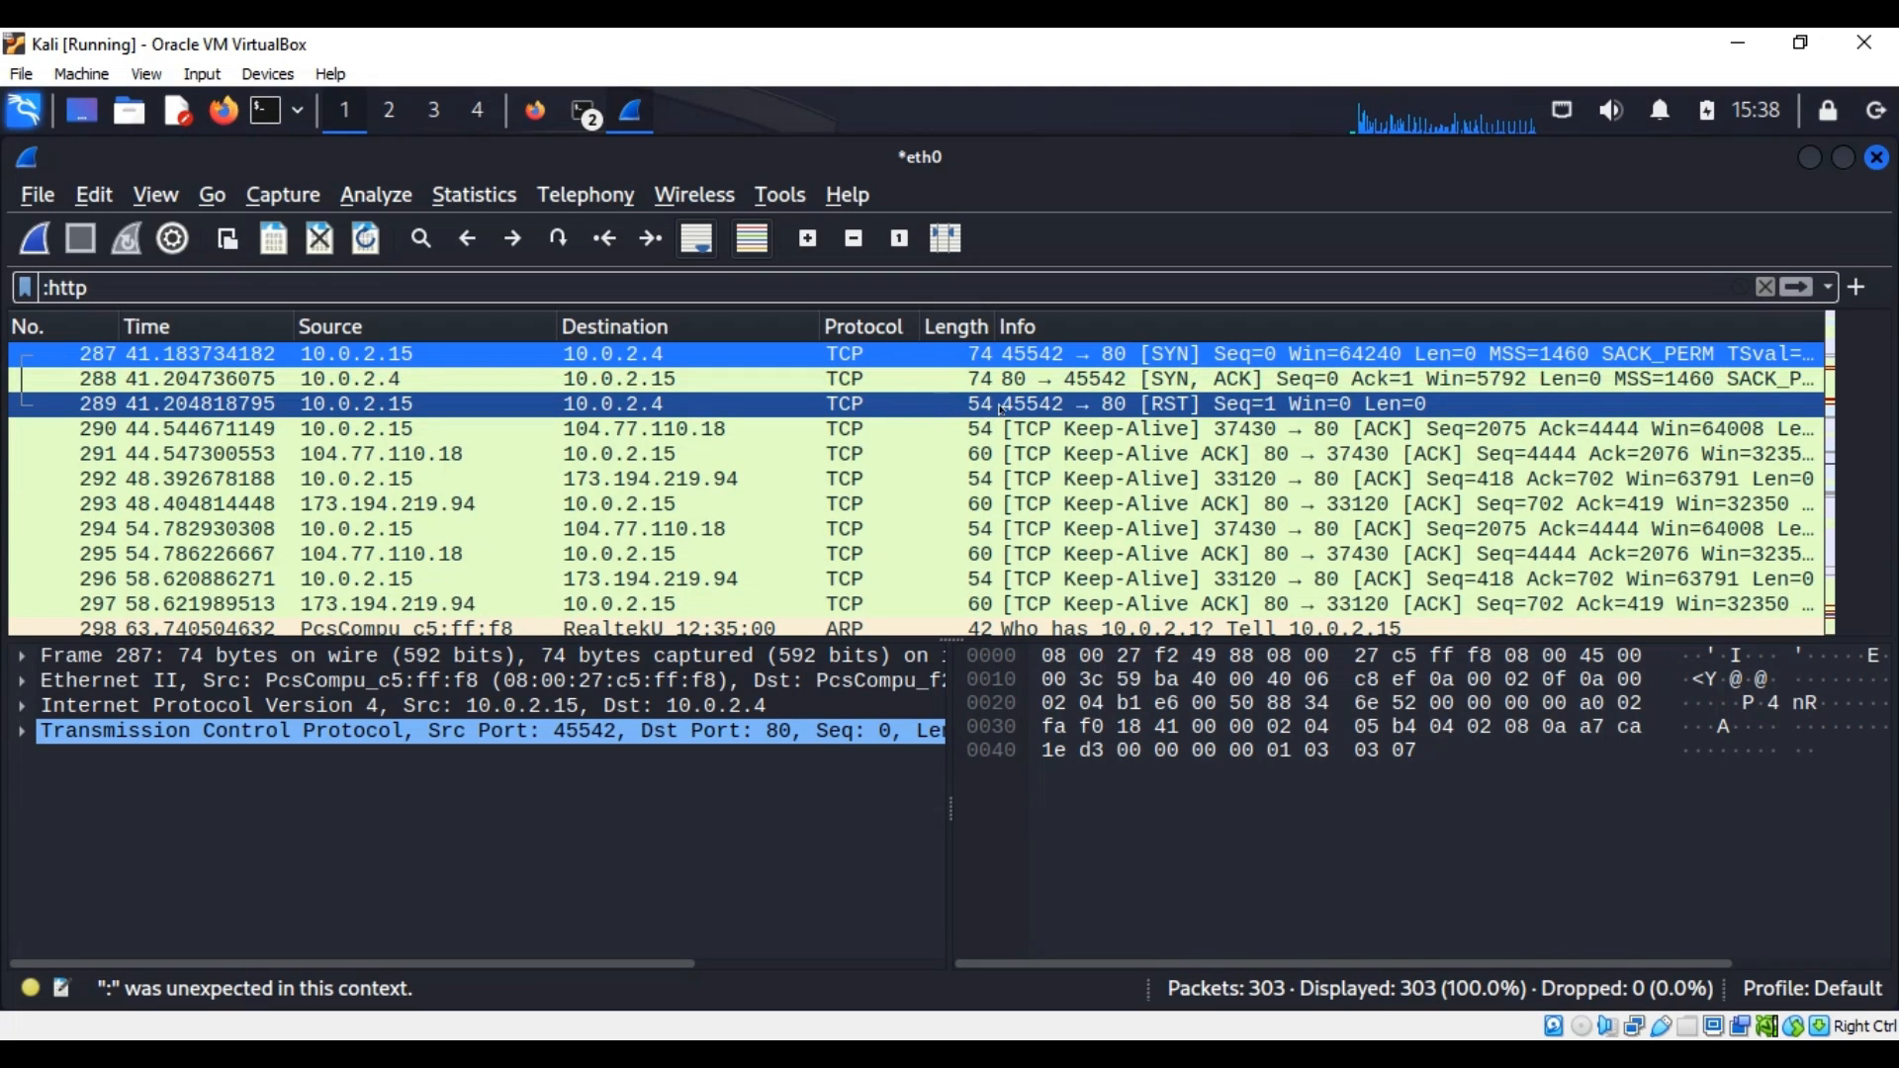
click(1005, 404)
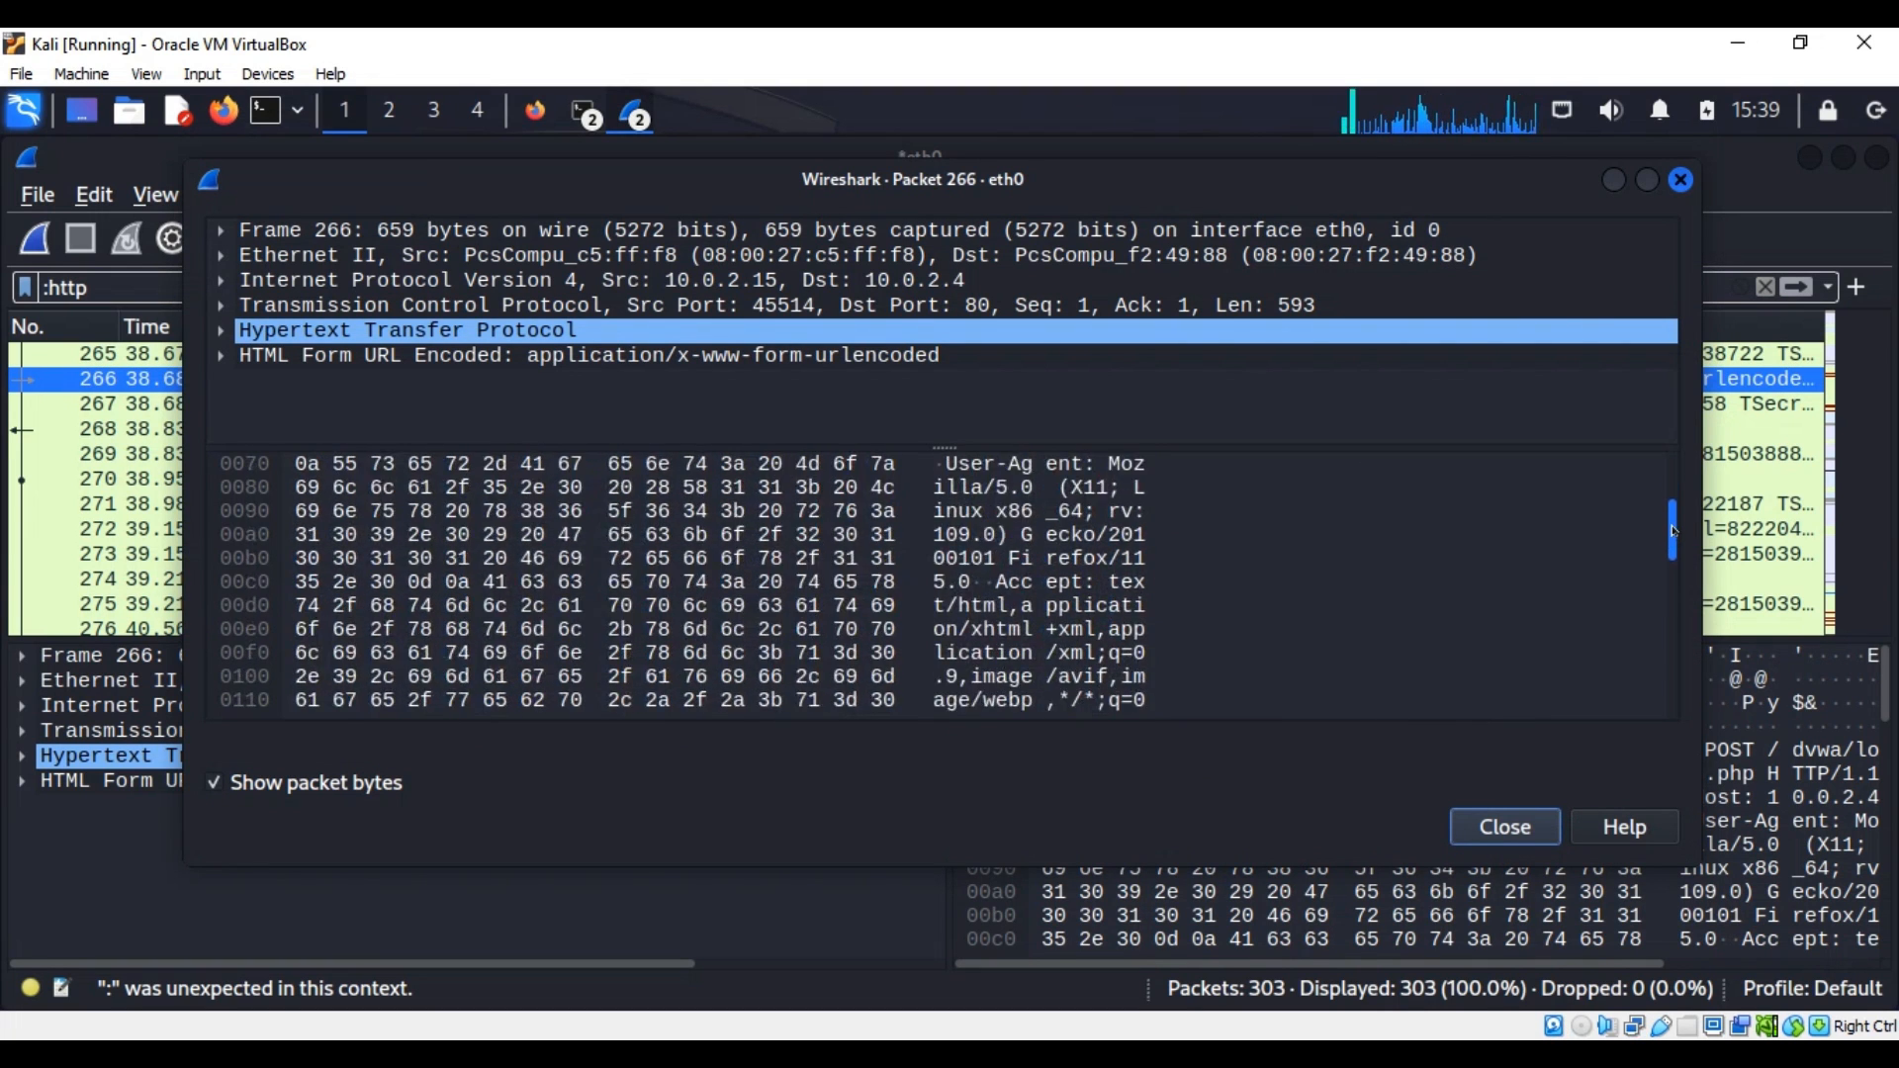
scroll(down, 3)
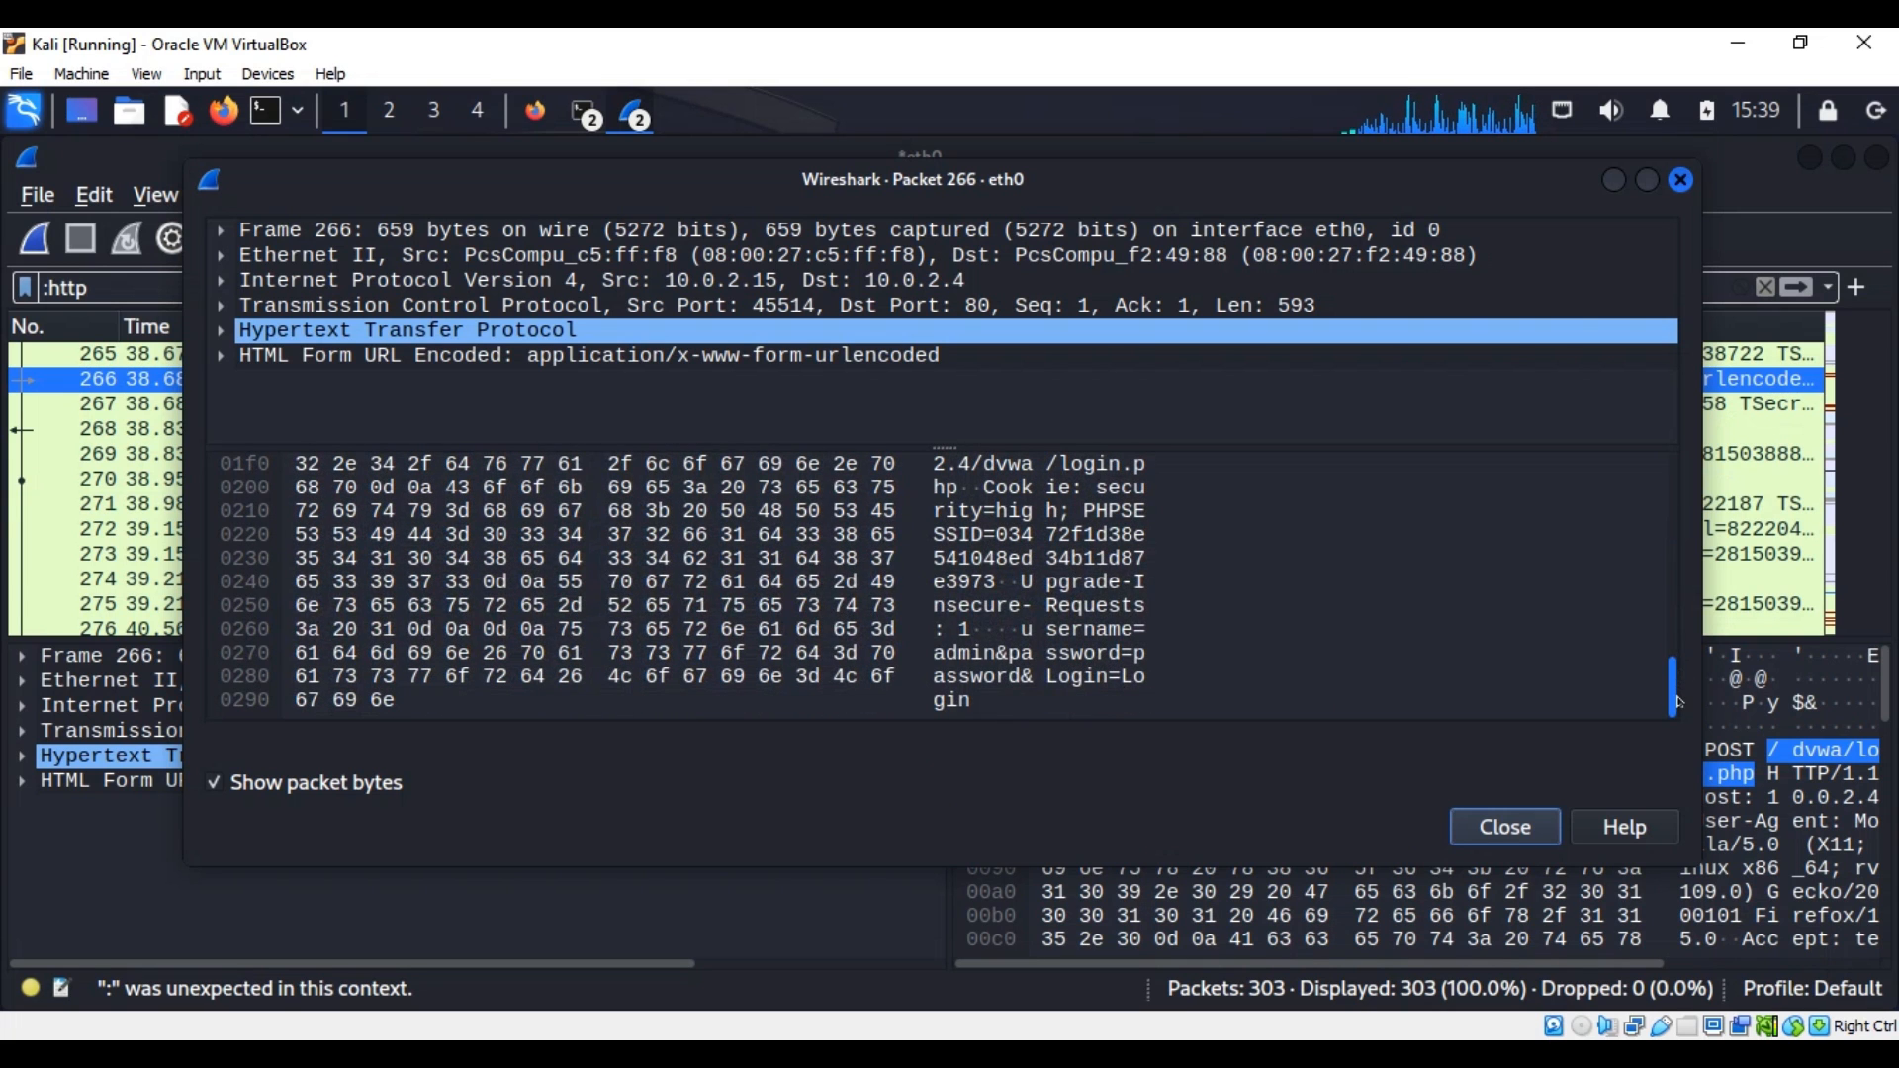
click(1082, 629)
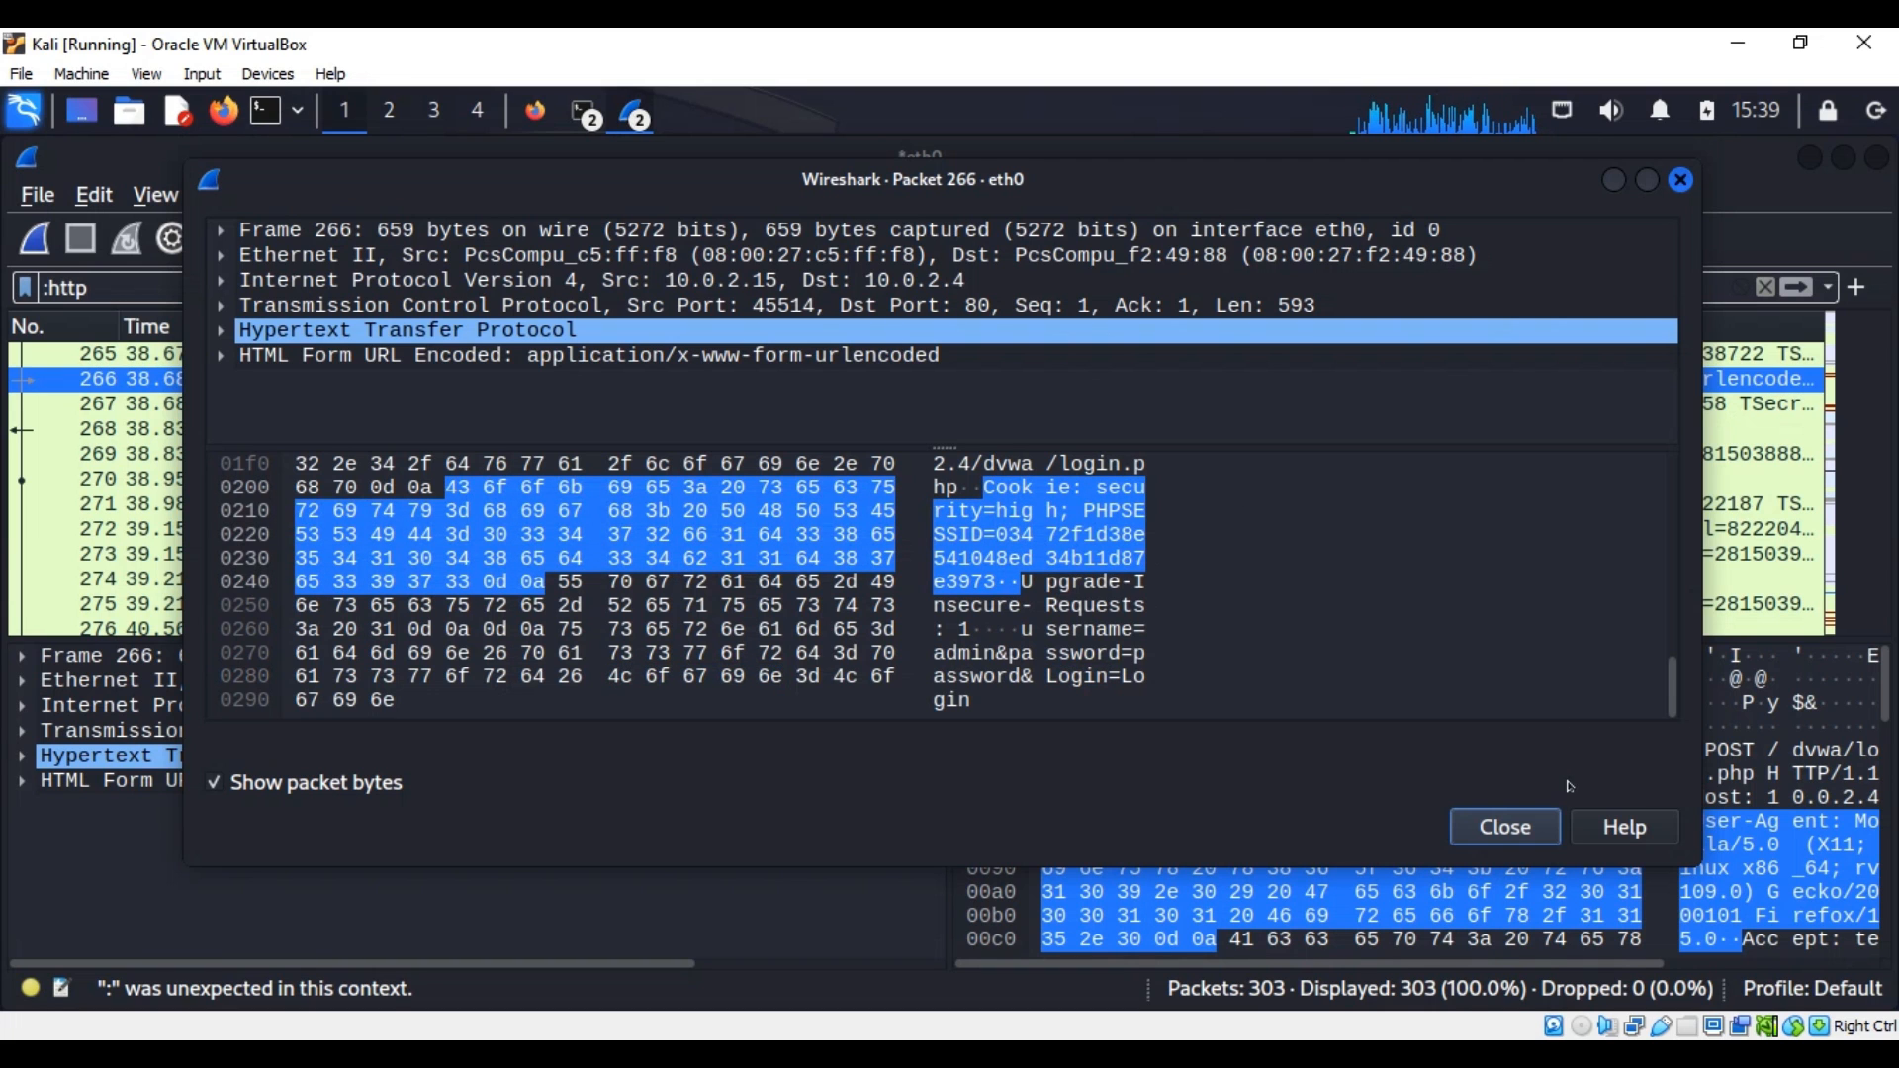
click(1504, 827)
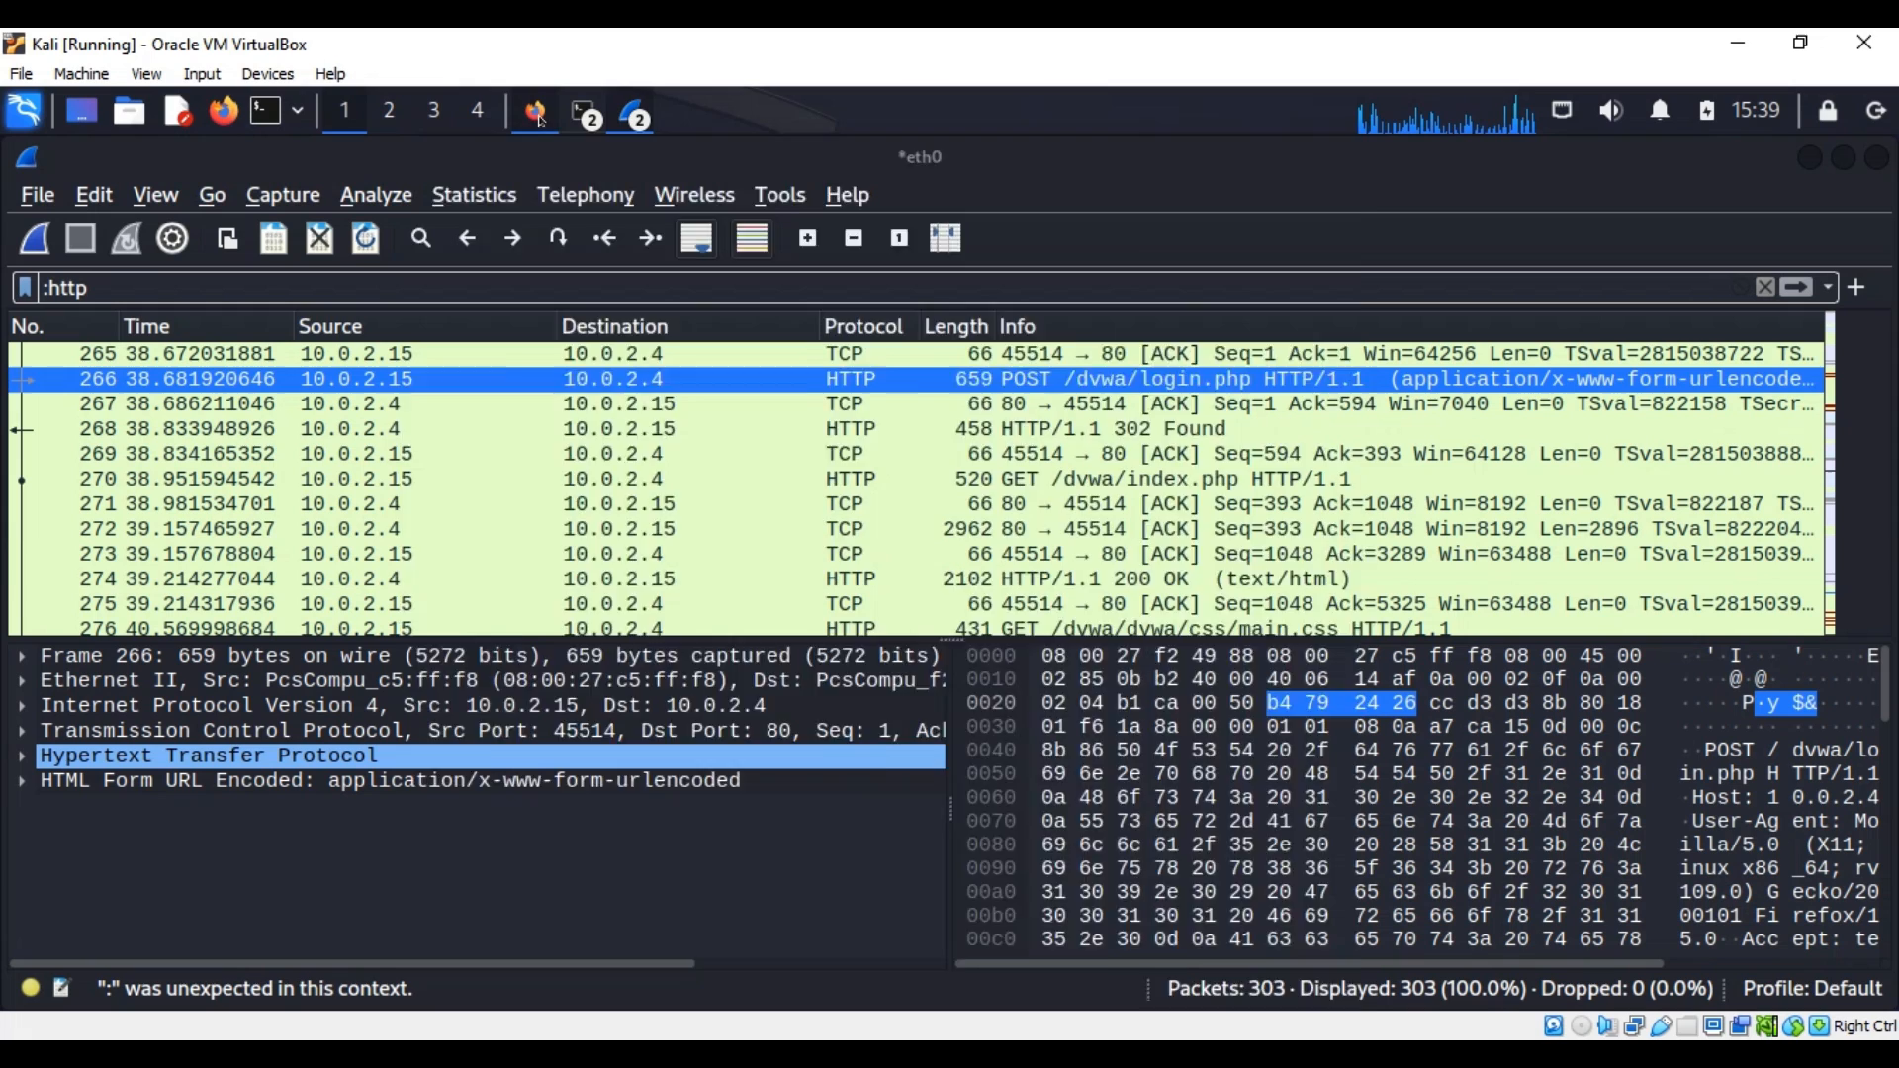
click(532, 111)
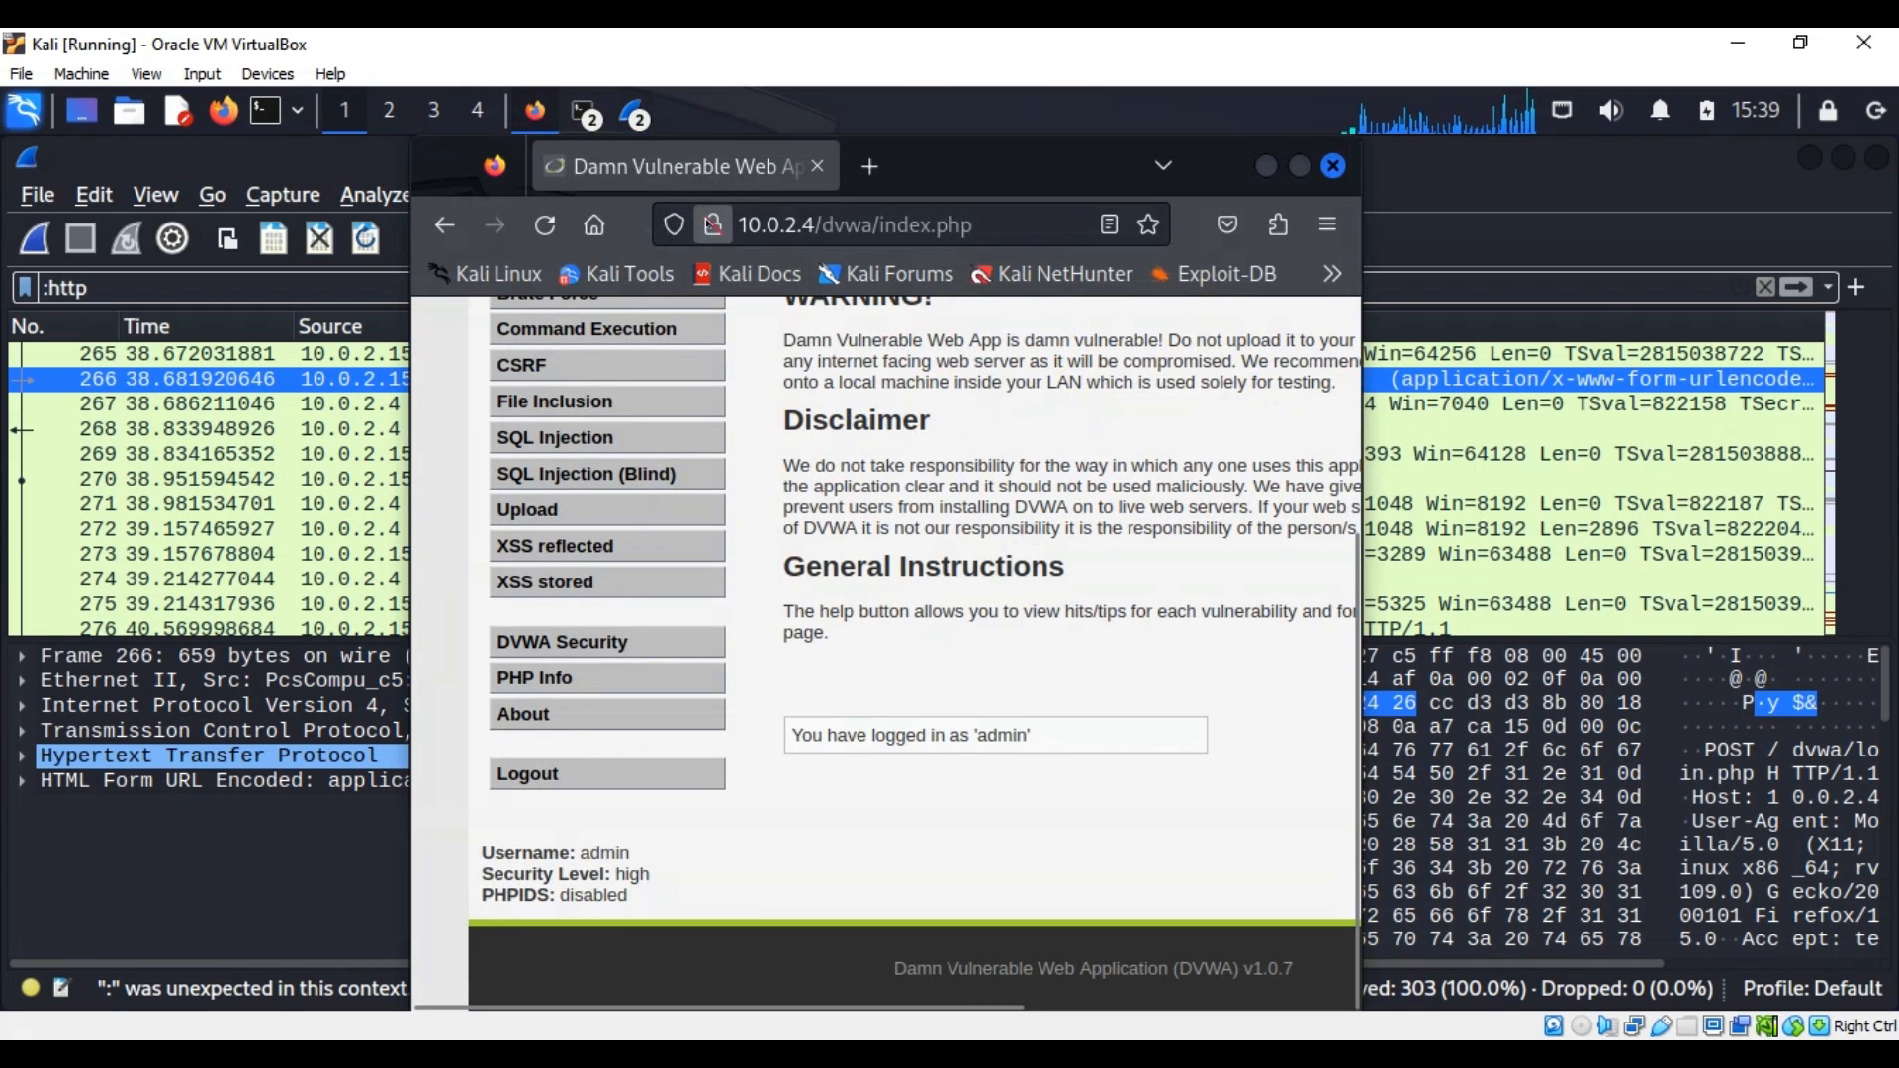
Check the DVWA site's insecure connection info and start a new blank tab
click(712, 226)
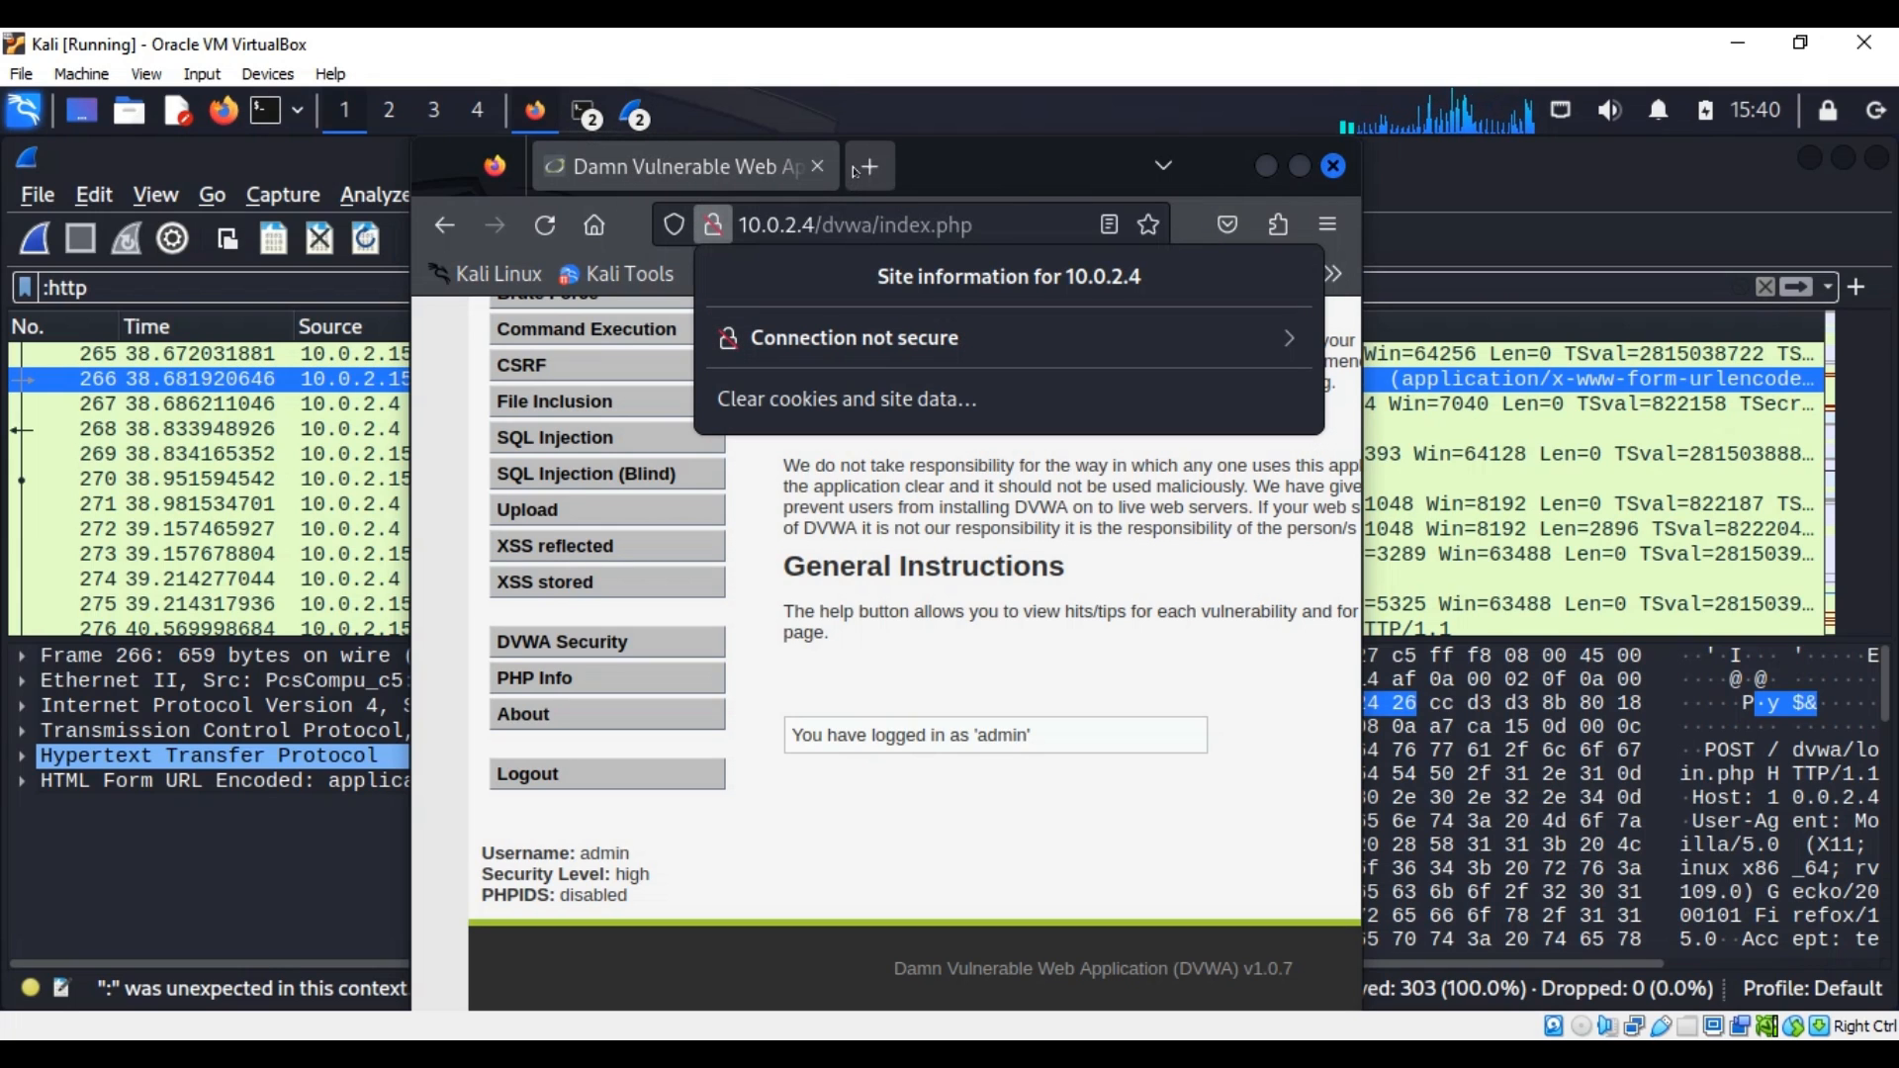
click(864, 166)
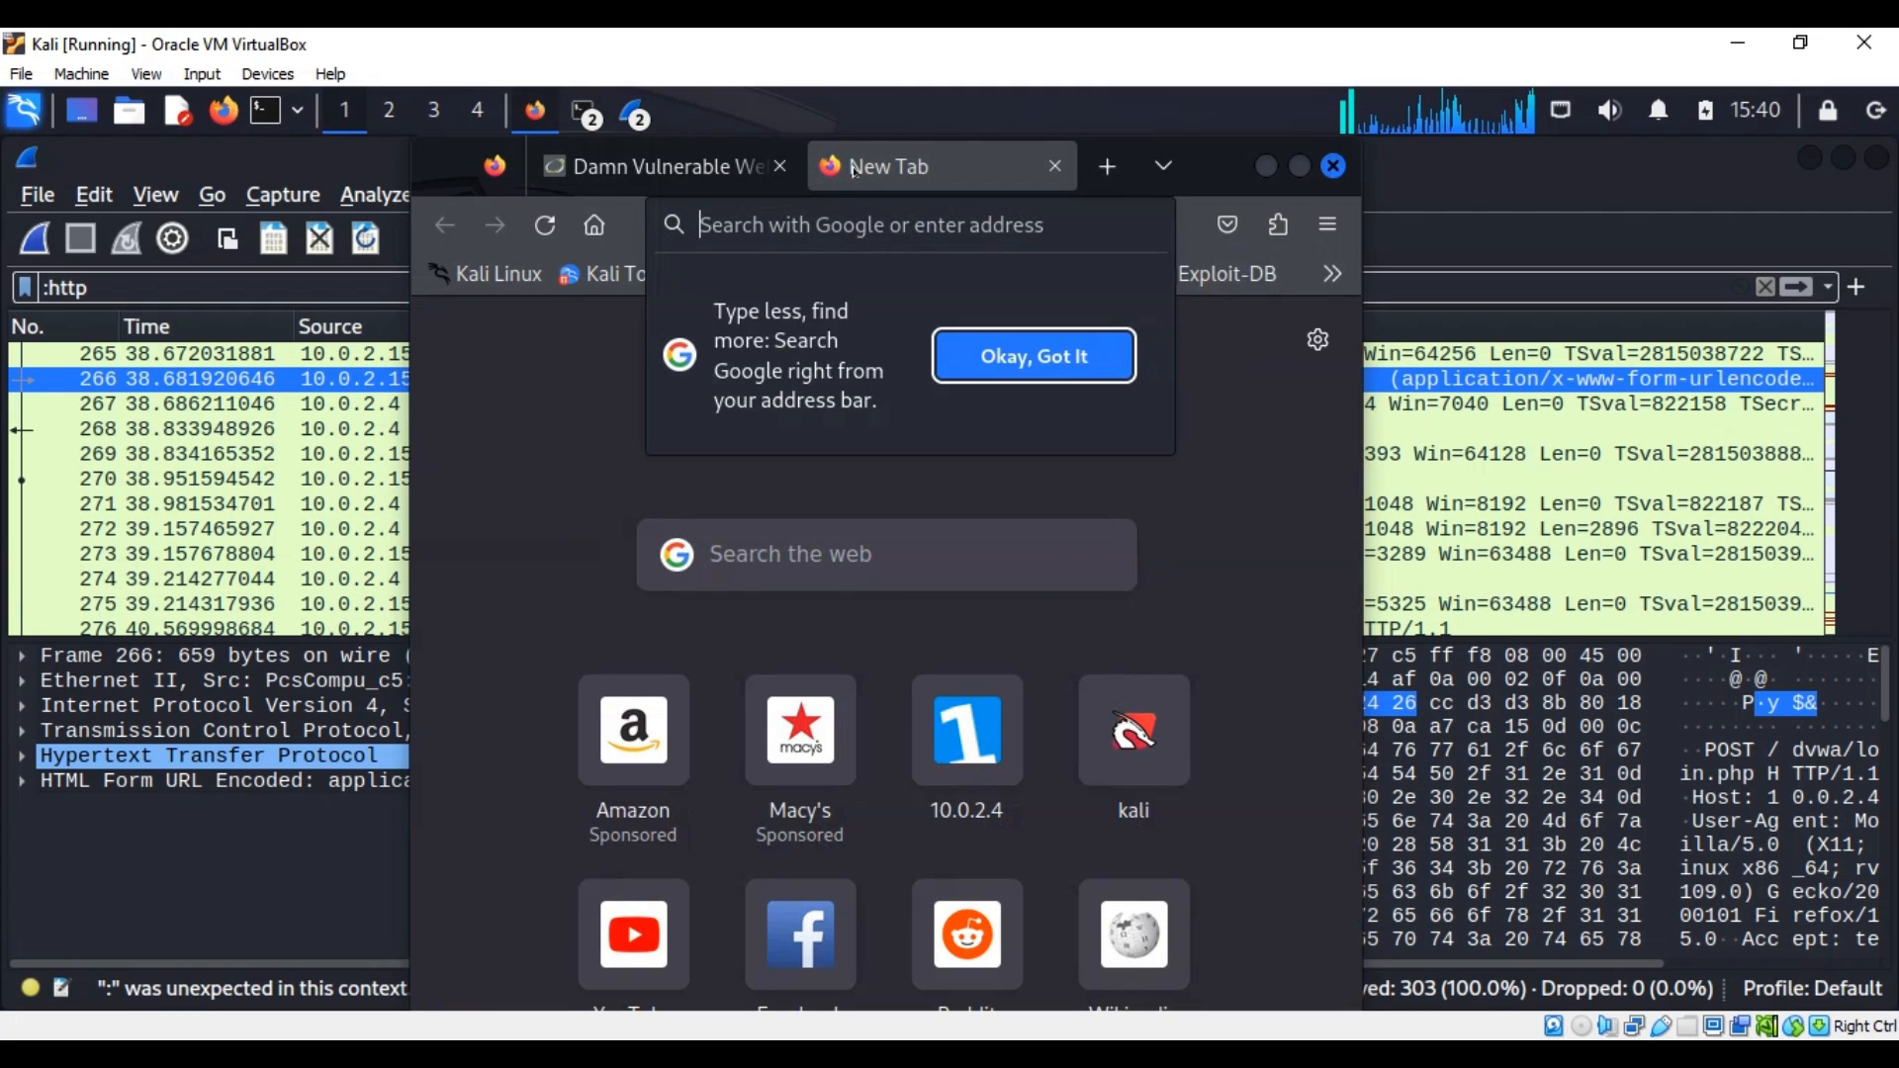
Search Google for 'wireshark documentation' from the new tab
text(wireshark docu)
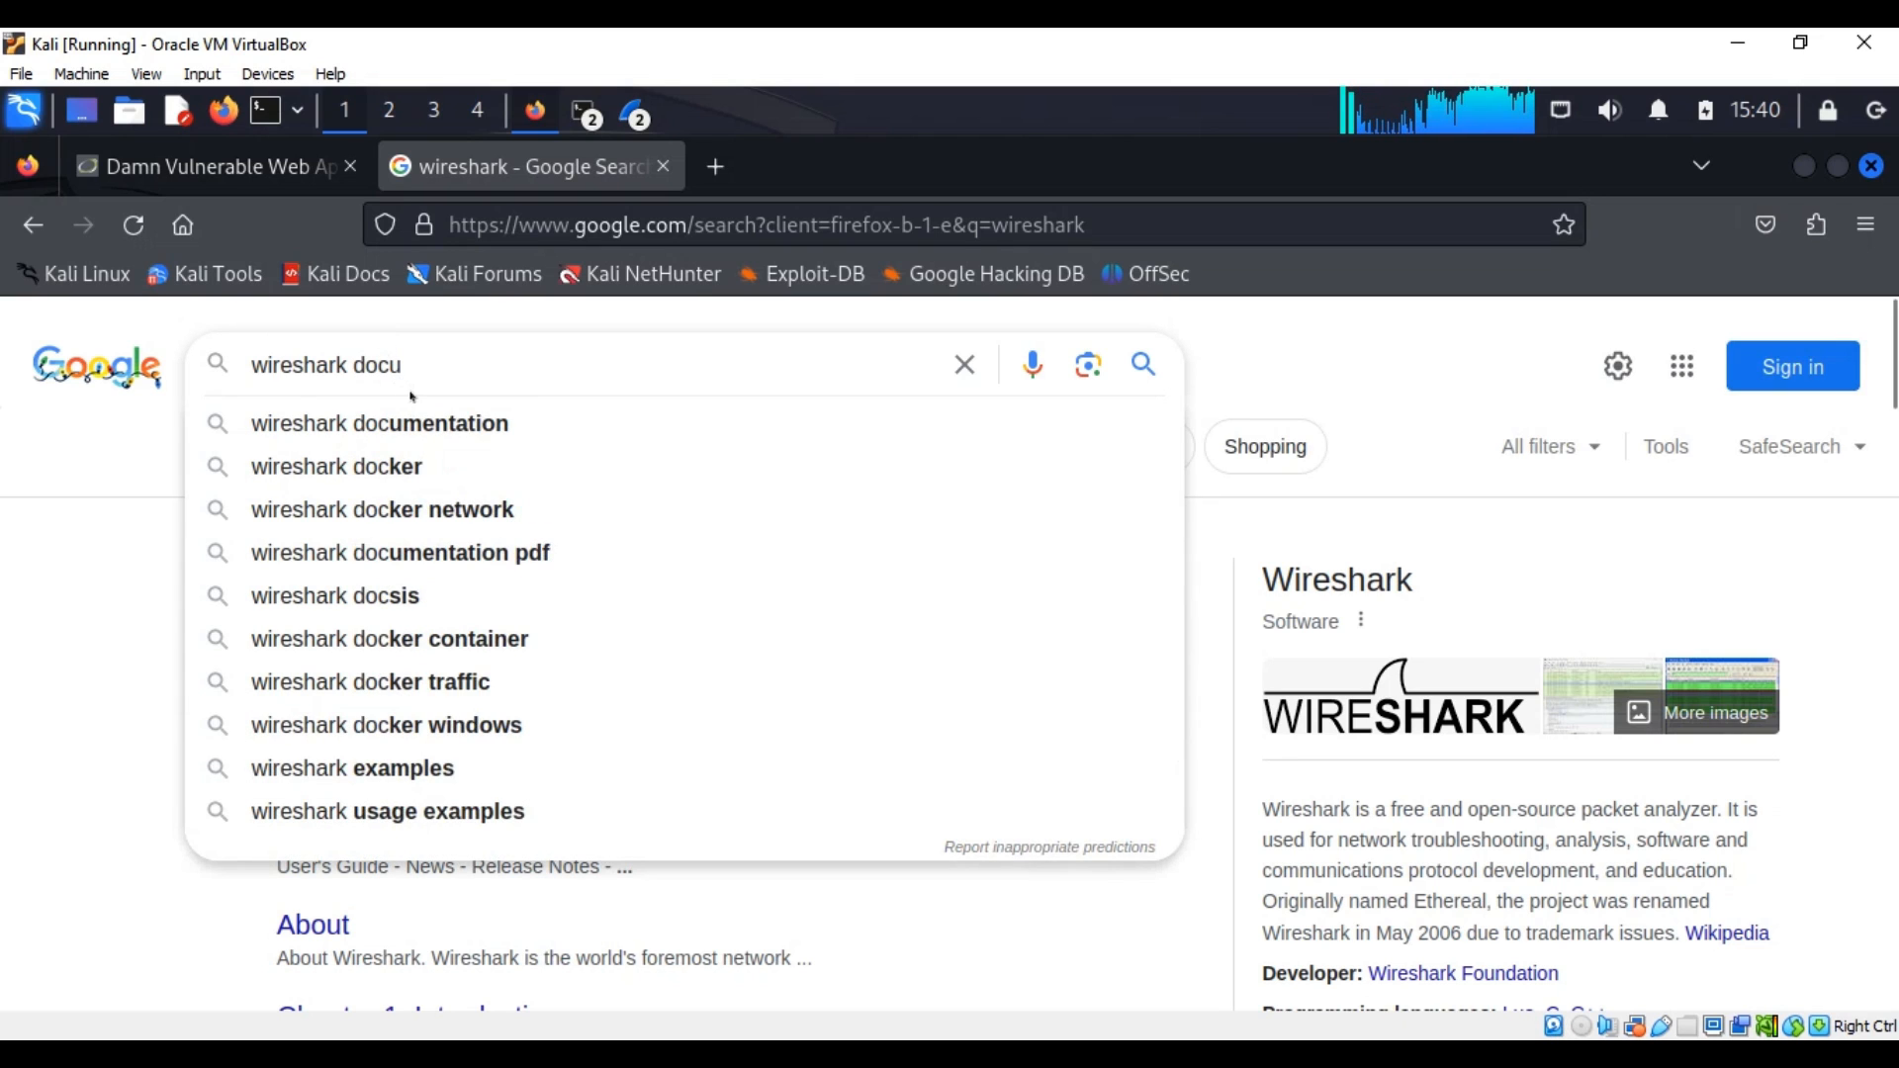
click(378, 424)
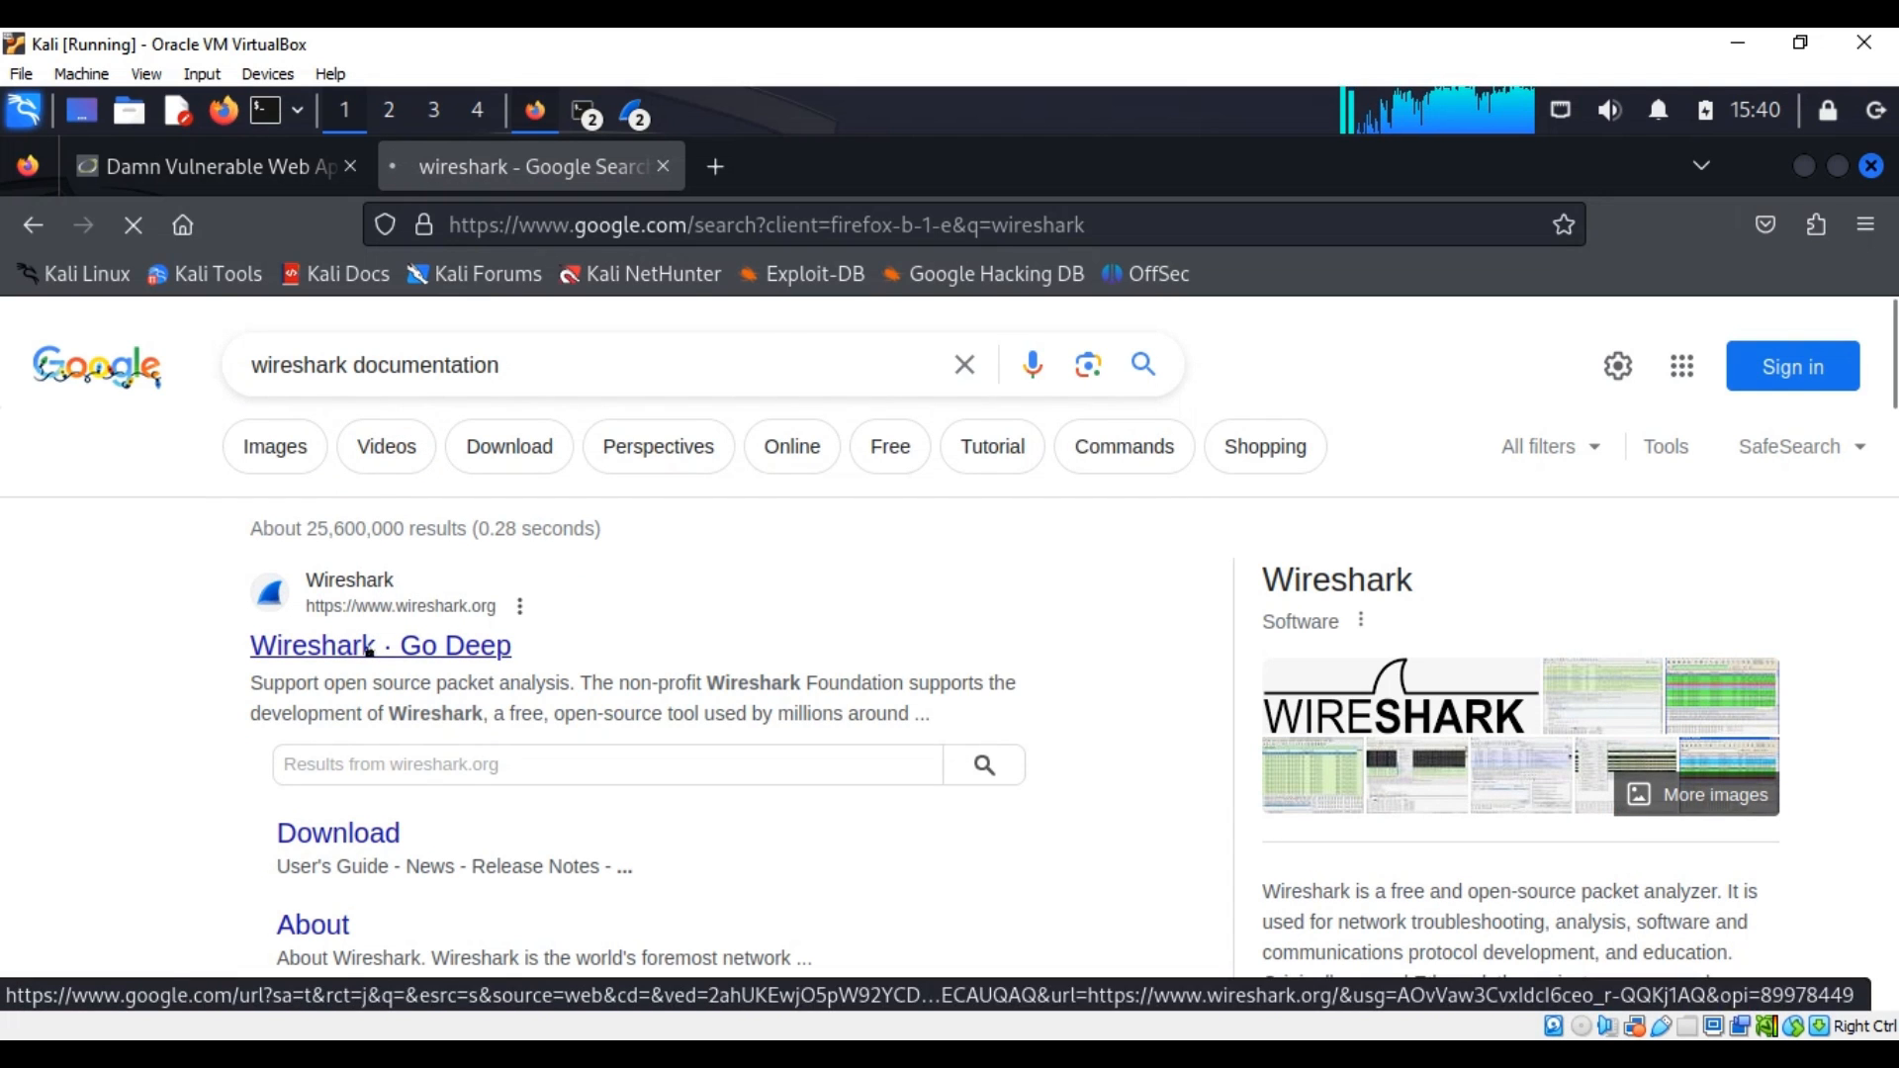
Go to wireshark.org from the search results and browse down to its SharkFest and training sections
click(379, 645)
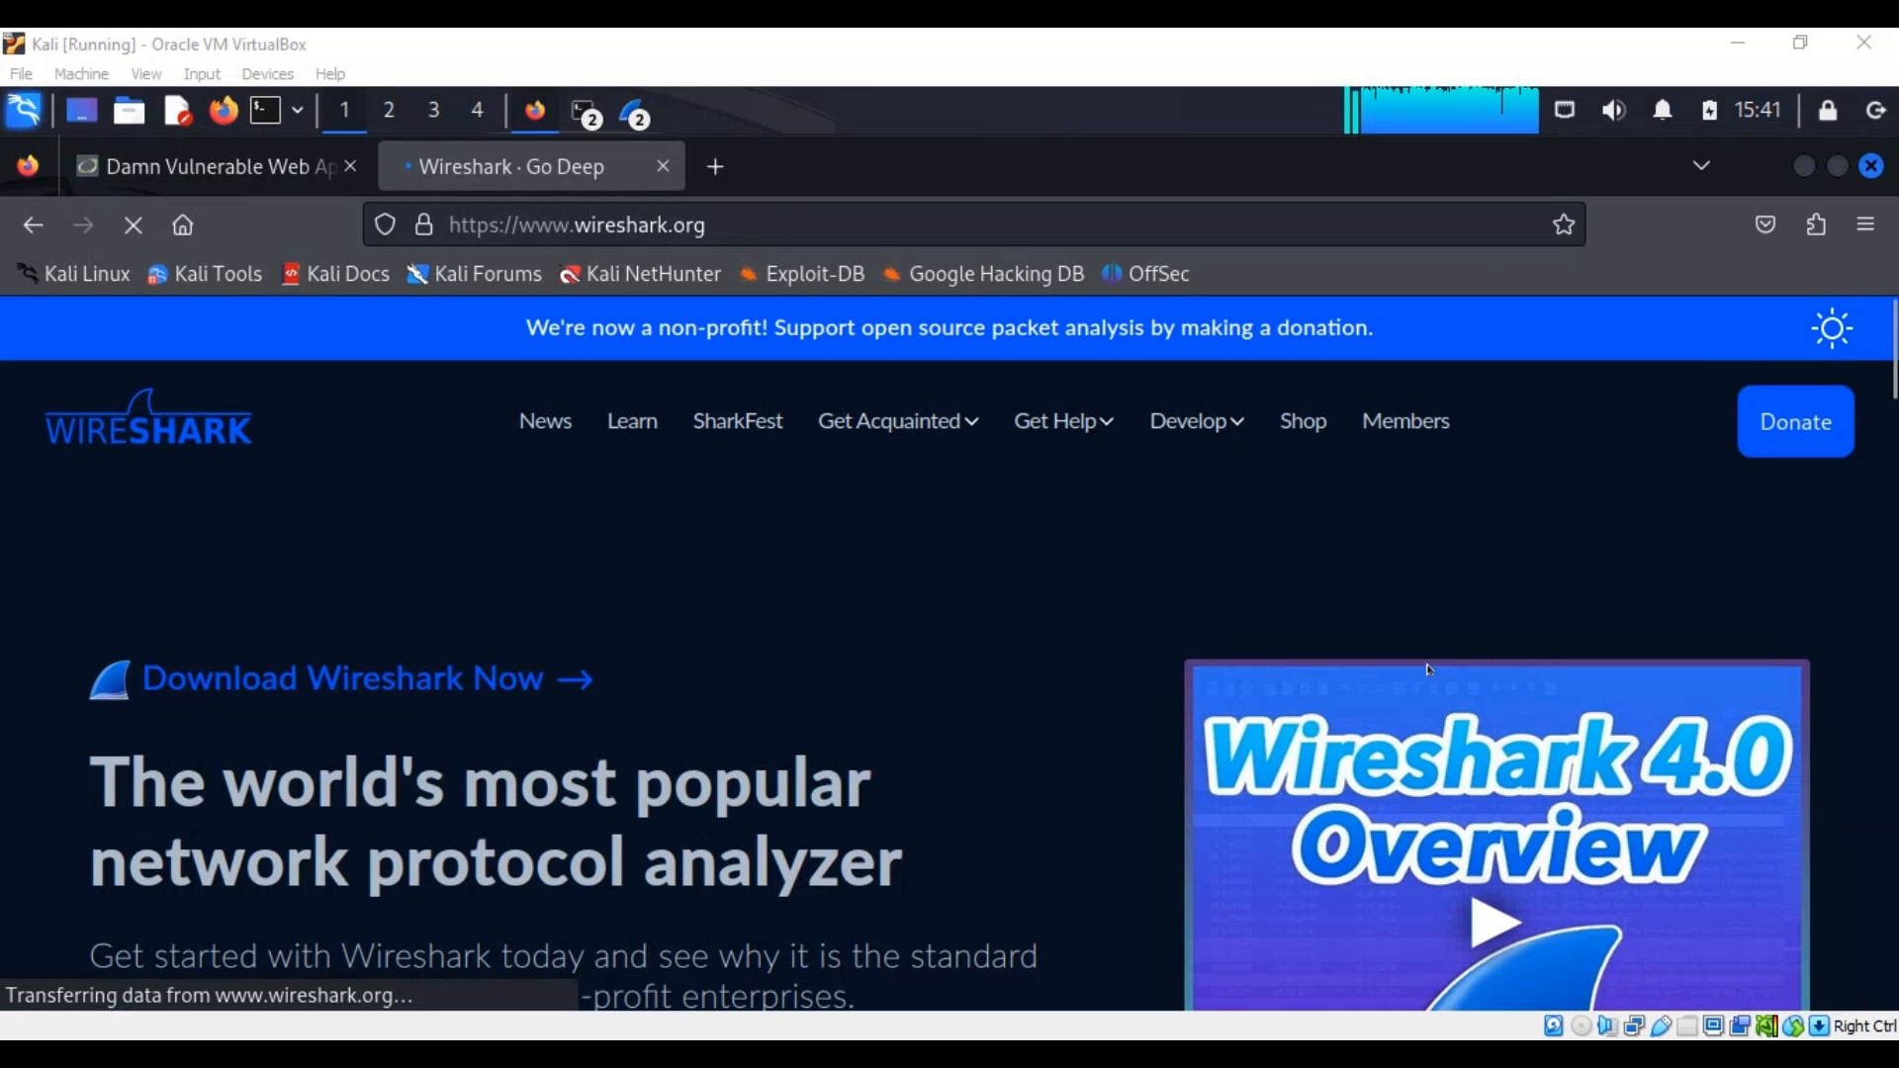
mouse_move(1045, 617)
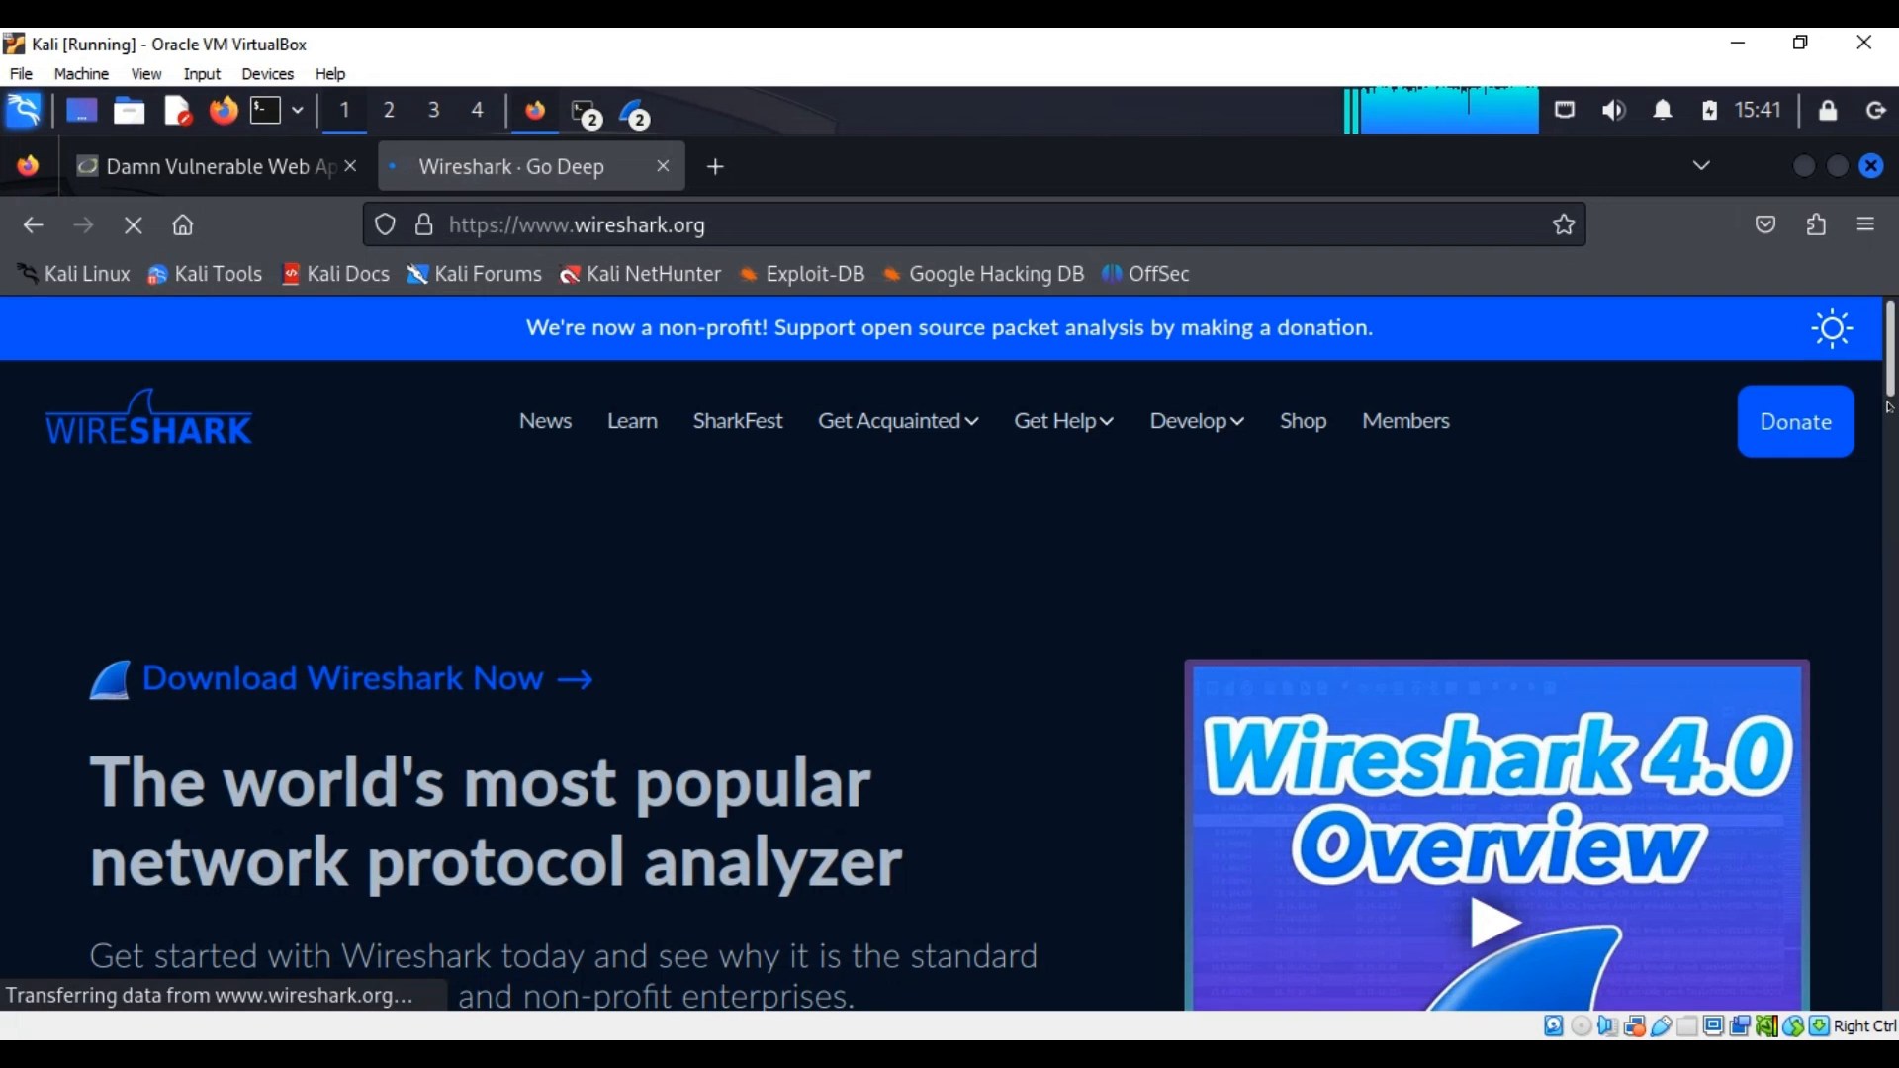
scroll(down, 3)
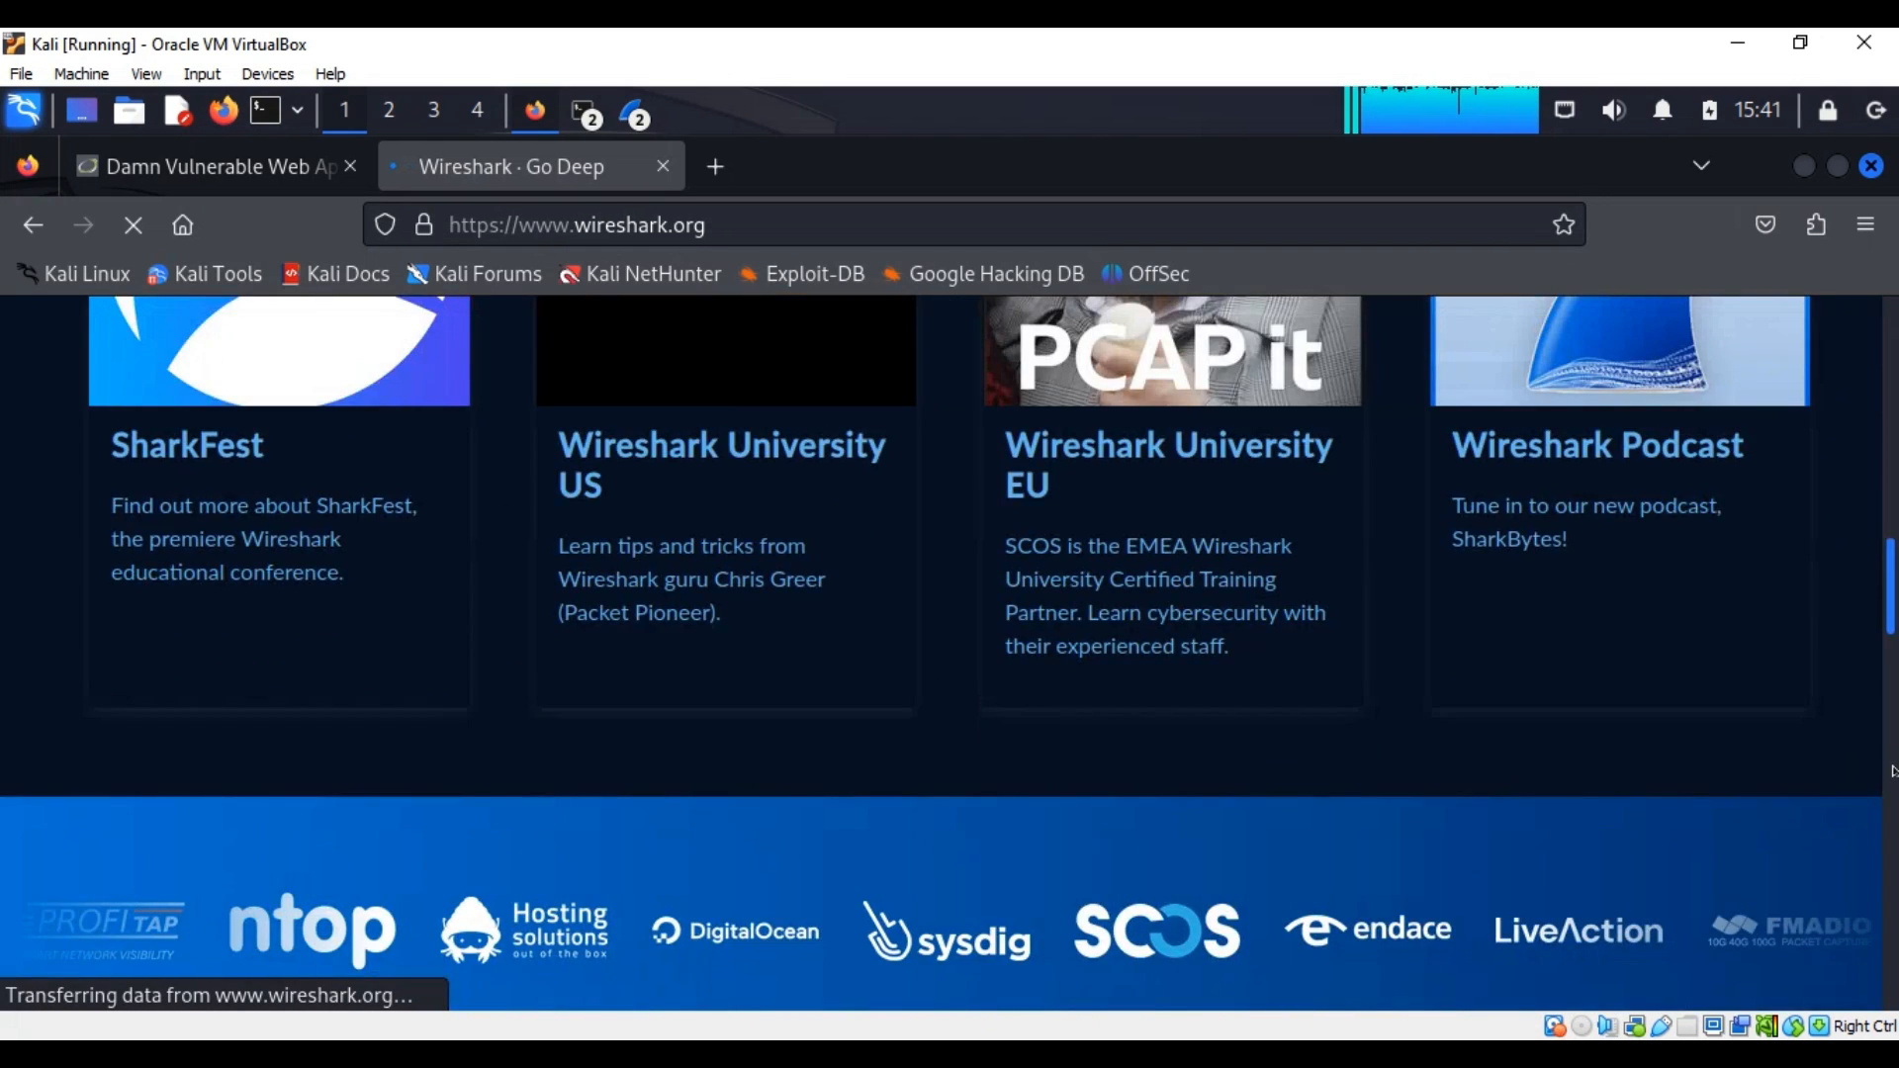